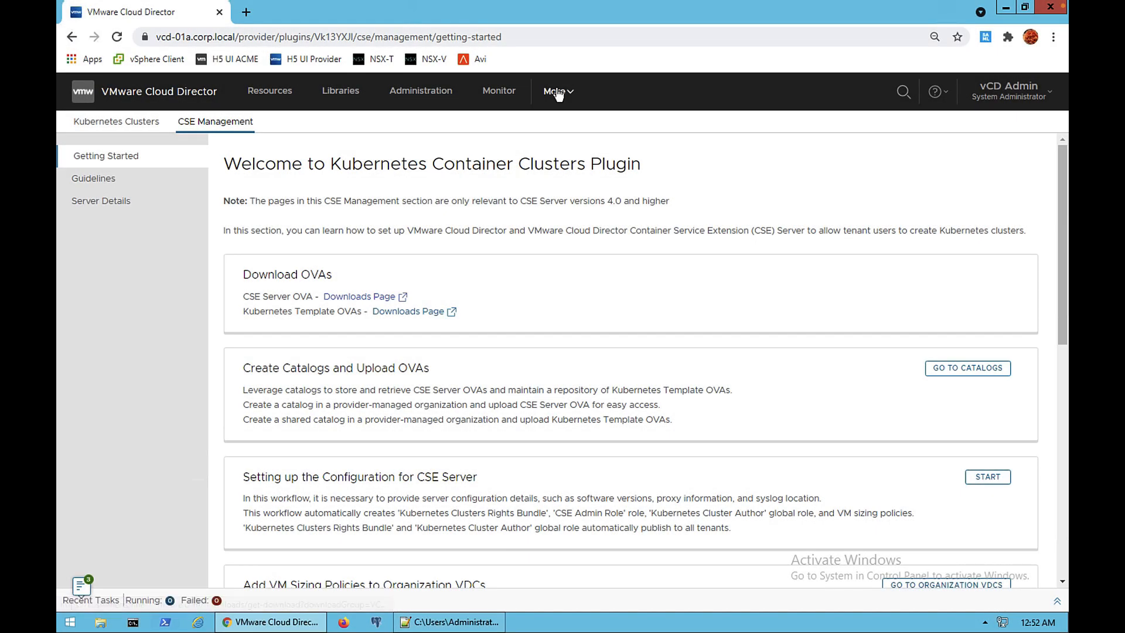
View the Kubernetes container clusters list, then return to the CSE Management getting-started page
left_click(557, 91)
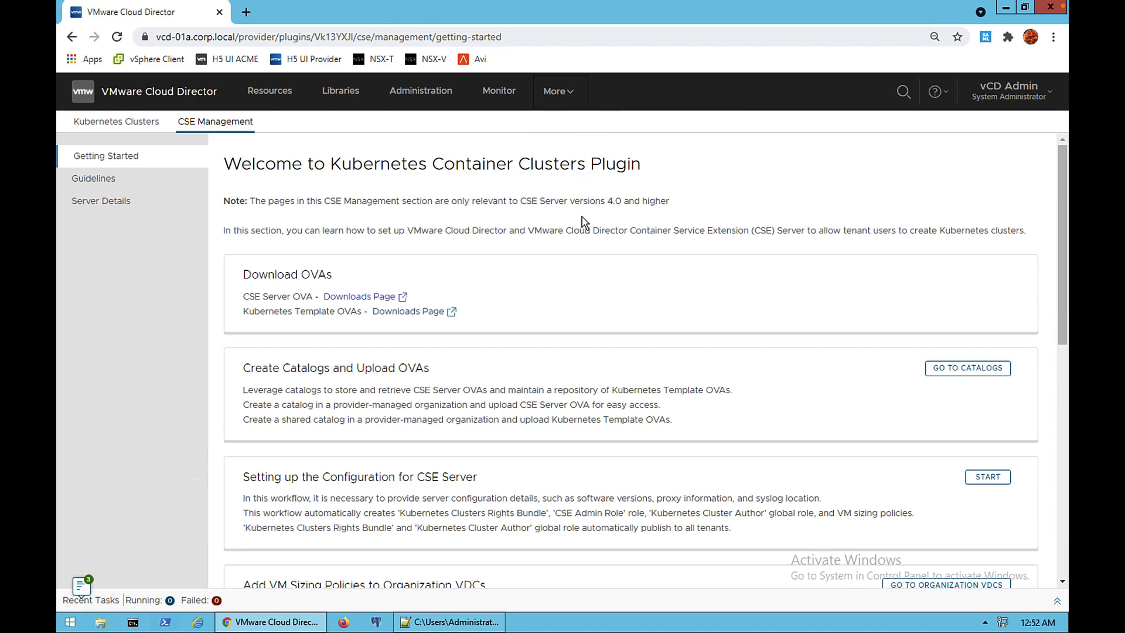
left_click(1023, 7)
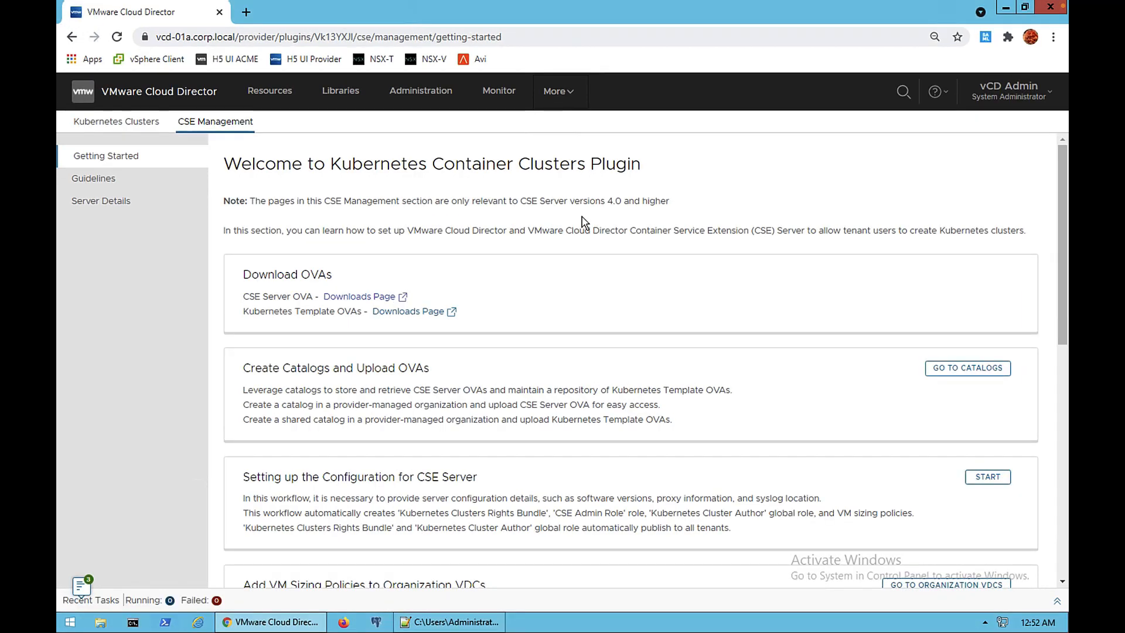
left_click(115, 121)
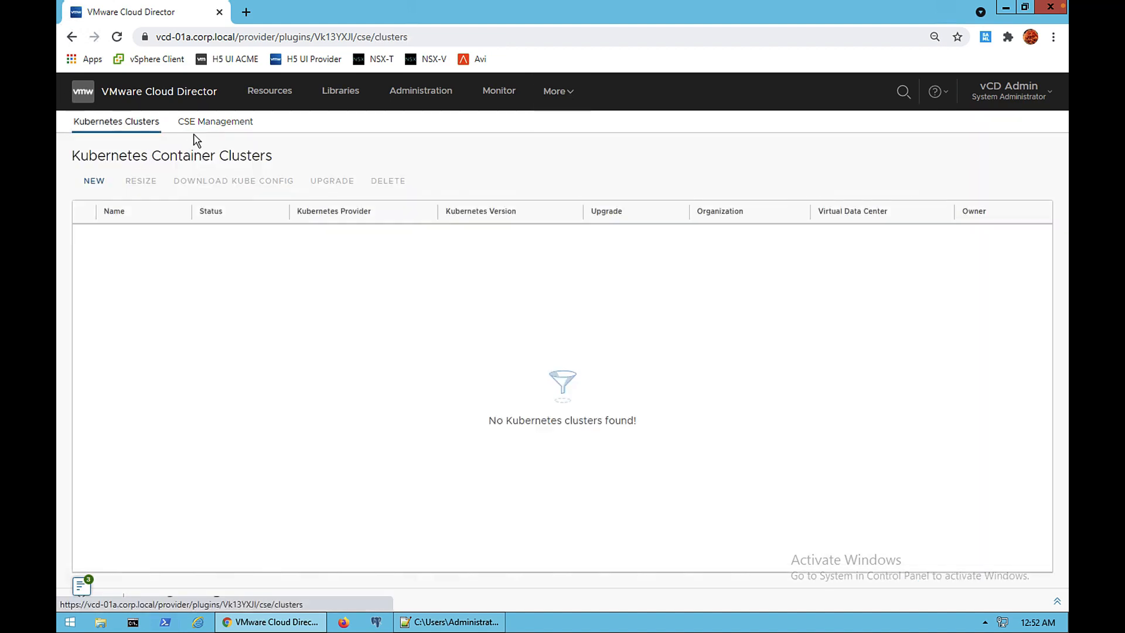
left_click(215, 122)
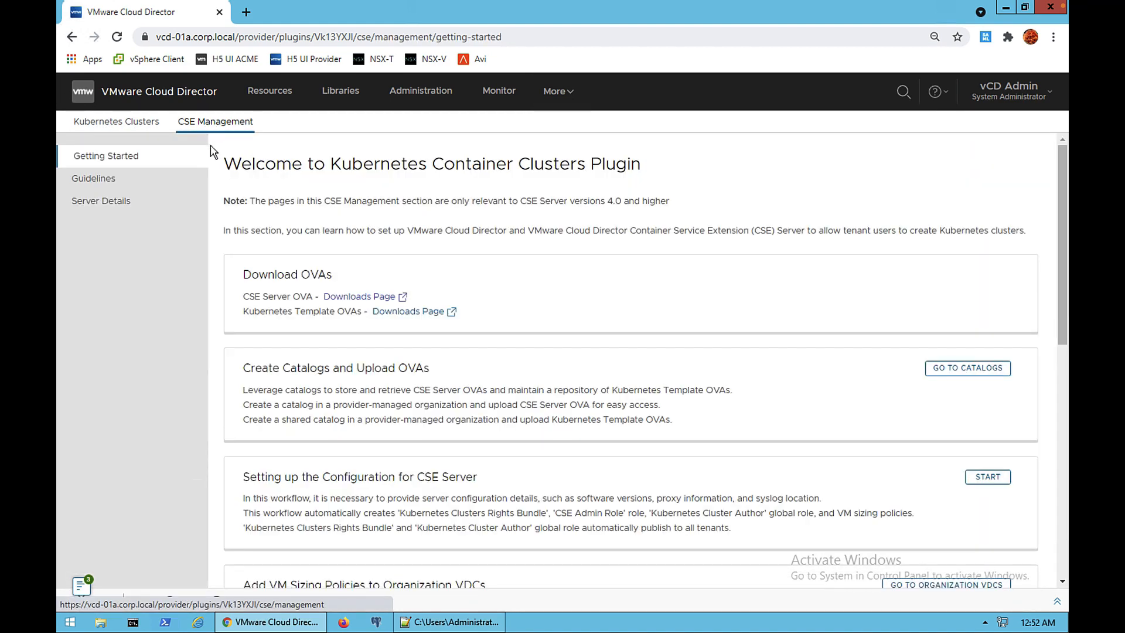
Open and review the CSE Server OVA download page, then return to Cloud Director
left_click(360, 297)
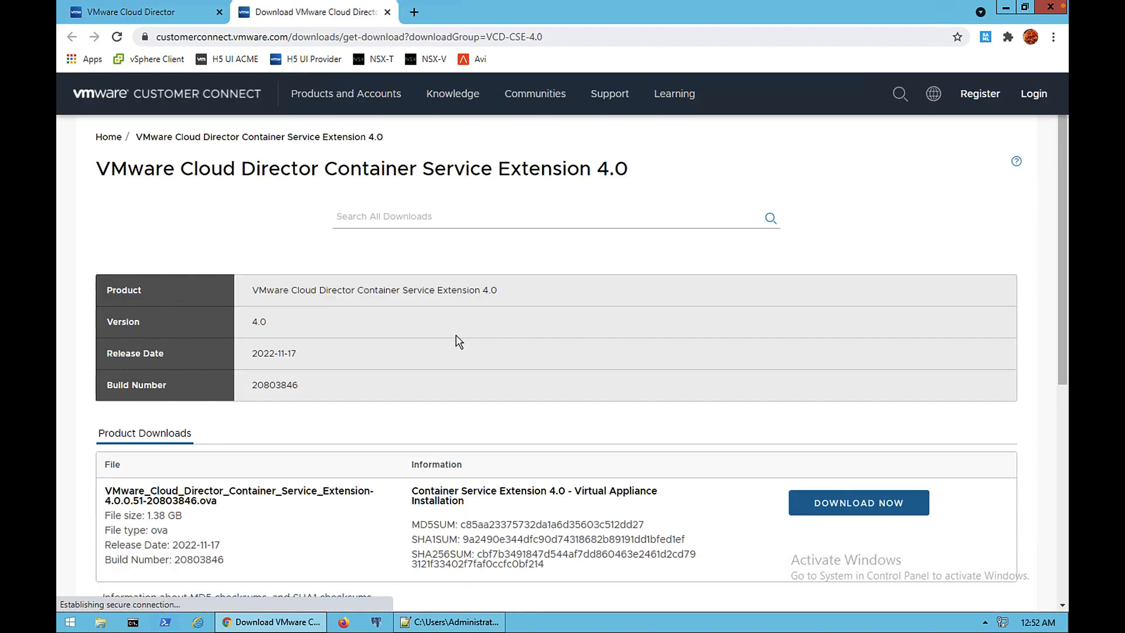
scroll("down", 3)
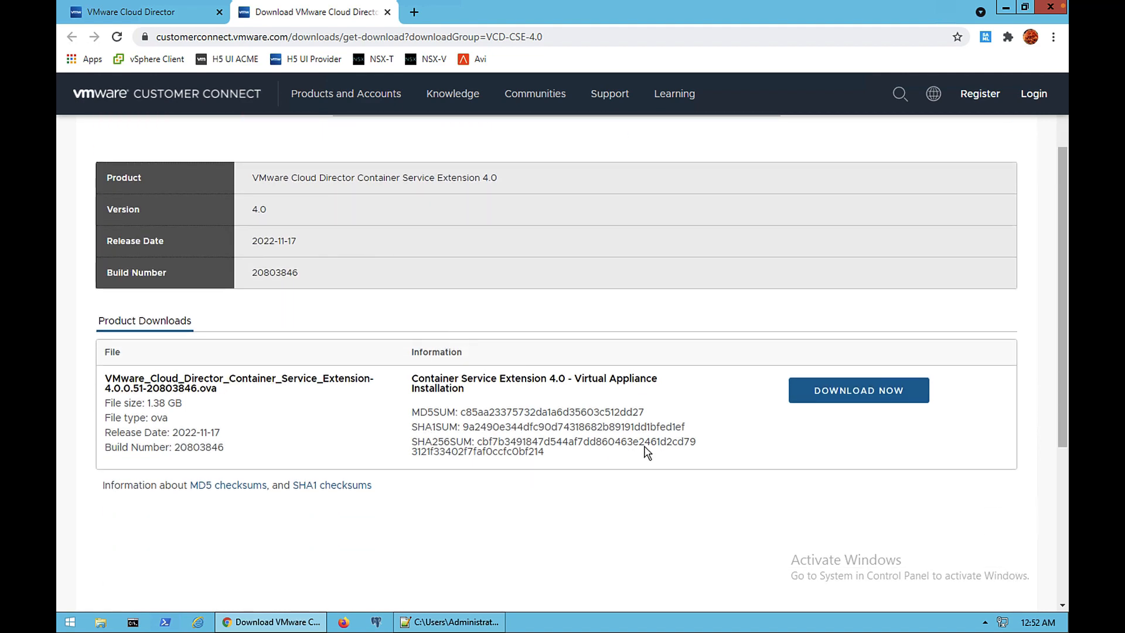
left_click(129, 12)
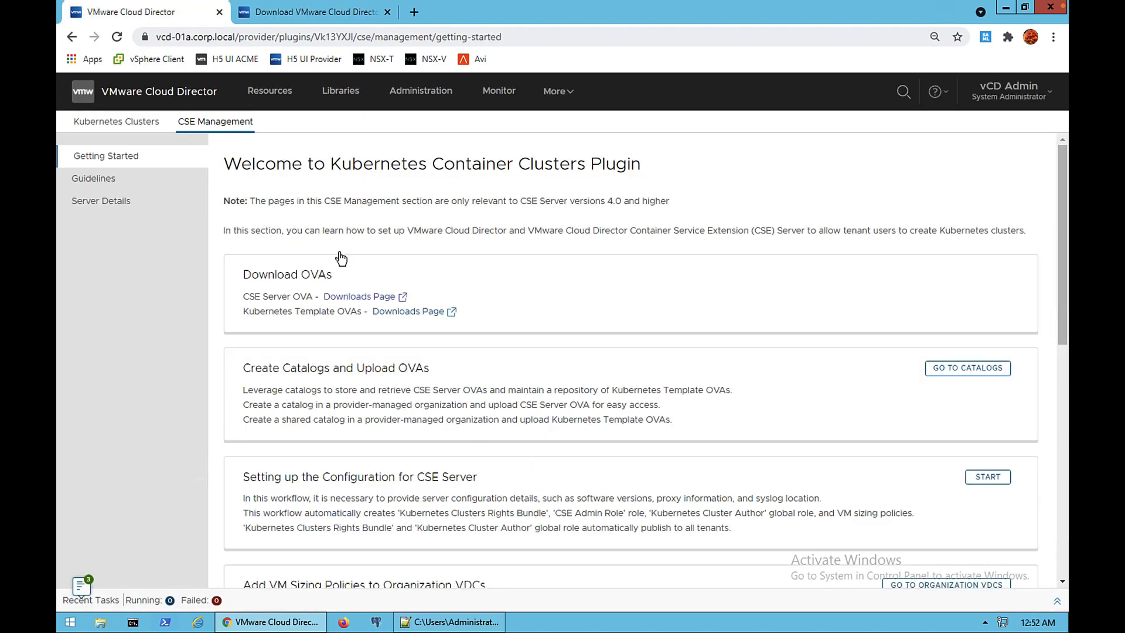
Open and review the Kubernetes template OVAs download page, then return to Cloud Director
left_click(407, 311)
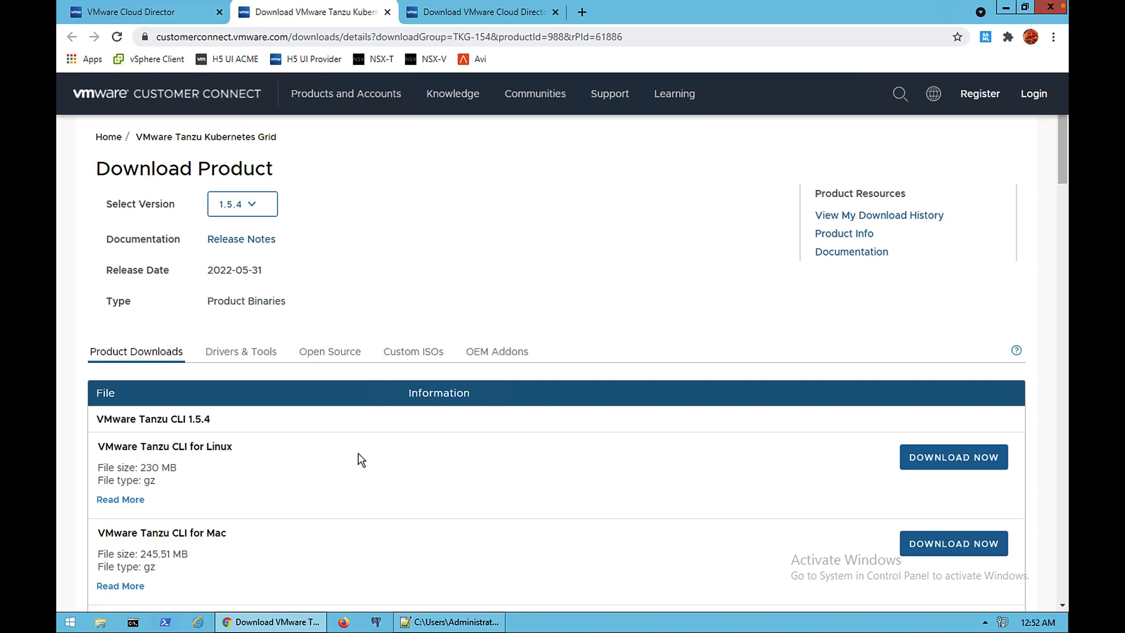
scroll("down", 3)
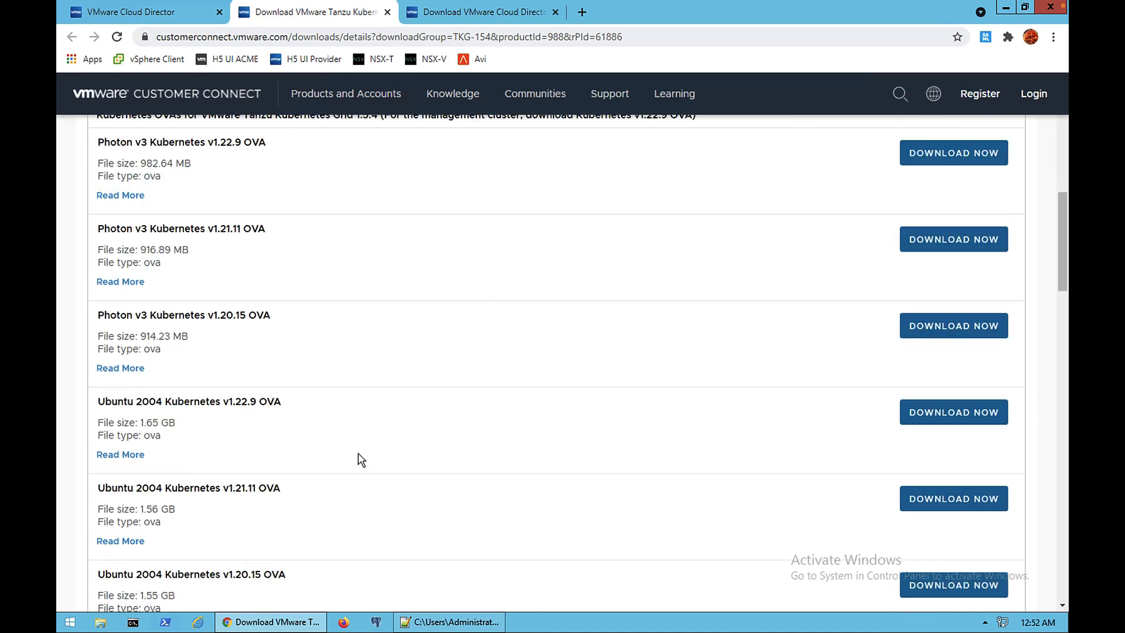
left_click(129, 12)
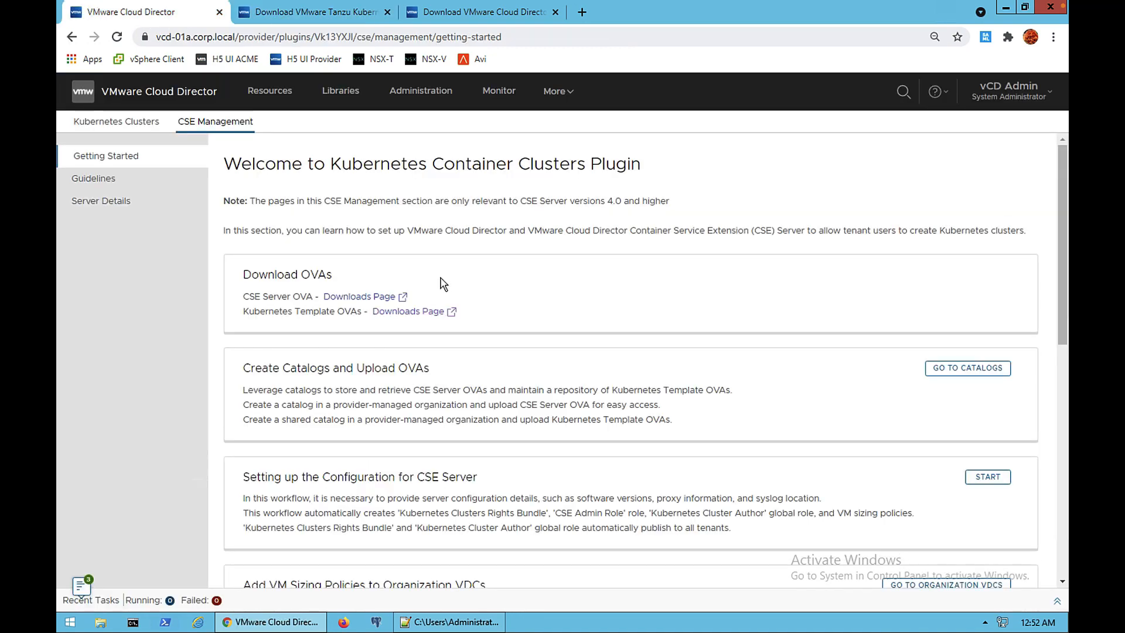
scroll("down", 3)
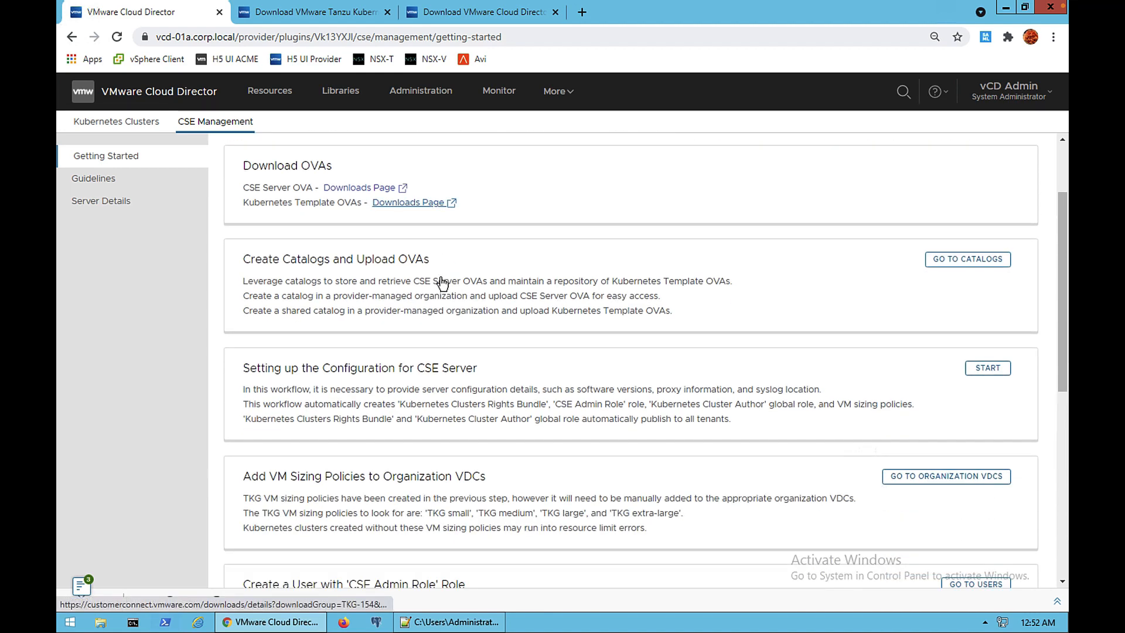
scroll("down", 3)
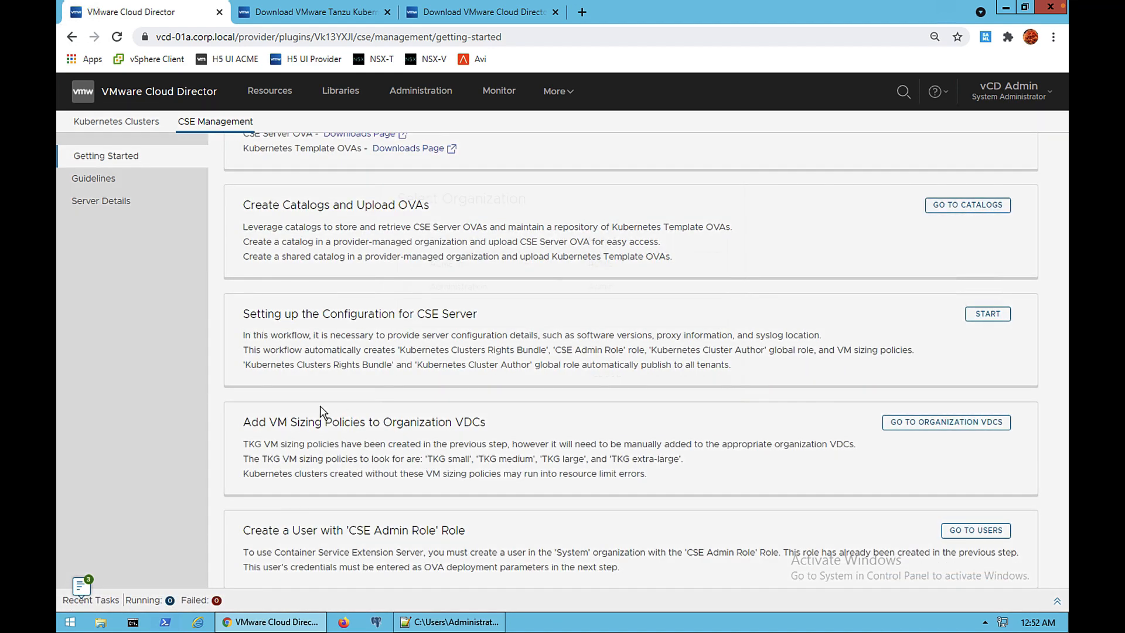
Open the cse catalog templates in the Administration organization's catalogs
left_click(966, 204)
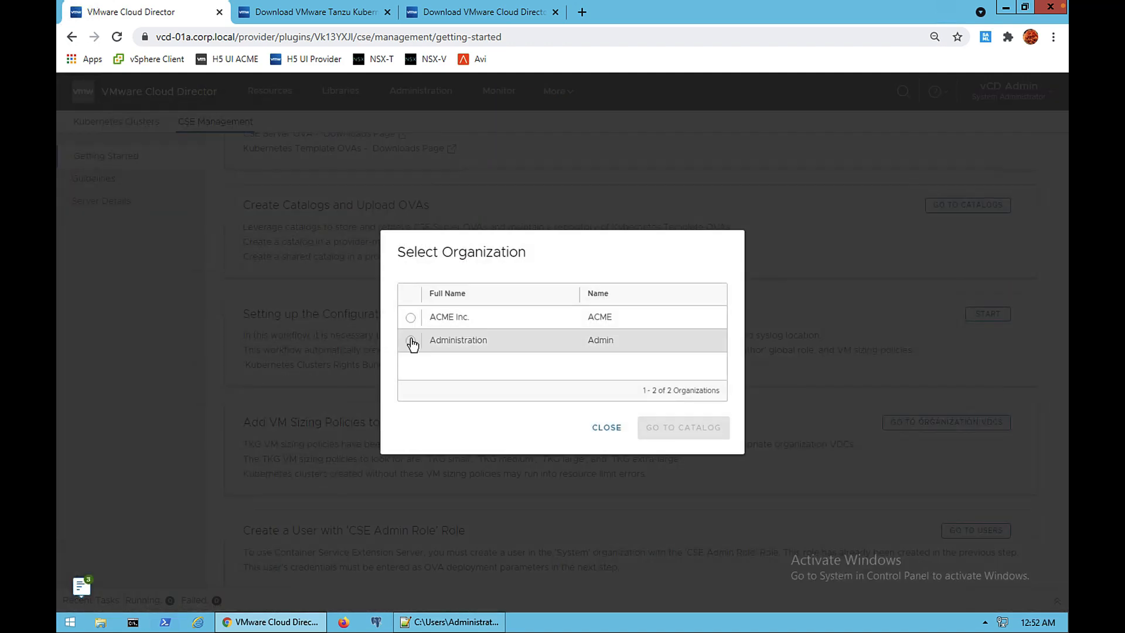
left_click(410, 340)
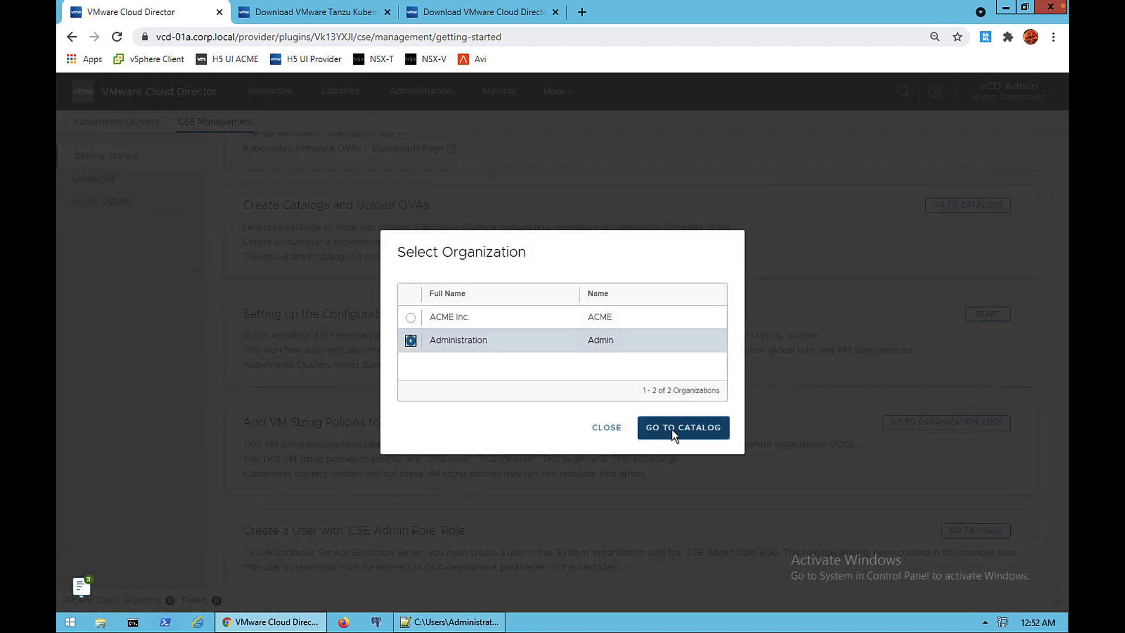
left_click(682, 427)
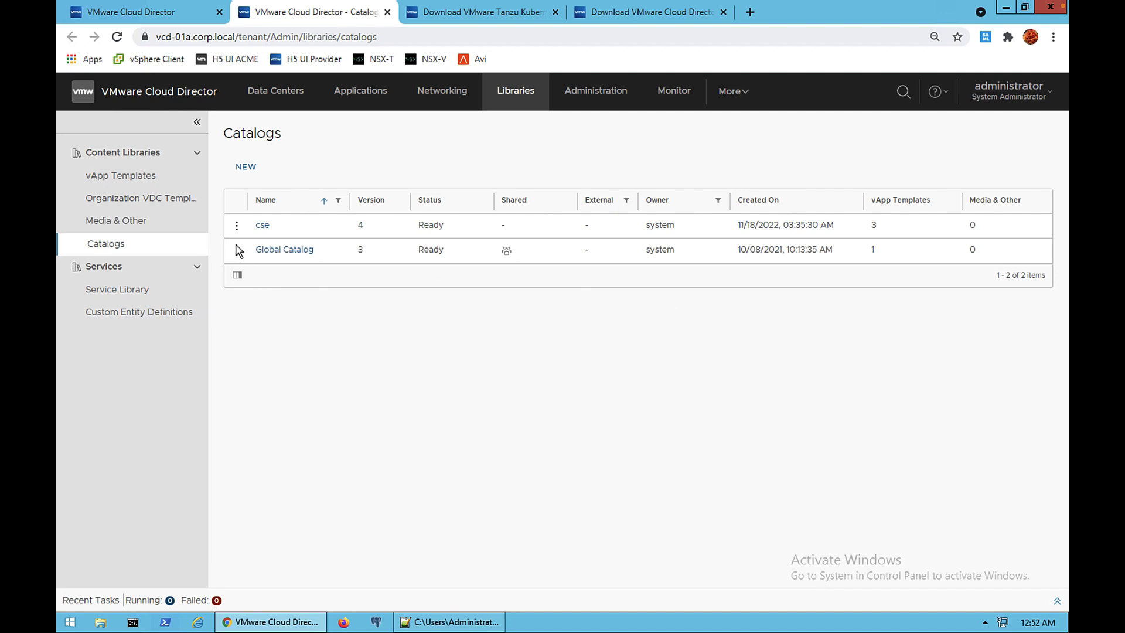
left_click(262, 224)
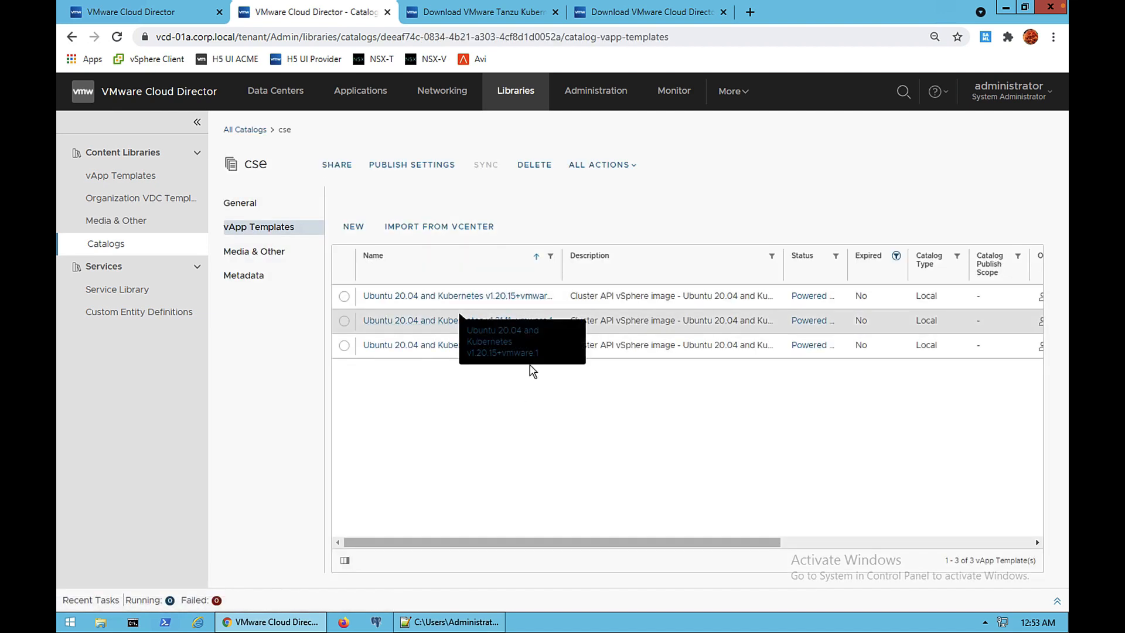
mouse_move(485, 34)
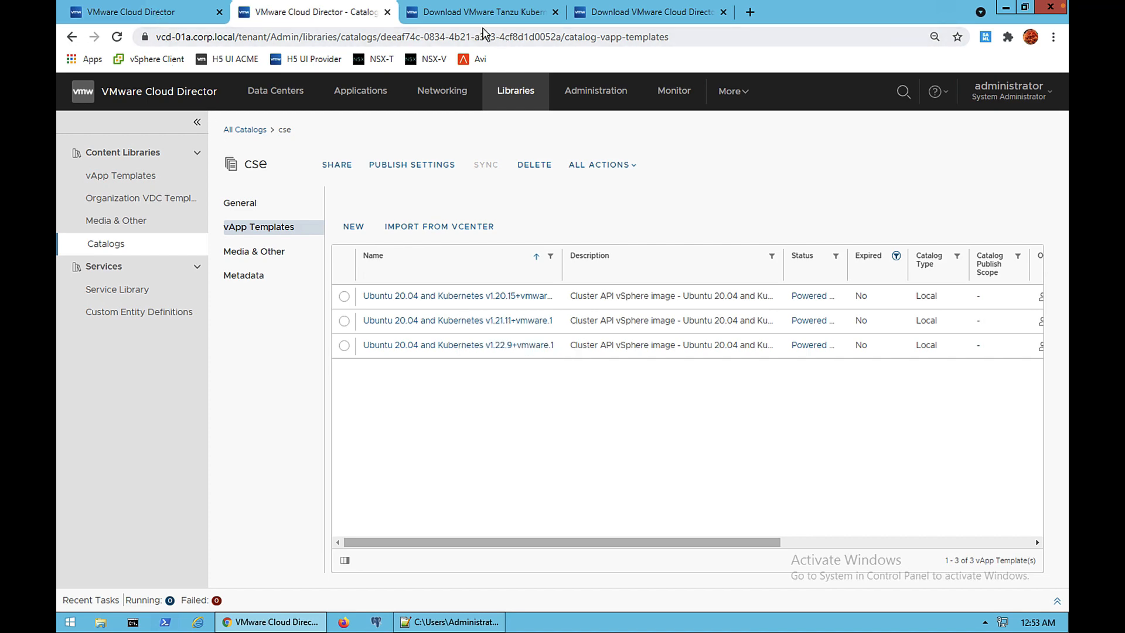
Compare the templates with the Tanzu Kubernetes OVA downloads, then return to CSE Management
left_click(480, 11)
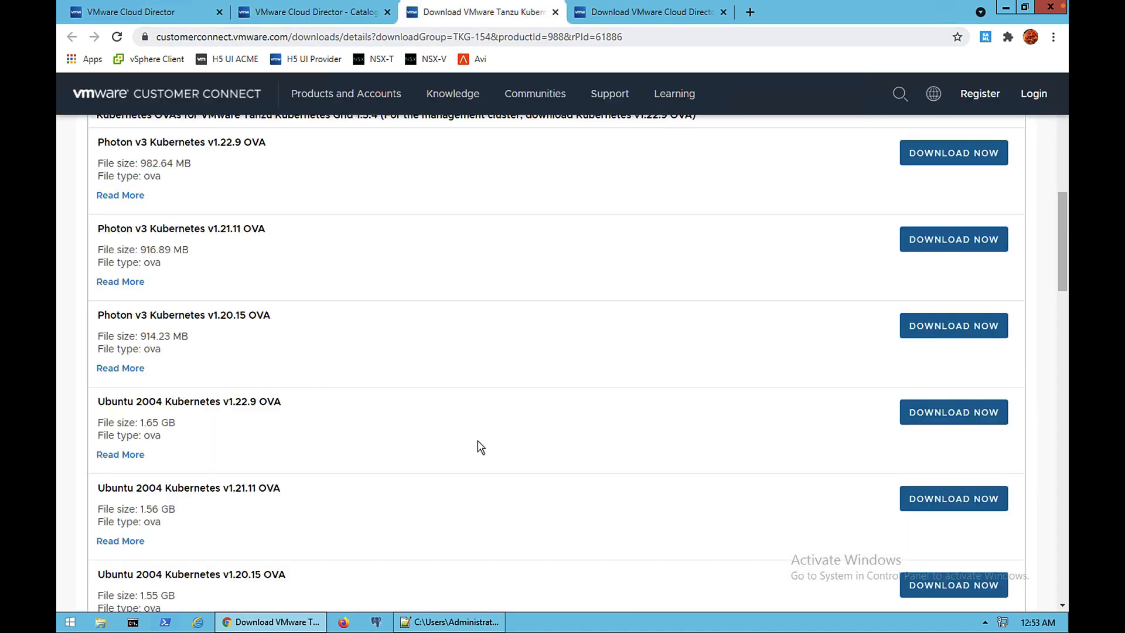
scroll("down", 3)
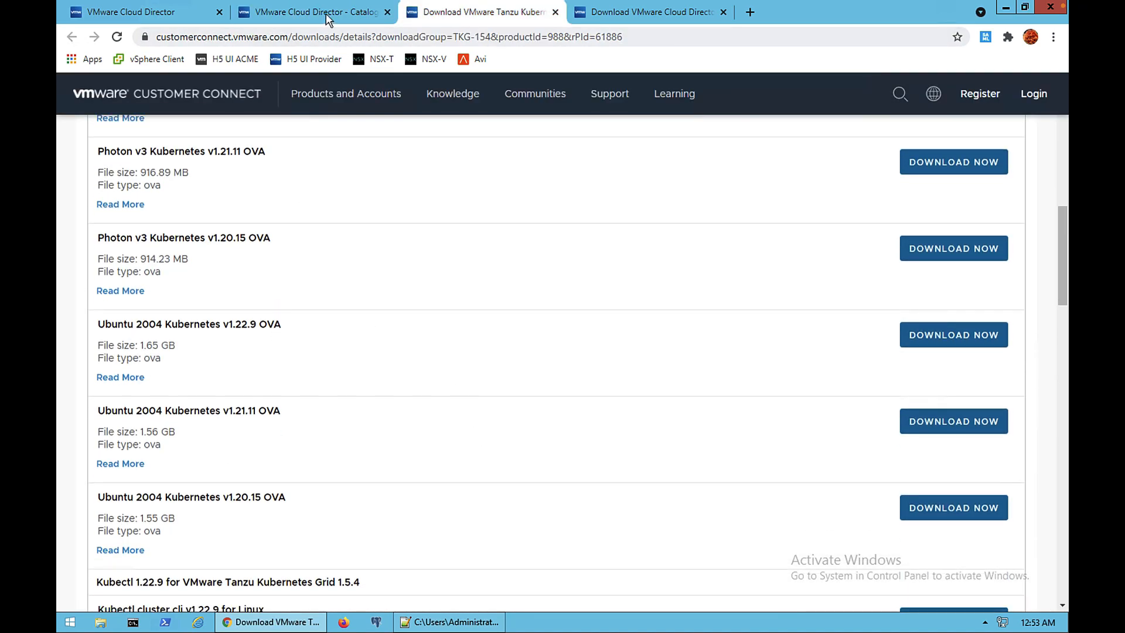
left_click(129, 12)
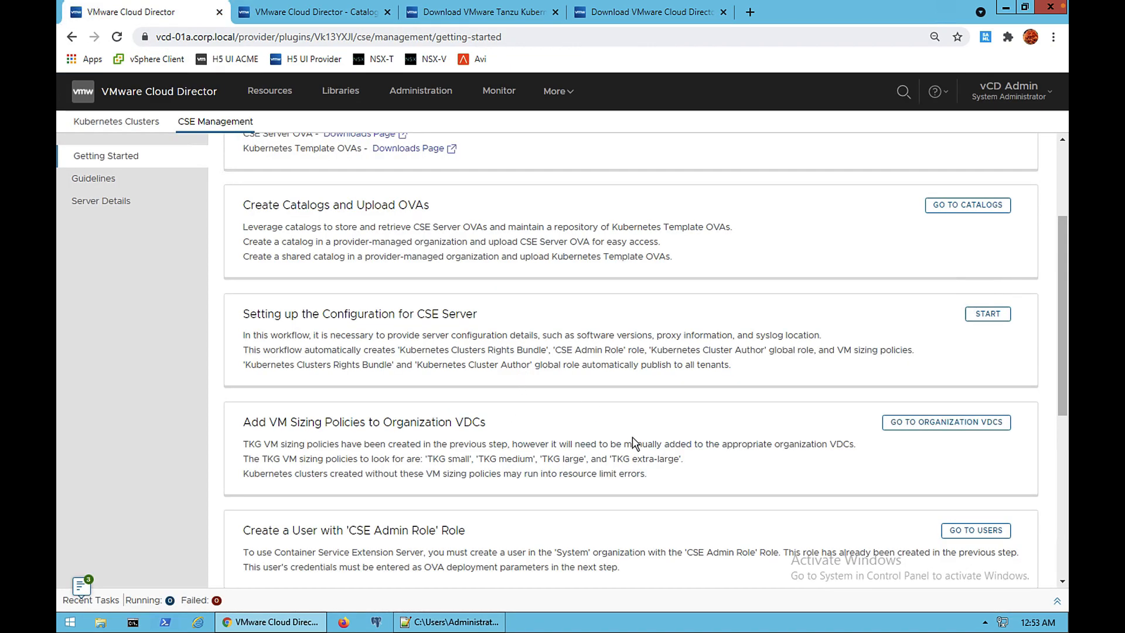
mouse_move(987, 313)
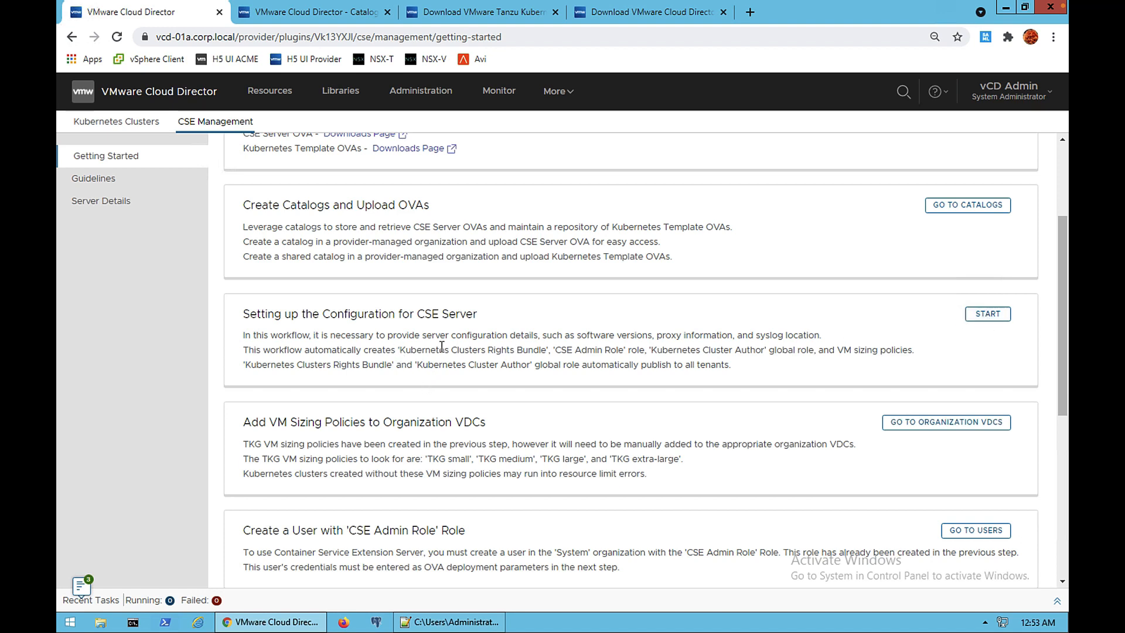
mouse_move(670, 379)
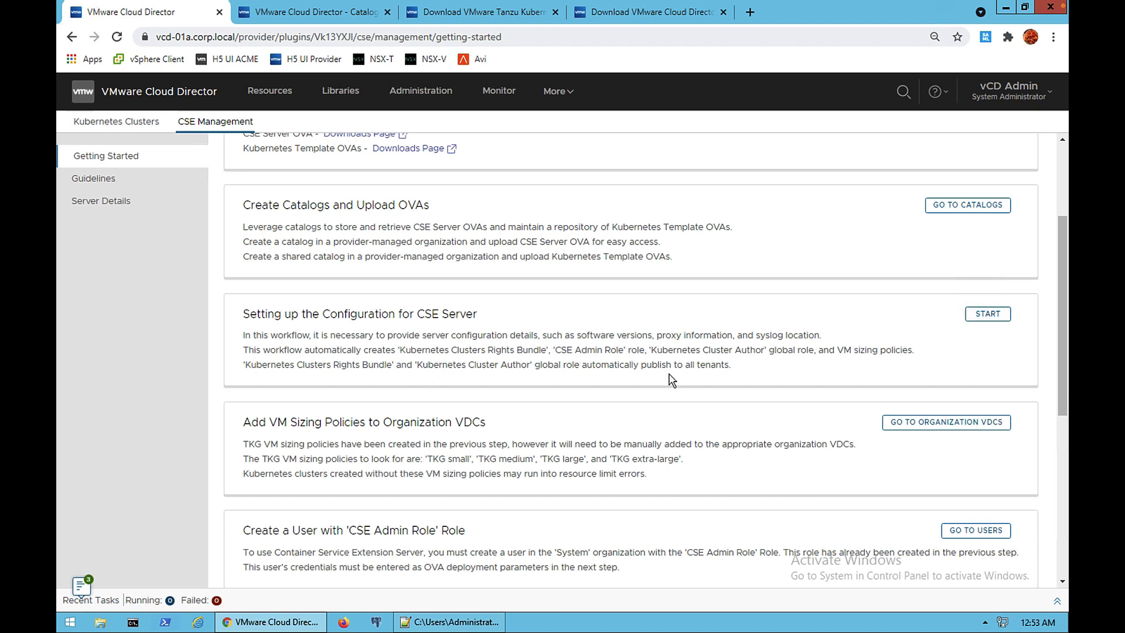
mouse_move(652, 397)
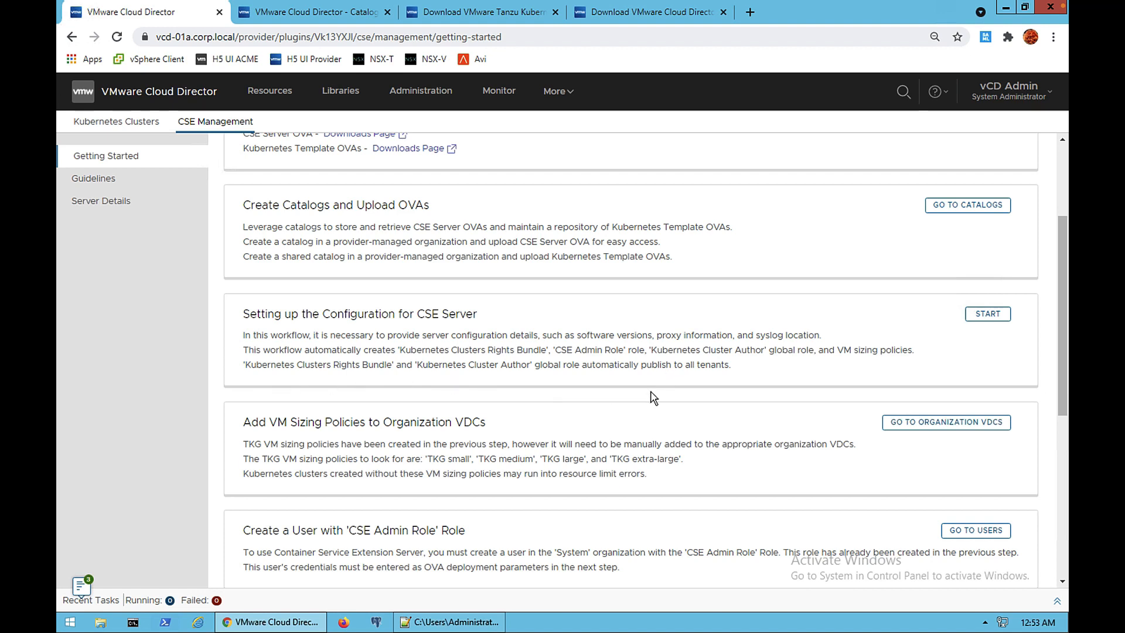
mouse_move(900, 339)
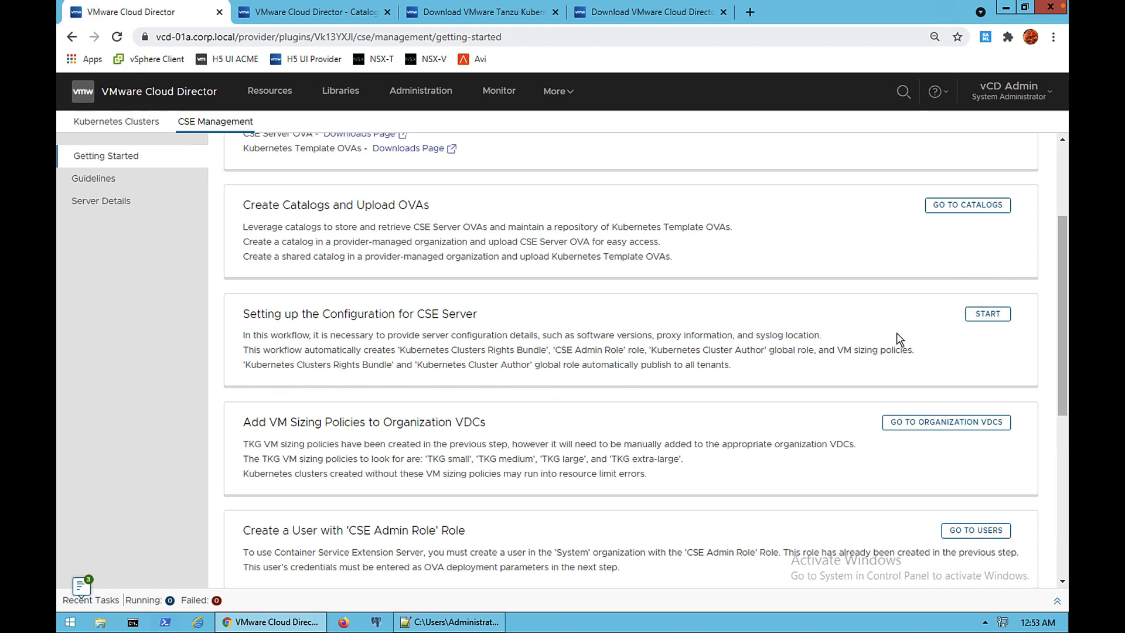
Start the CSE server configuration and run all Set Up Prerequisites tasks to completion
left_click(987, 313)
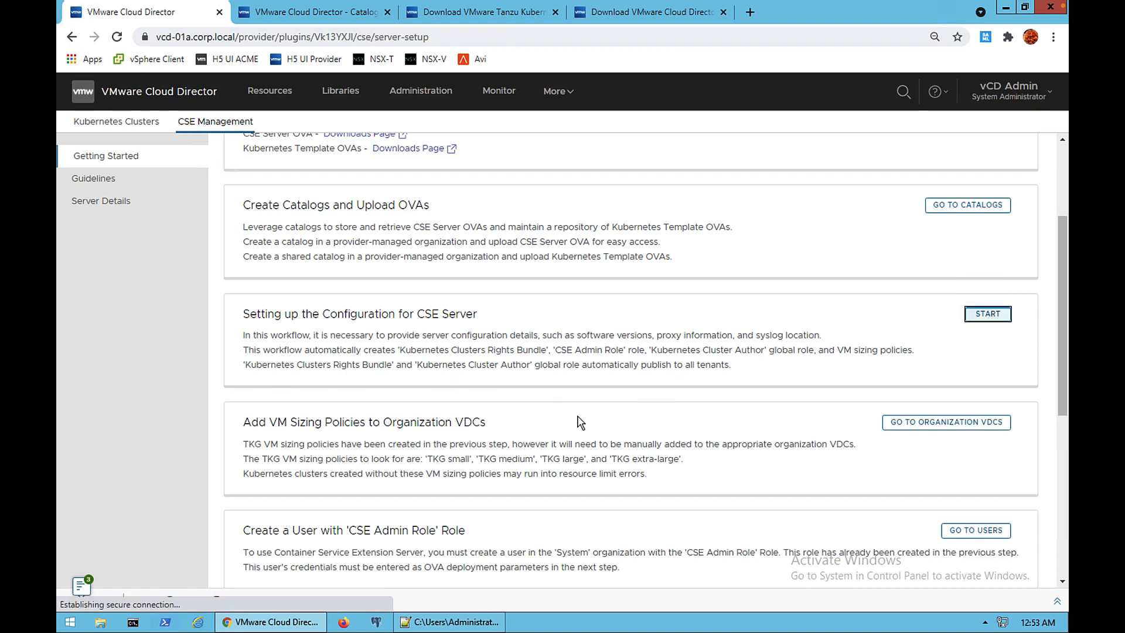
left_click(987, 313)
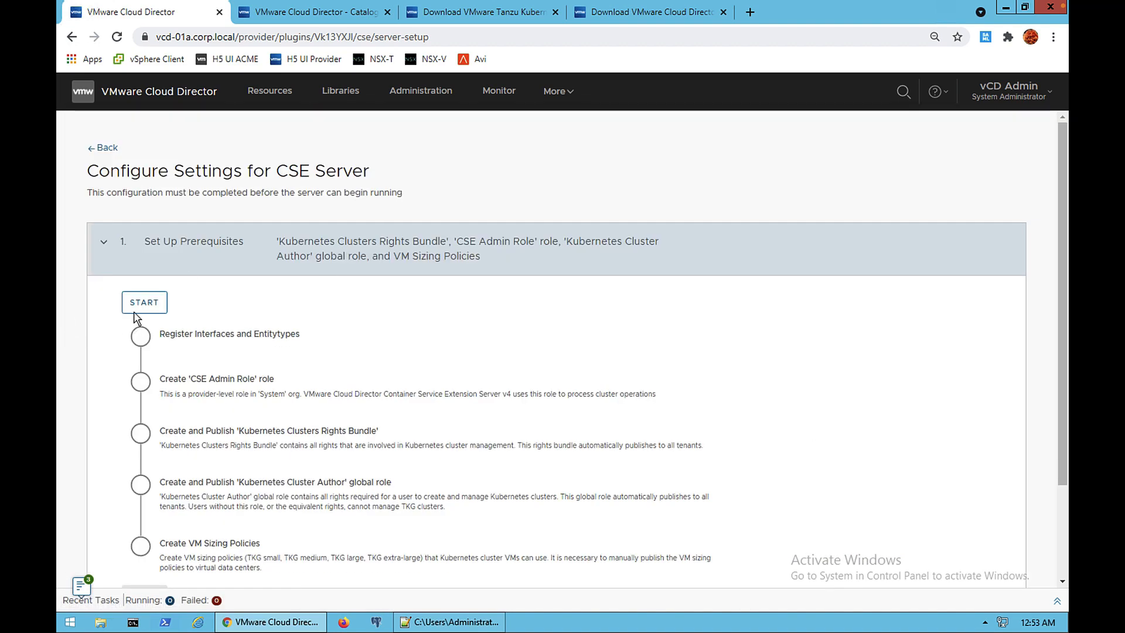
left_click(144, 302)
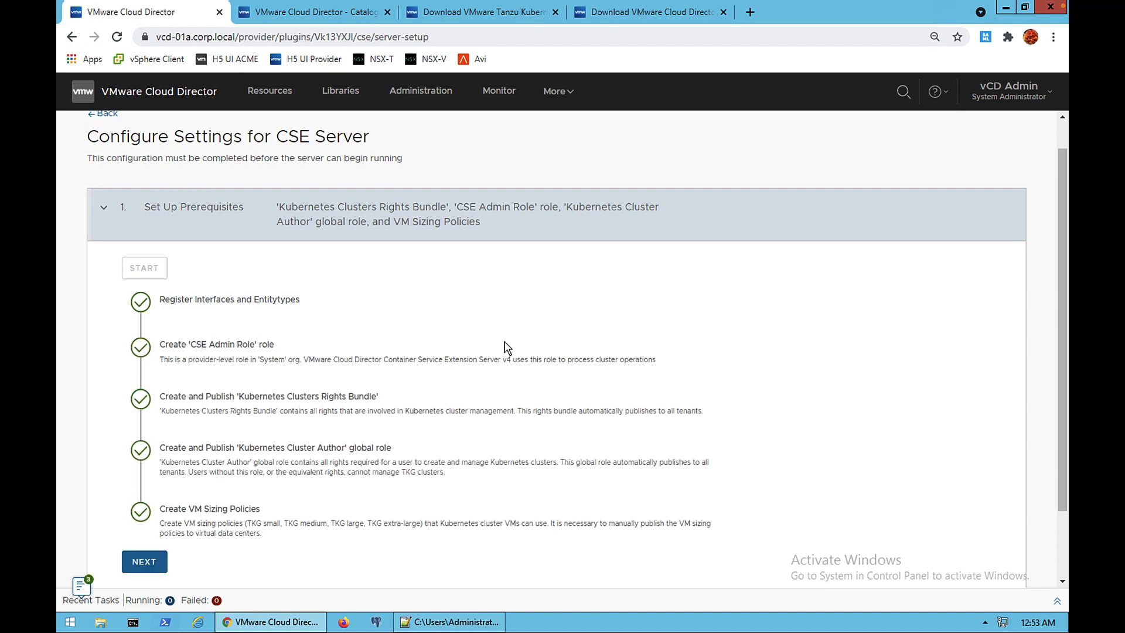
scroll("down", 3)
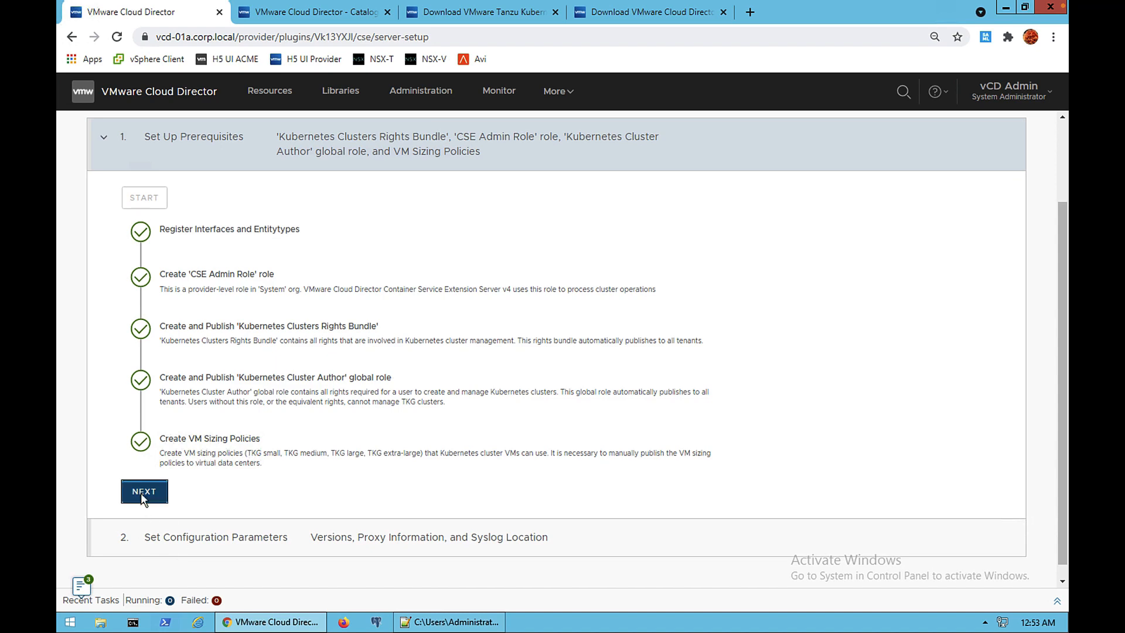
Review and submit the CSE server configuration parameters, then go back to Getting Started
left_click(144, 491)
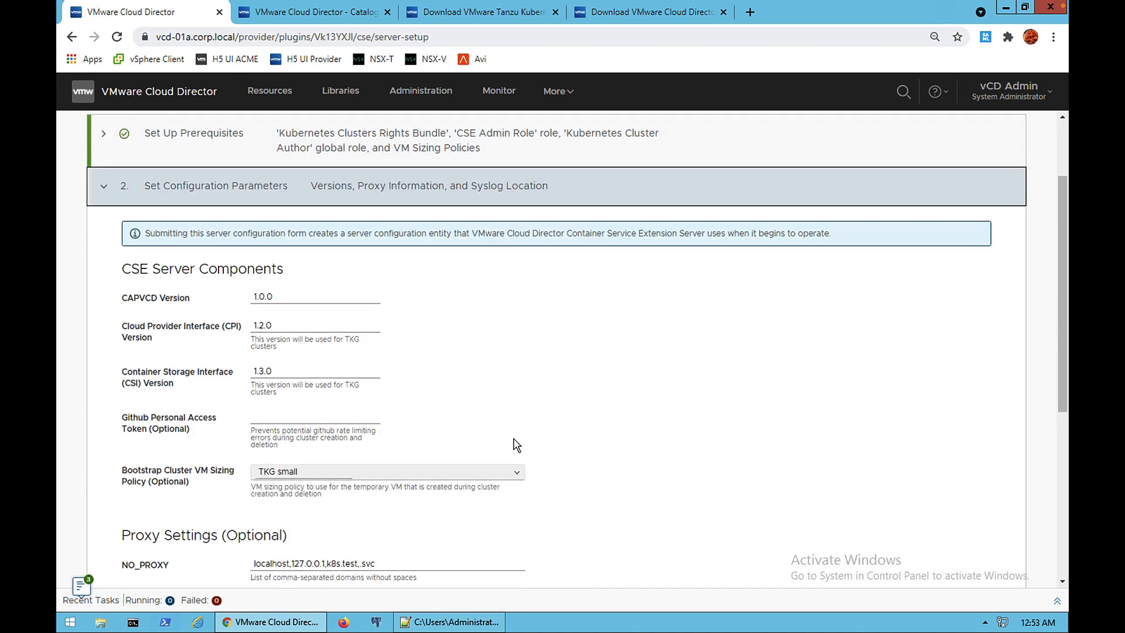
scroll("up", 3)
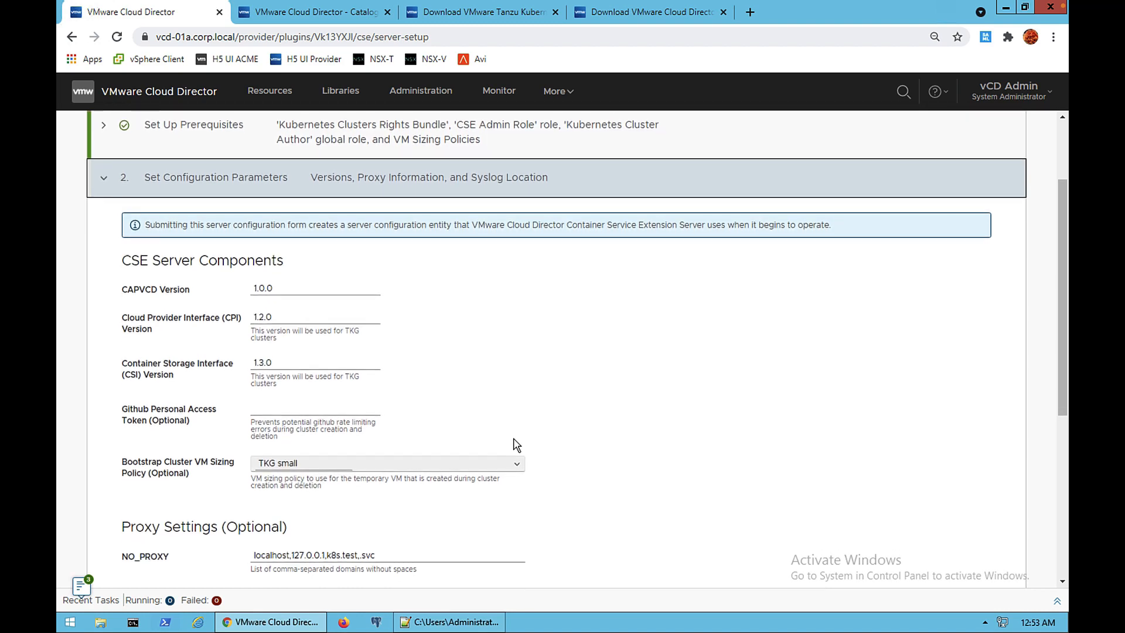
scroll("down", 3)
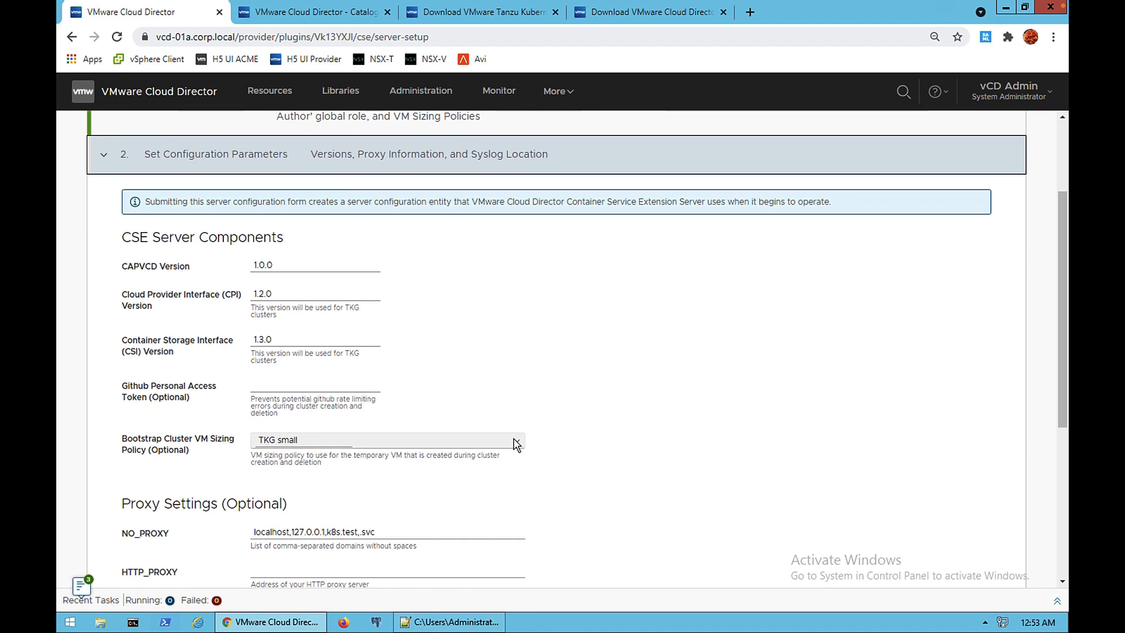
scroll("down", 3)
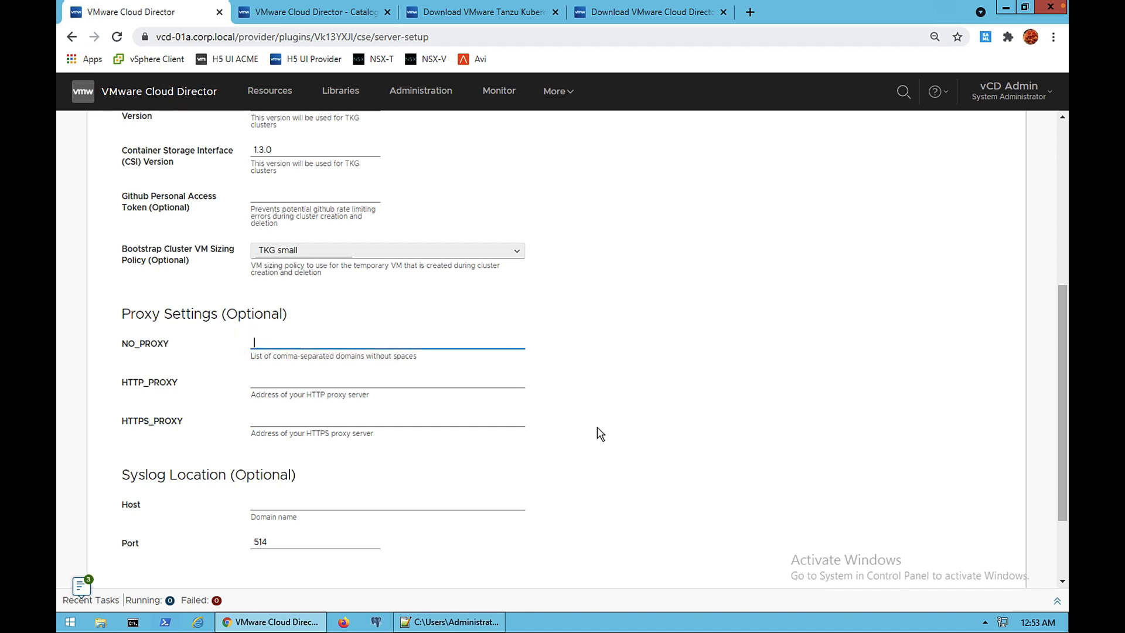
scroll("down", 3)
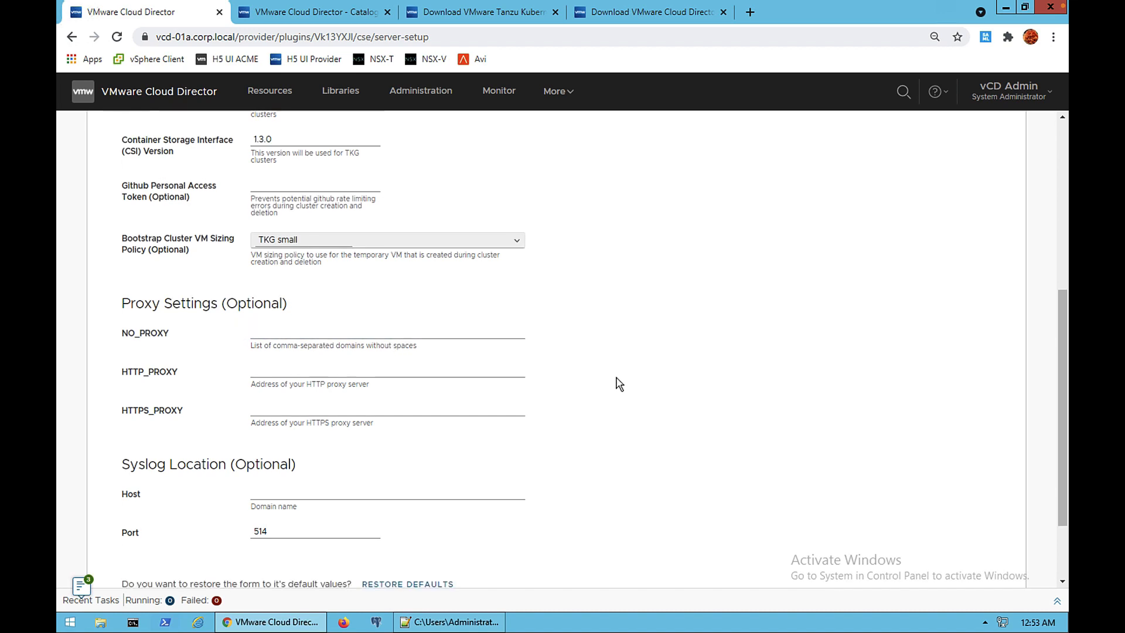
scroll("down", 3)
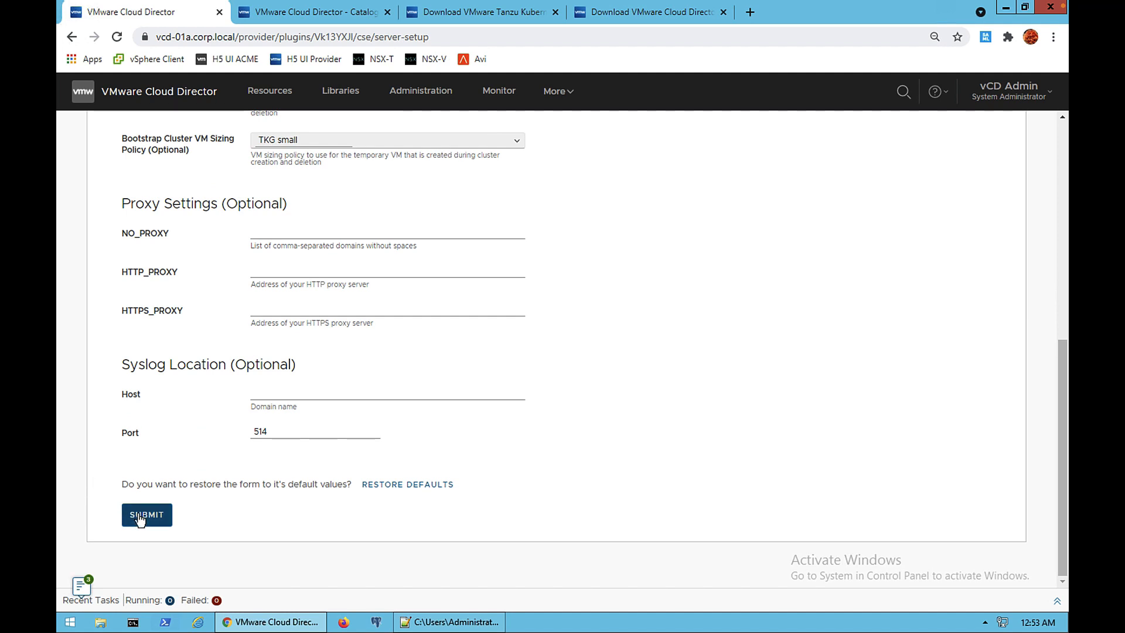
left_click(147, 514)
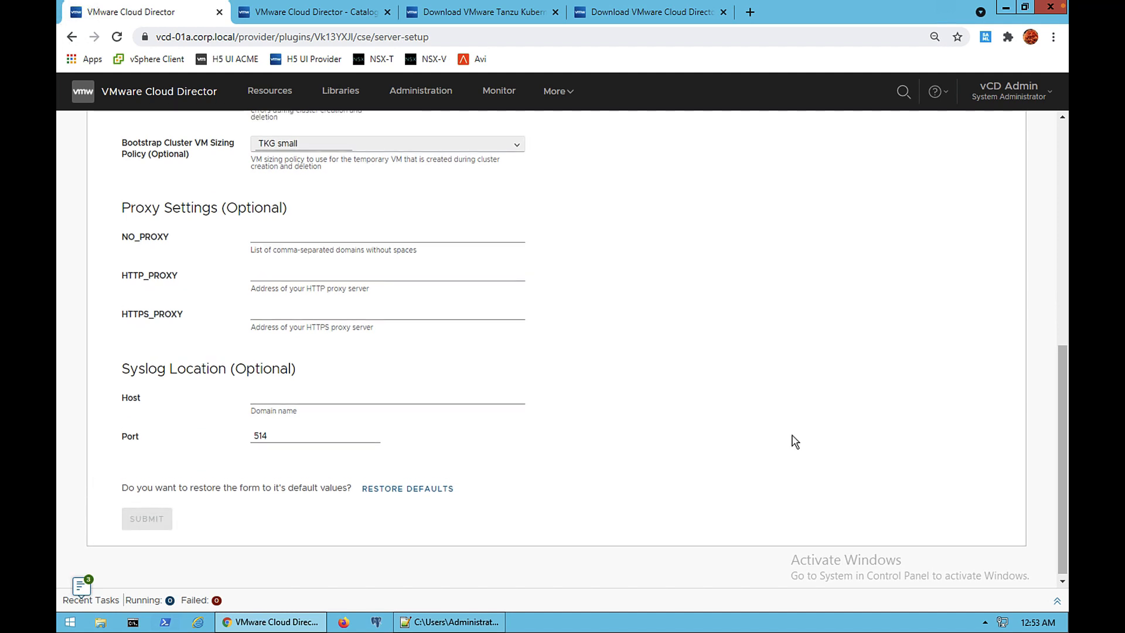
left_click(146, 518)
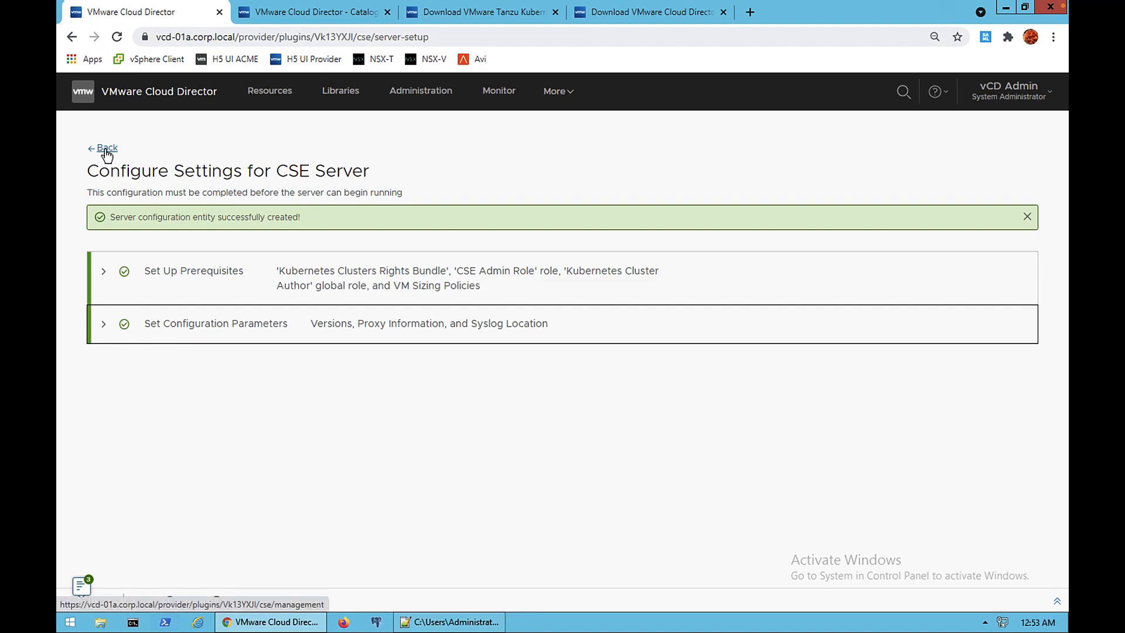
left_click(106, 148)
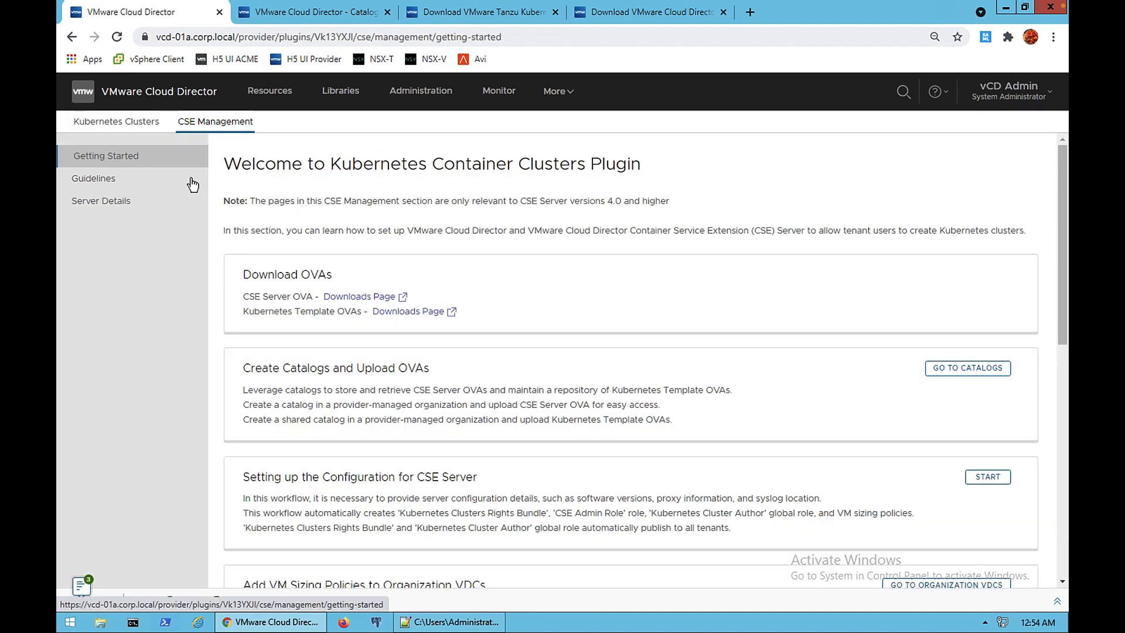
Review the Kubernetes Cluster Author global role's rights and its publish-to-all-tenants setting, without changes
left_click(421, 90)
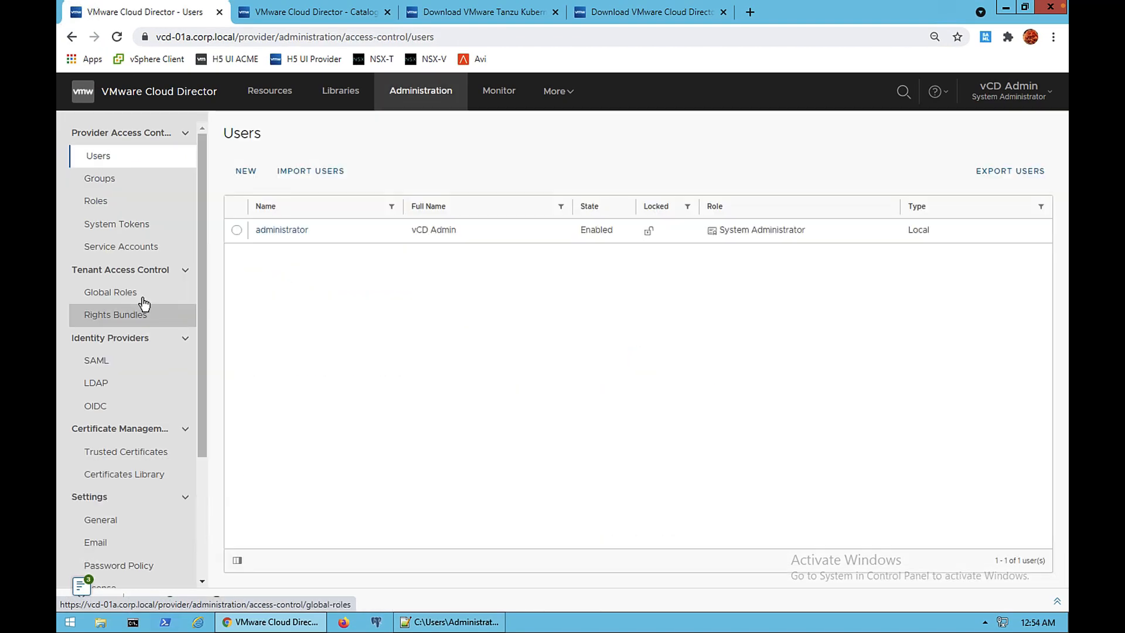
left_click(110, 292)
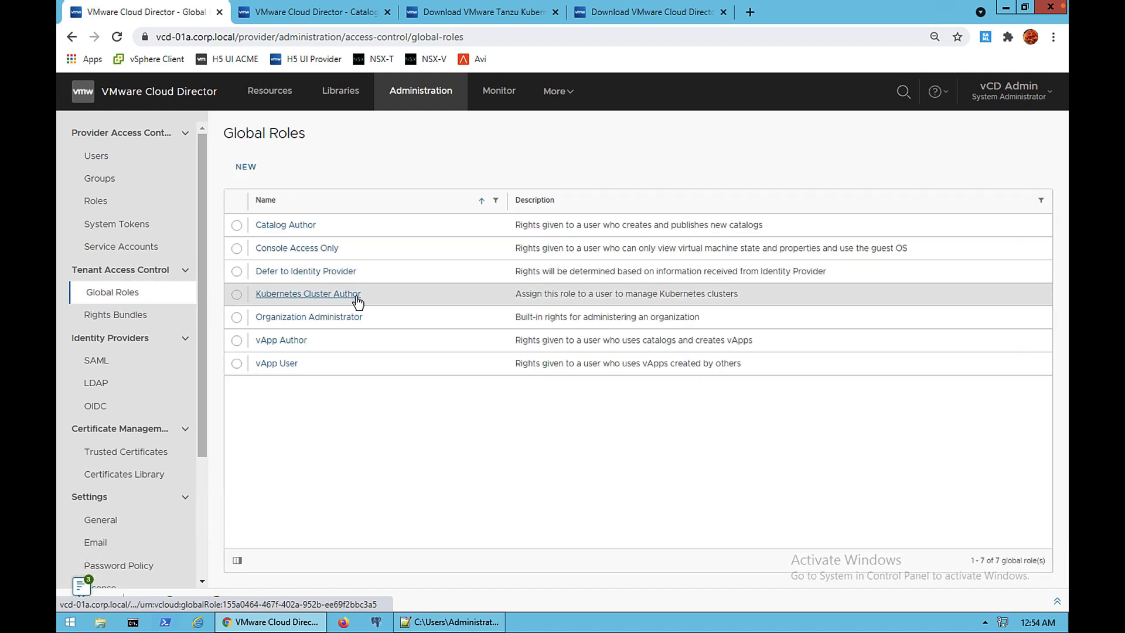
left_click(307, 294)
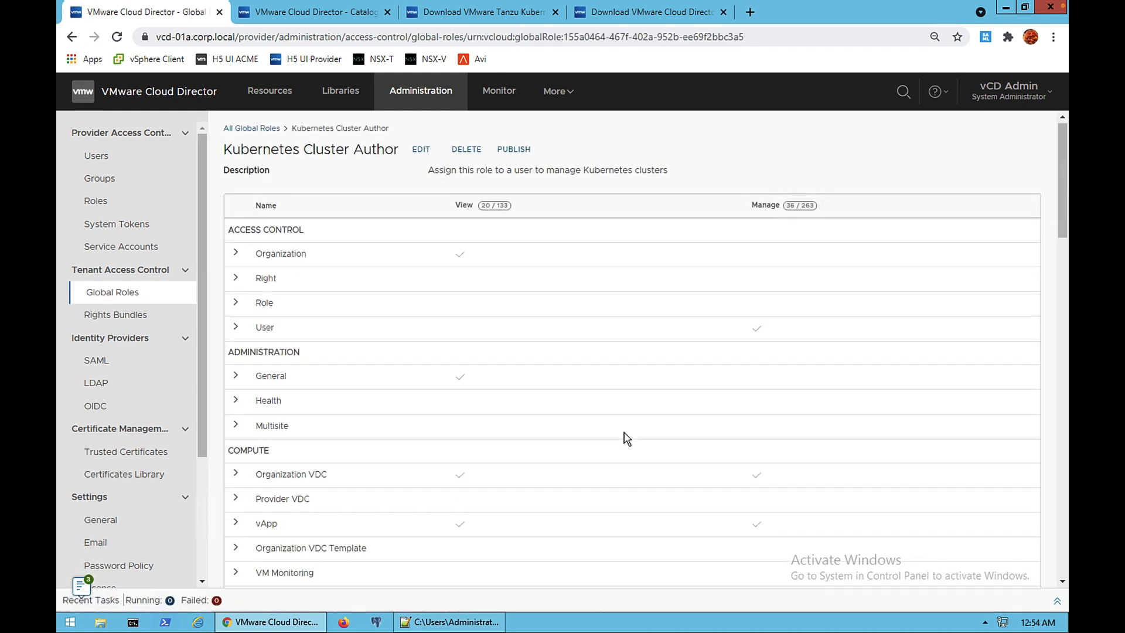
scroll("down", 3)
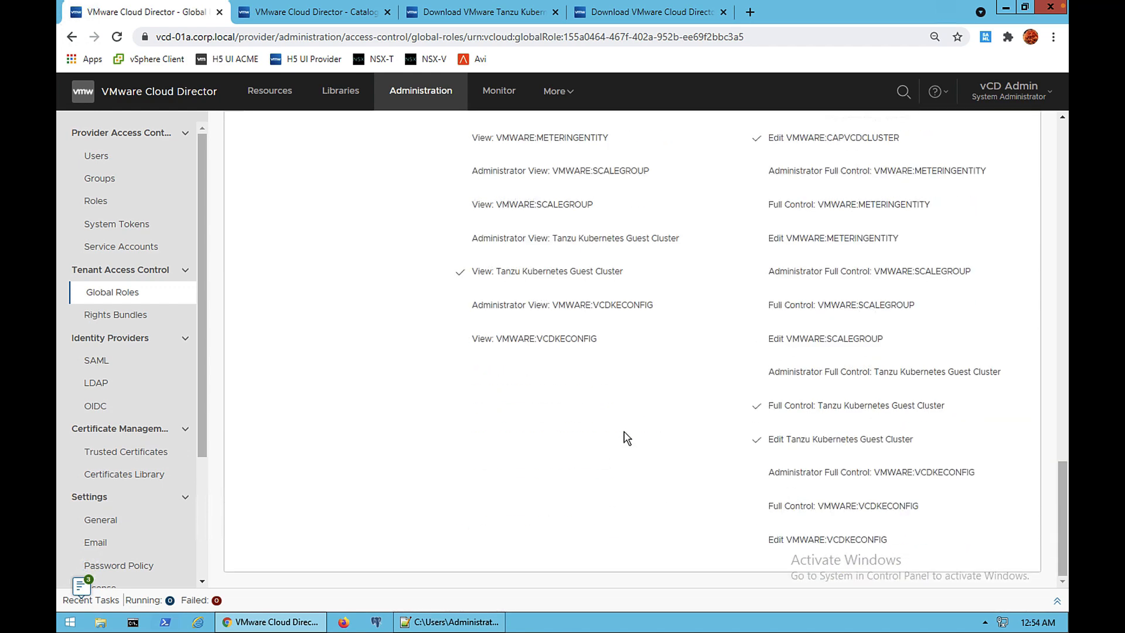
scroll("up", 3)
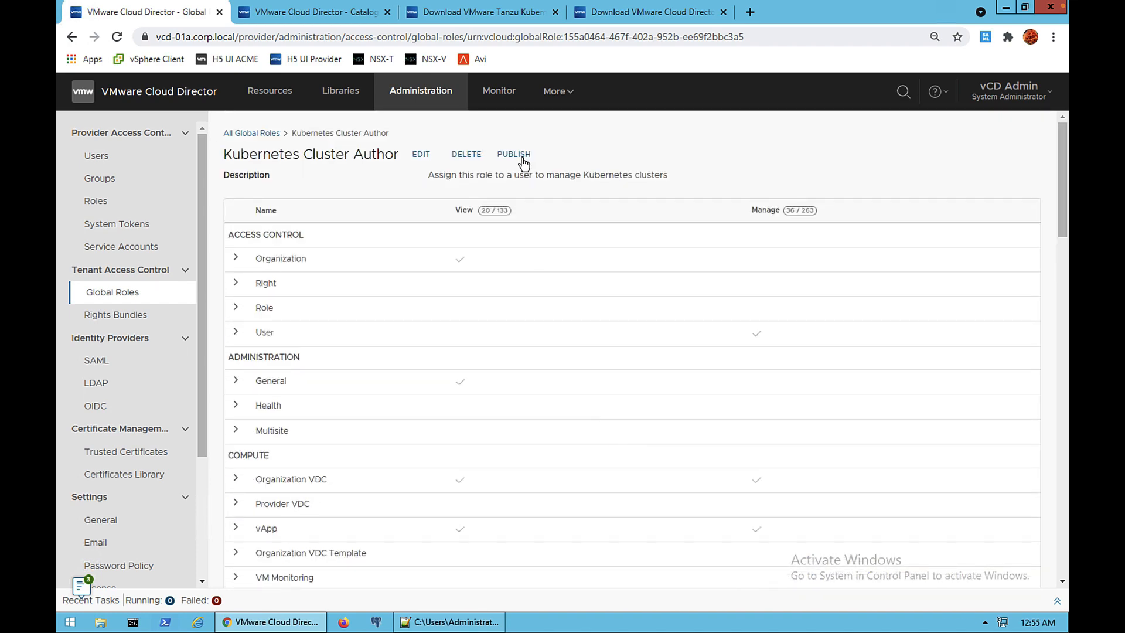
left_click(513, 153)
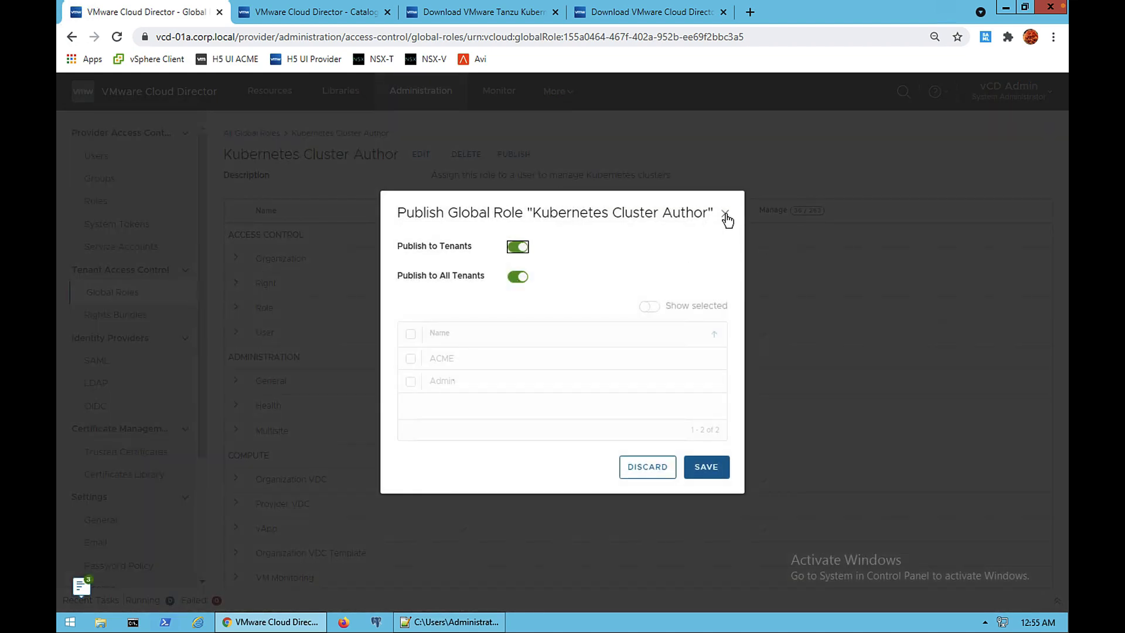
left_click(726, 215)
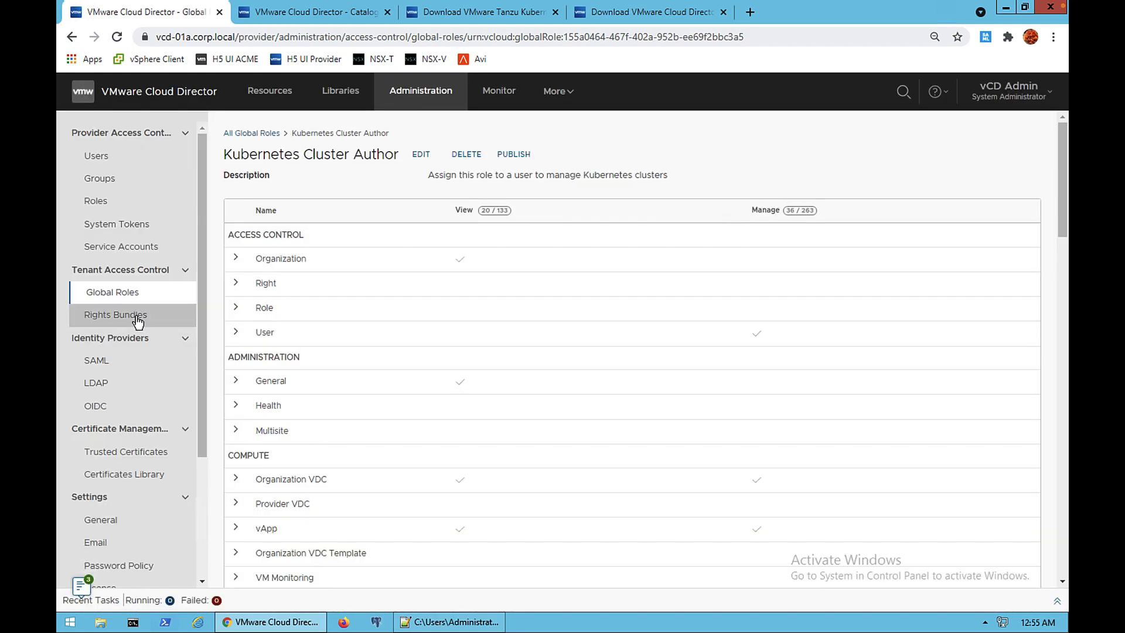
Review Rights Bundles and Roles, then open Kubernetes Container Clusters showing no clusters
left_click(115, 314)
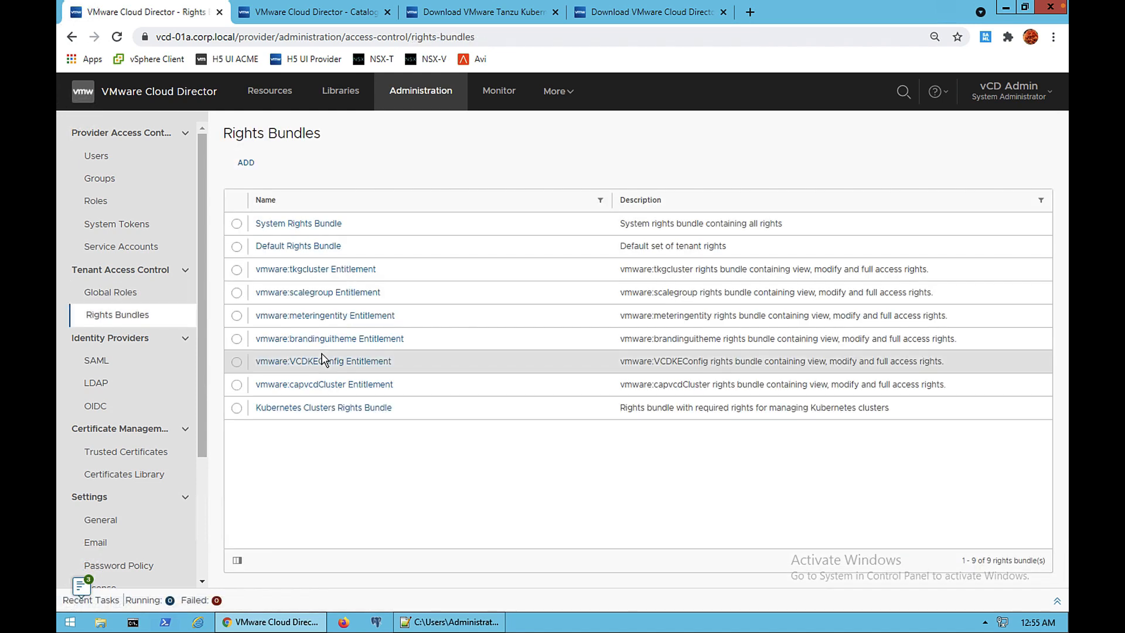
mouse_move(323, 384)
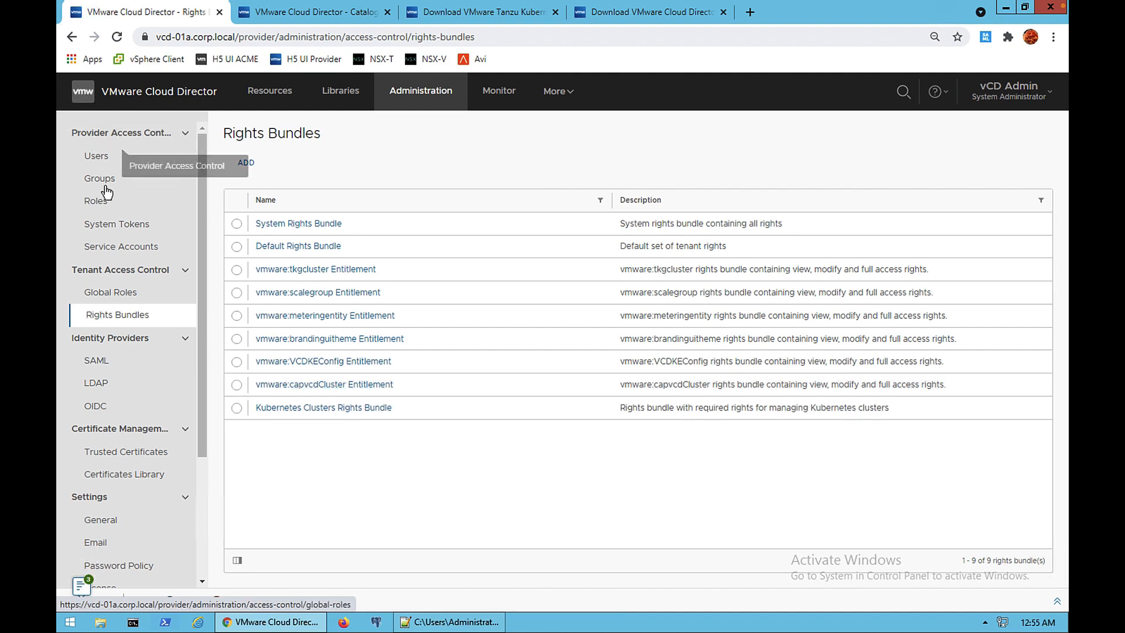
left_click(96, 200)
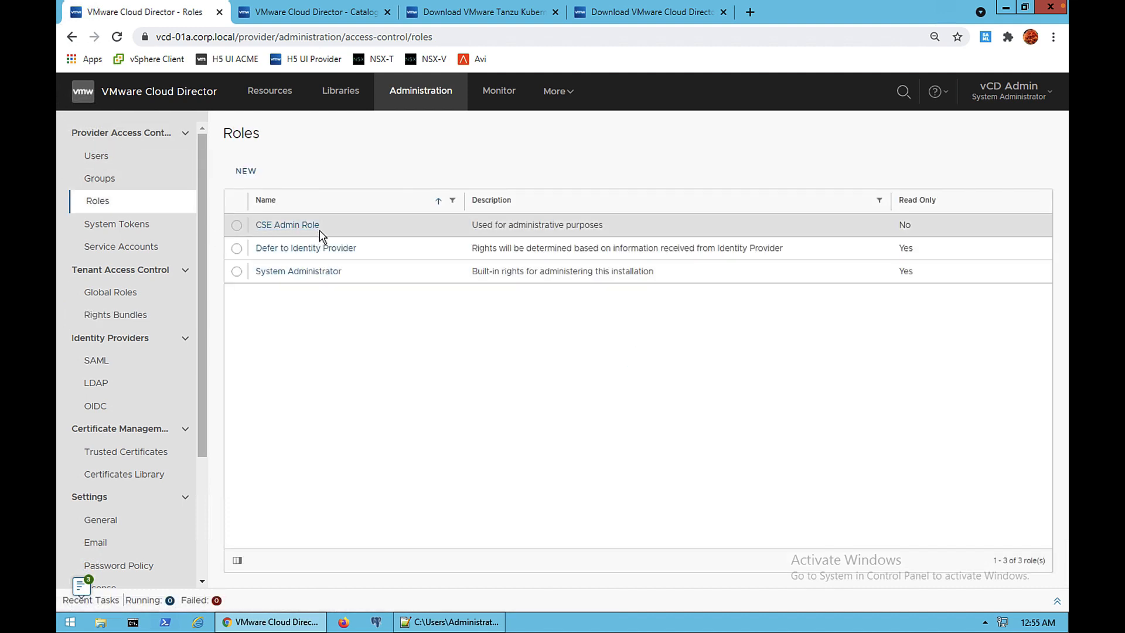
left_click(558, 92)
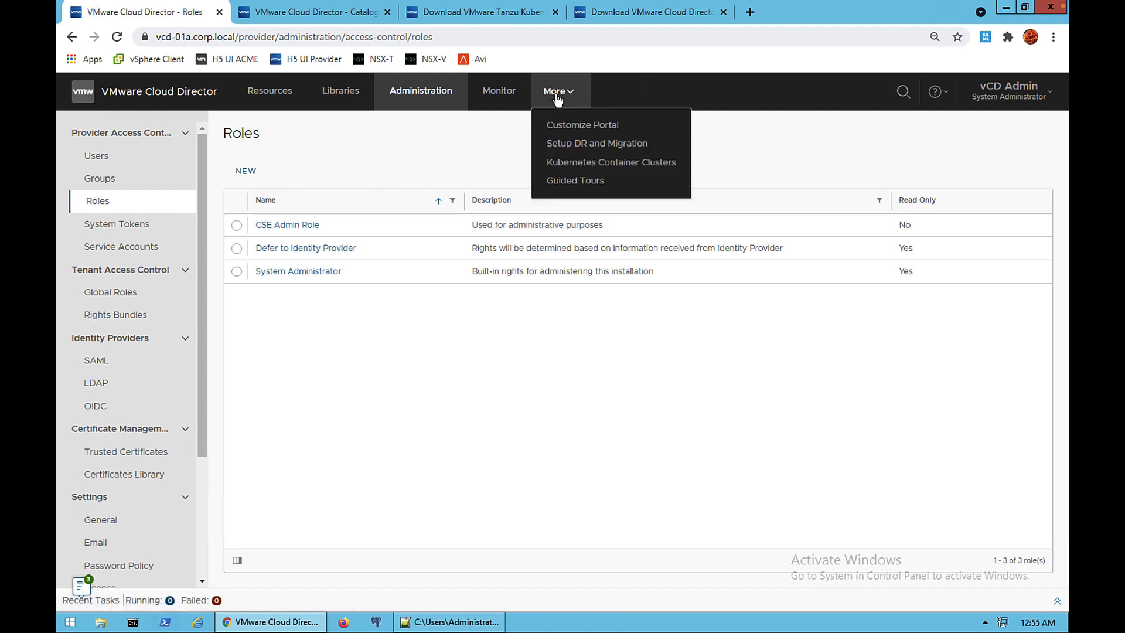
left_click(610, 163)
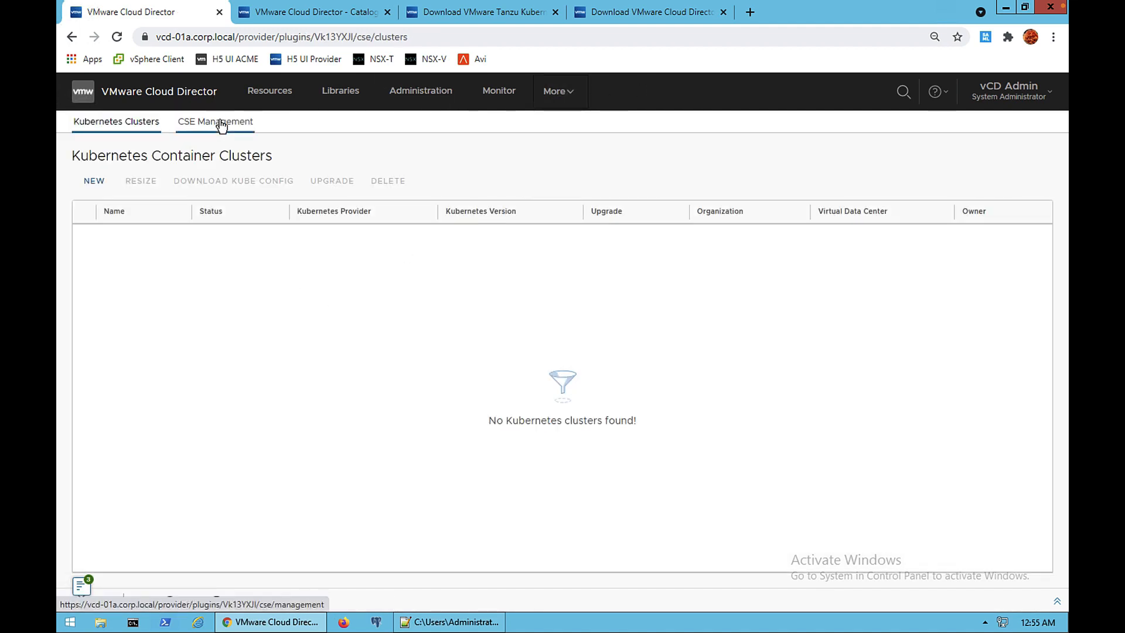
From CSE Management Getting Started, open the Organization VDCs list (ACME_VDC_T, ACME_VDC_V, Catalog_VDC)
left_click(215, 121)
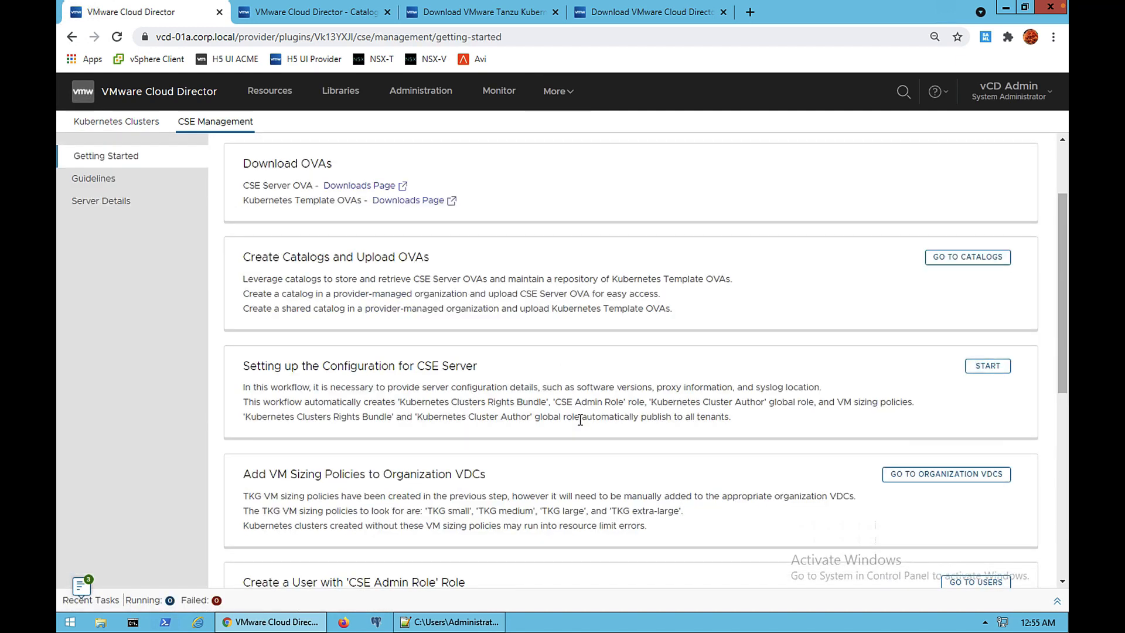
mouse_move(609, 501)
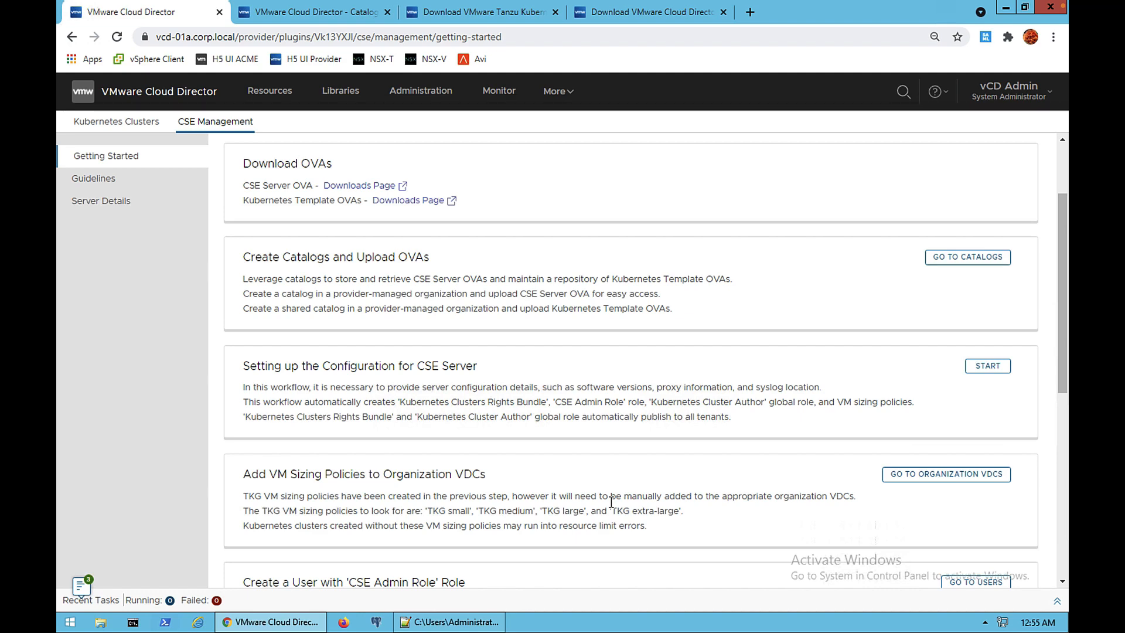
scroll("down", 3)
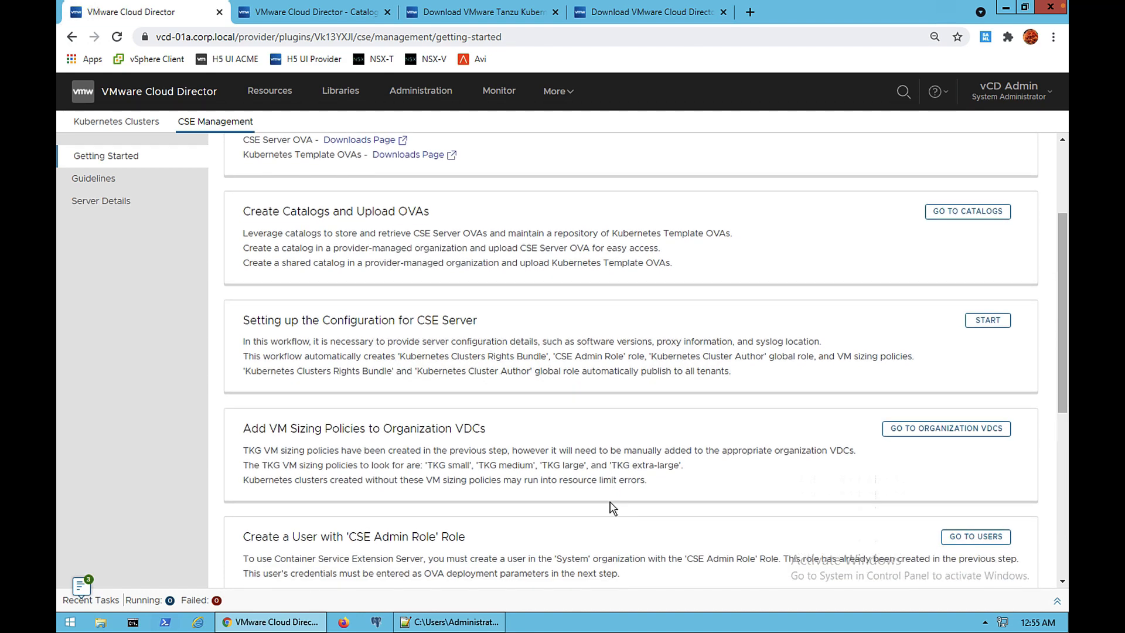
mouse_move(910, 437)
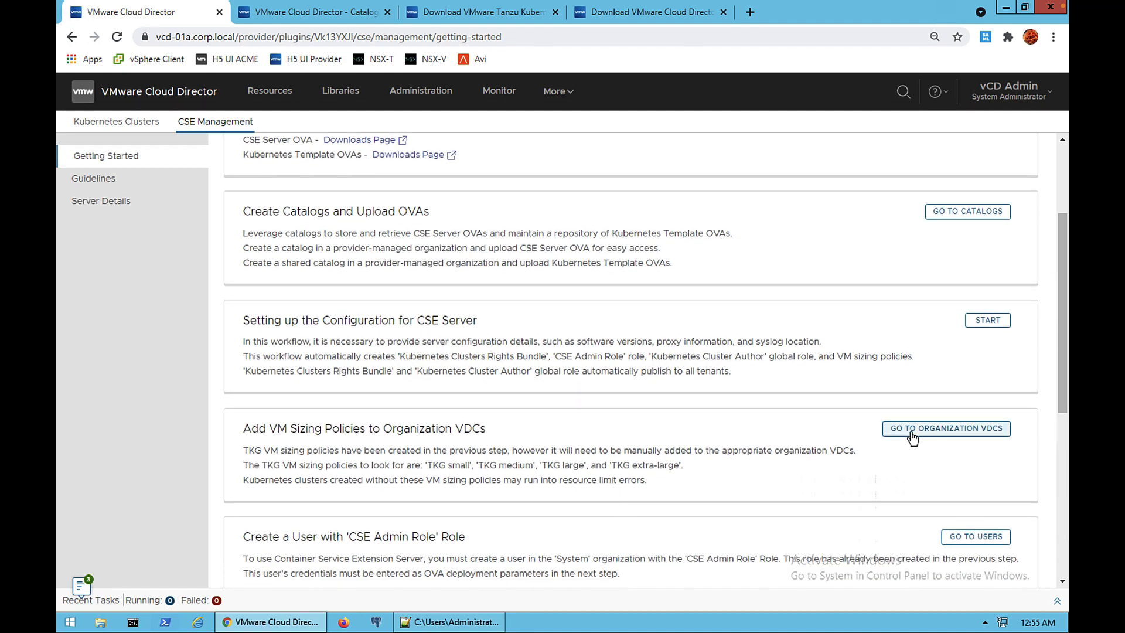
left_click(946, 428)
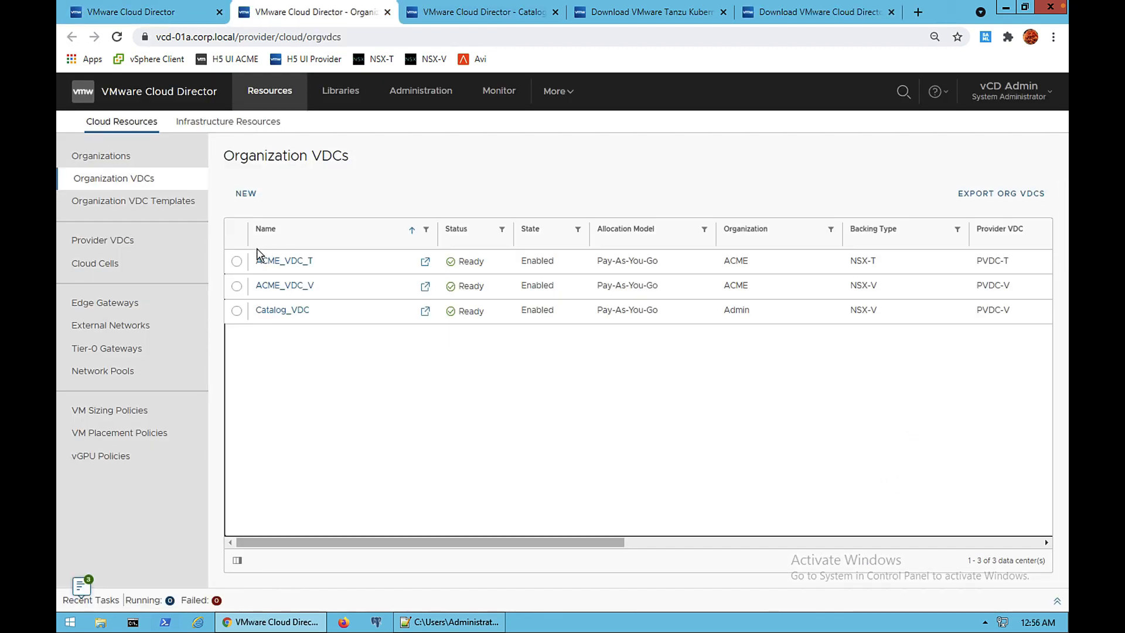
Add the four TKG VM sizing policies to ACME_VDC_T, then return to Getting Started
left_click(284, 260)
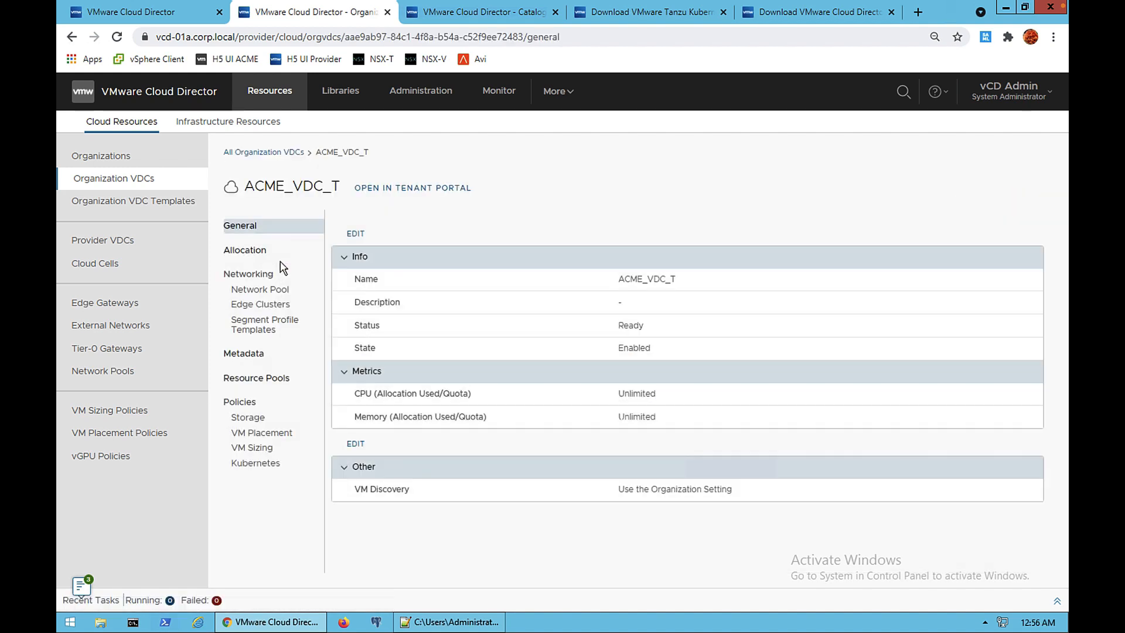
left_click(252, 447)
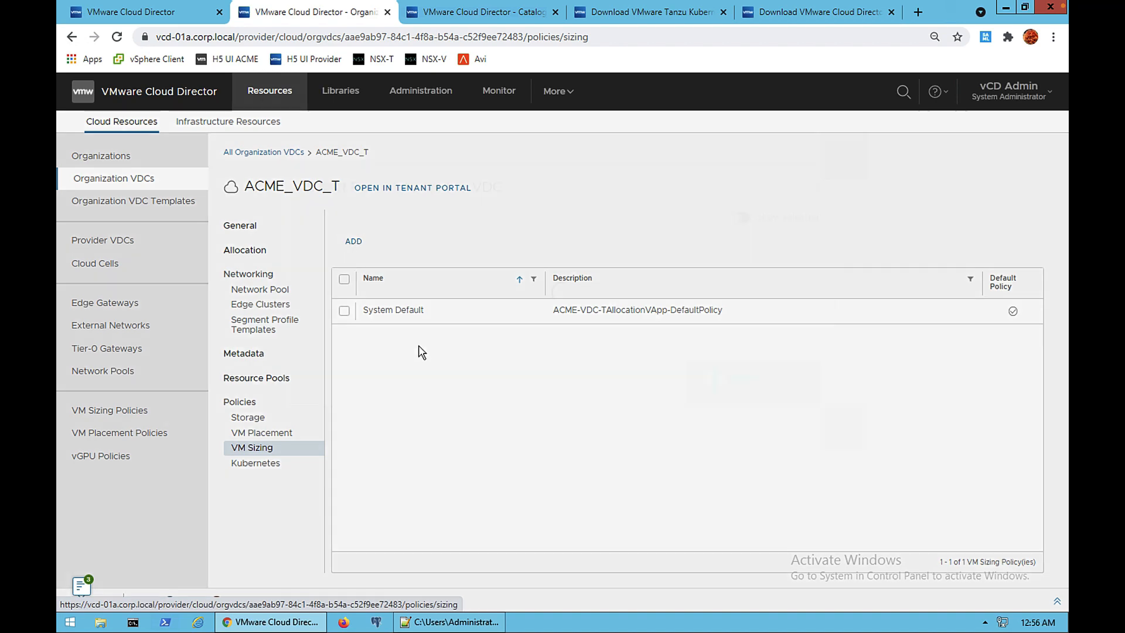
left_click(352, 241)
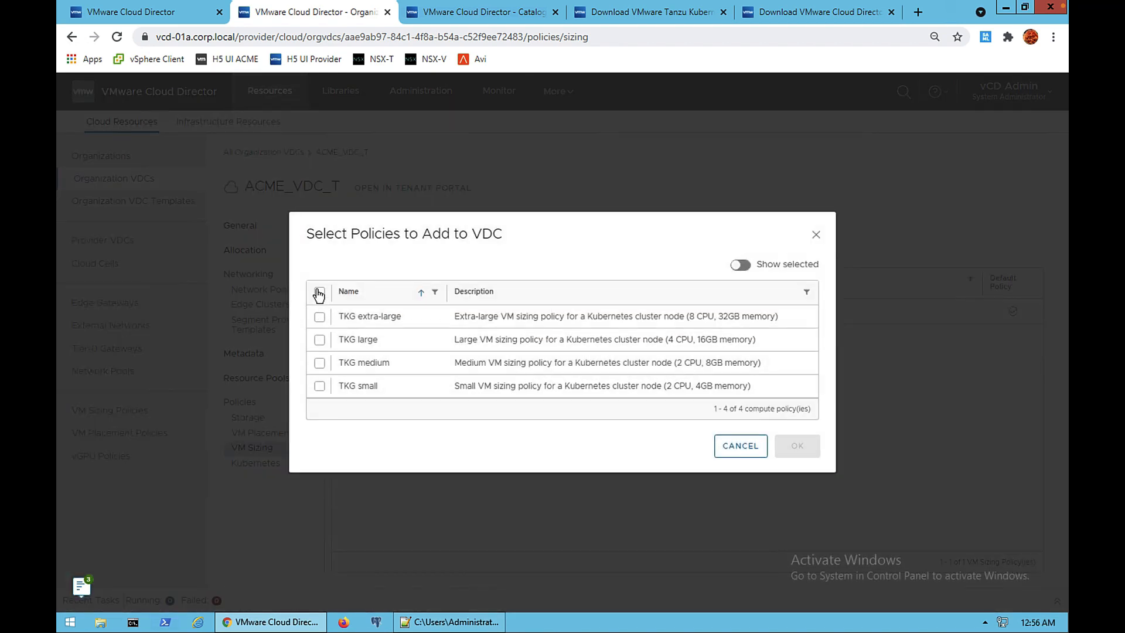
left_click(796, 445)
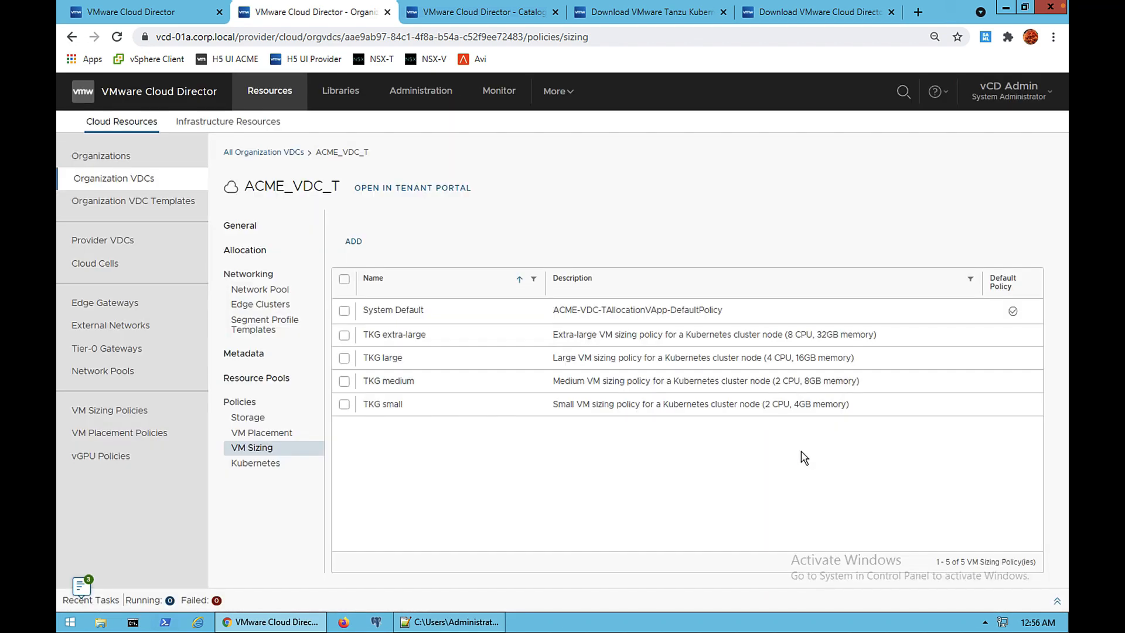
mouse_move(283, 154)
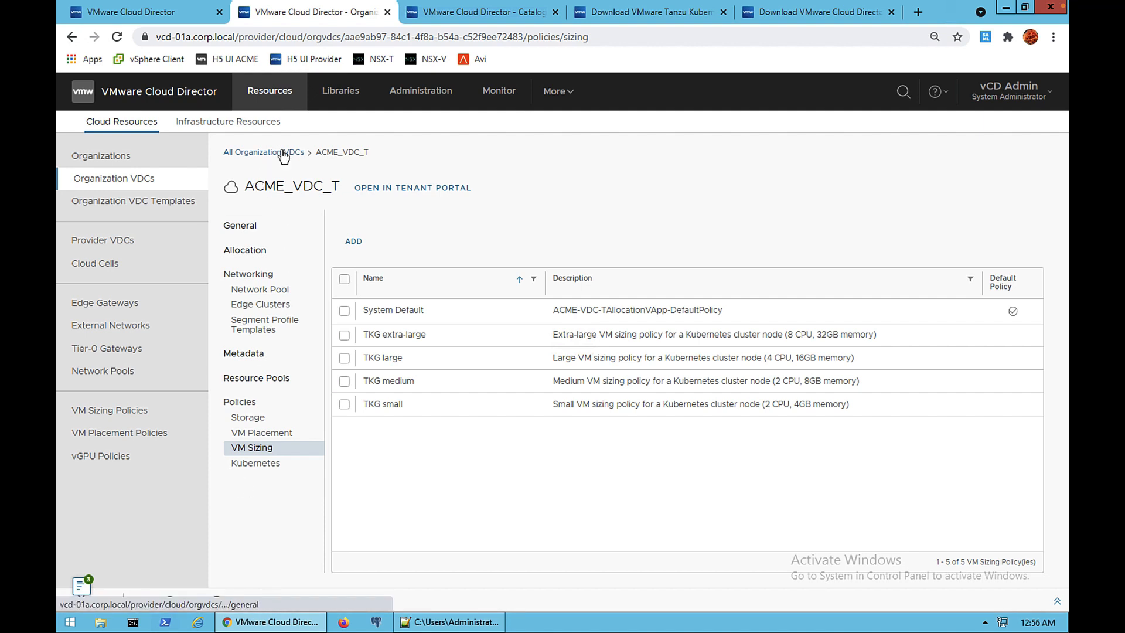
left_click(263, 151)
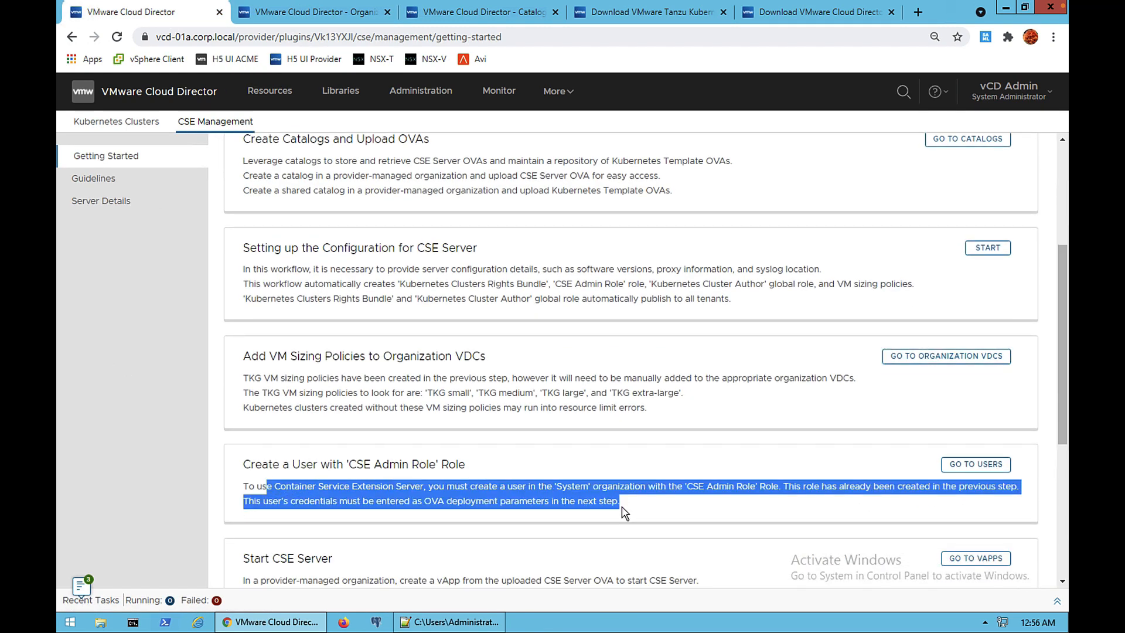
Create and save the new user cse-sa with a password and CSE Admin Role
left_click(621, 509)
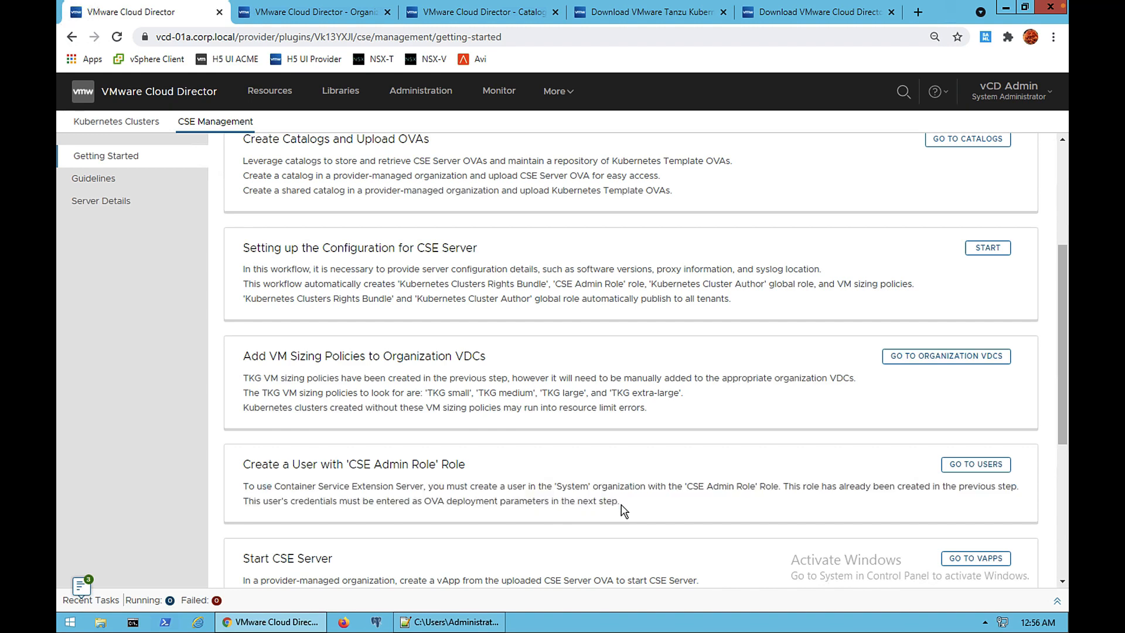
left_click(975, 464)
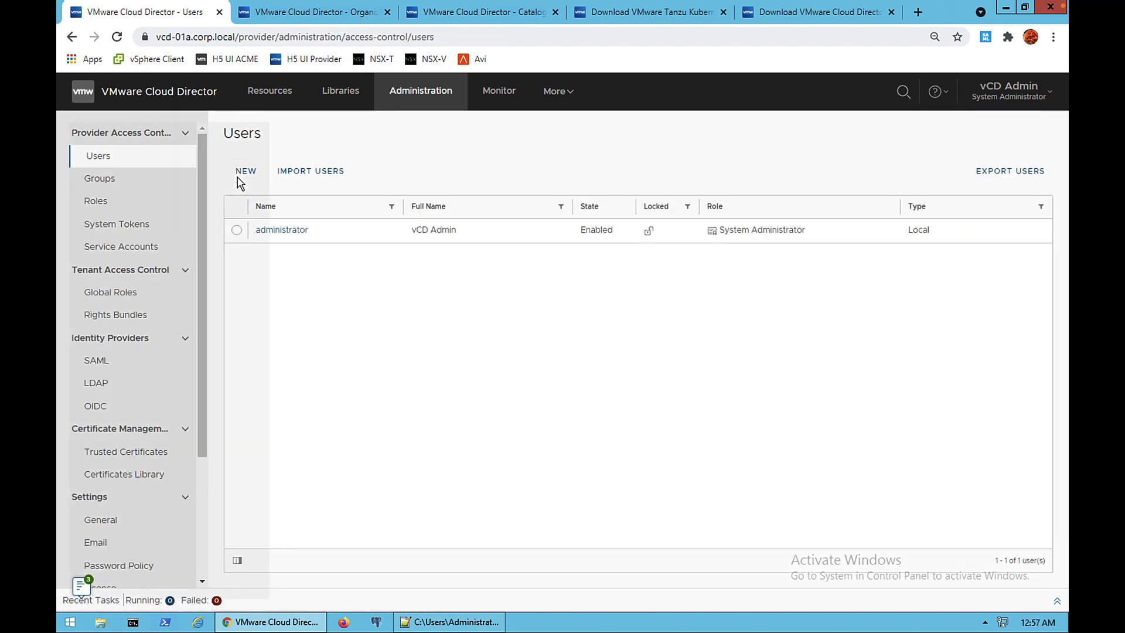
left_click(245, 170)
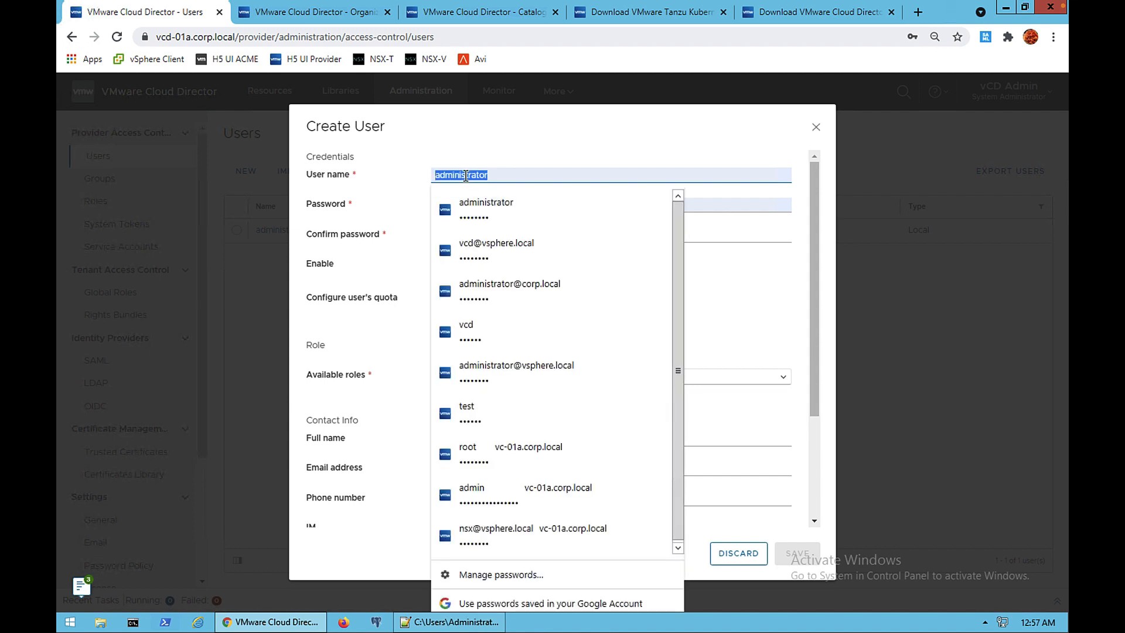
type("cse-sa")
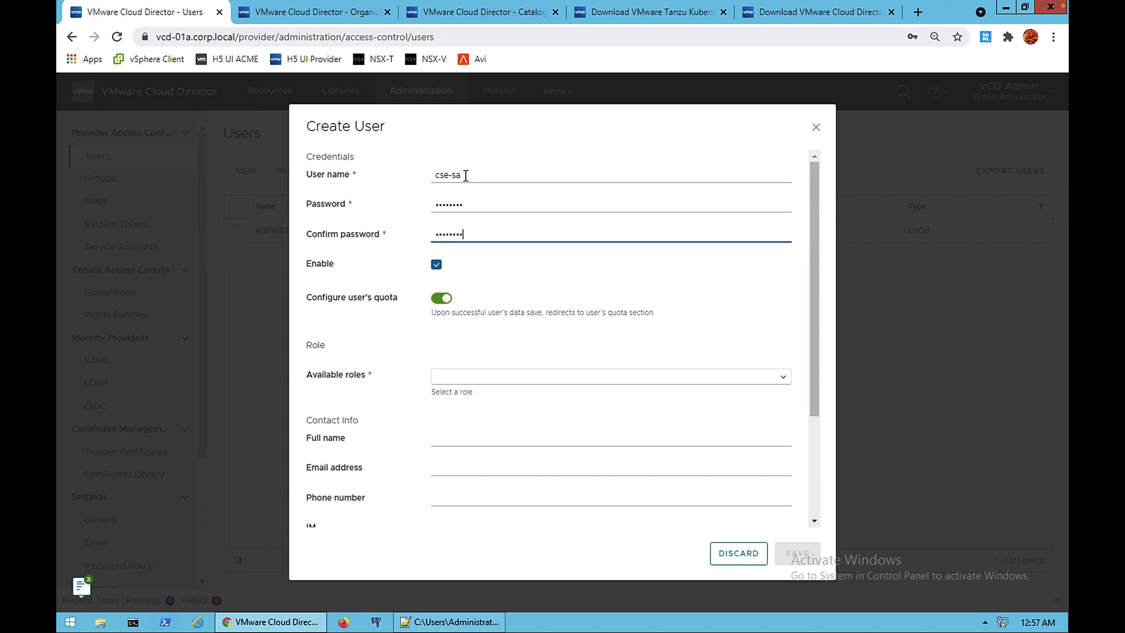
left_click(610, 376)
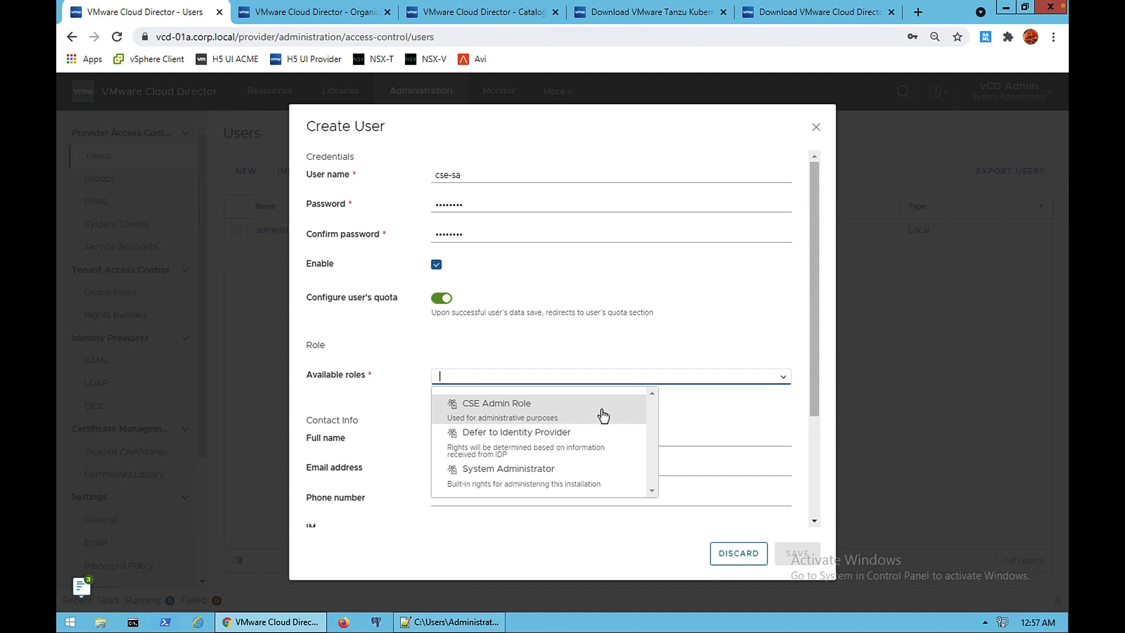
left_click(495, 402)
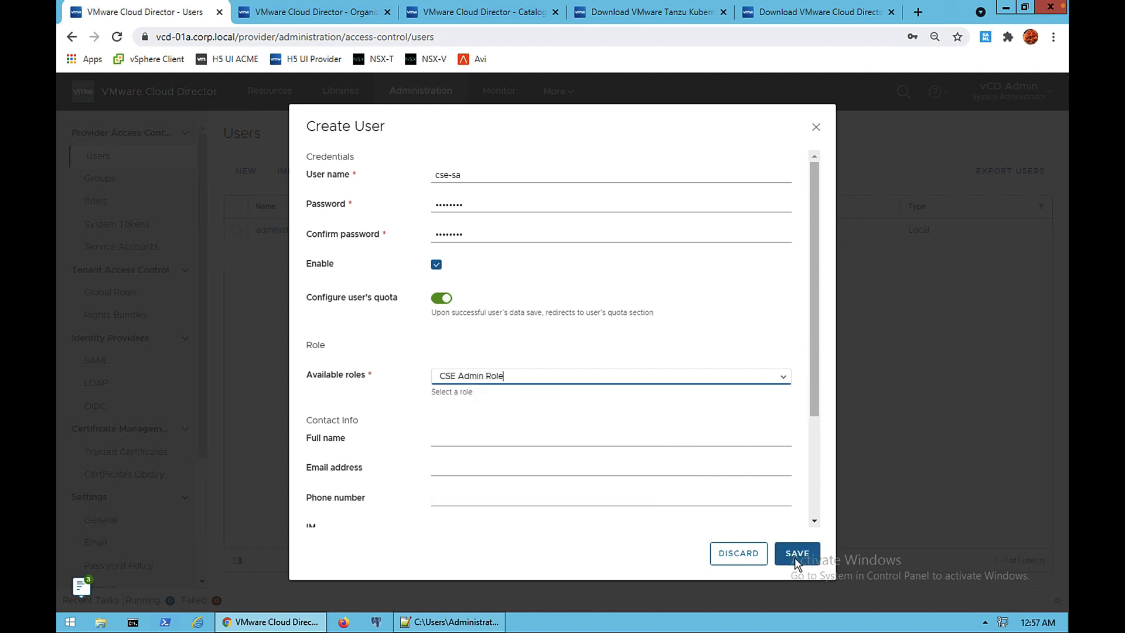
left_click(796, 553)
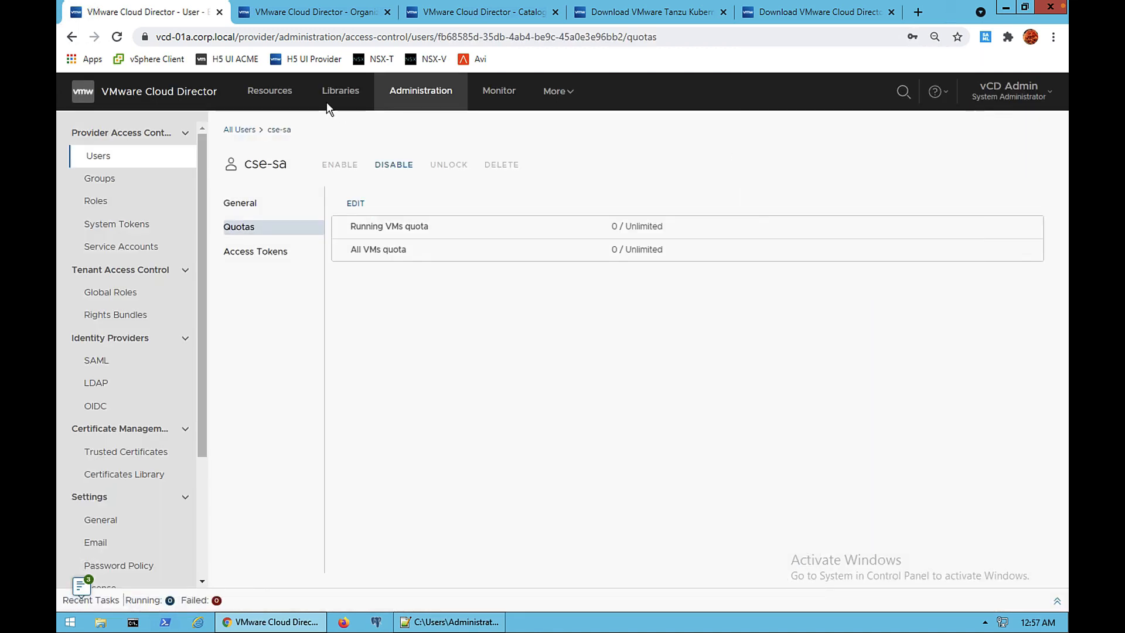
From Kubernetes Container Clusters, open the Administration organization's vApps page, which has no vApps
left_click(558, 90)
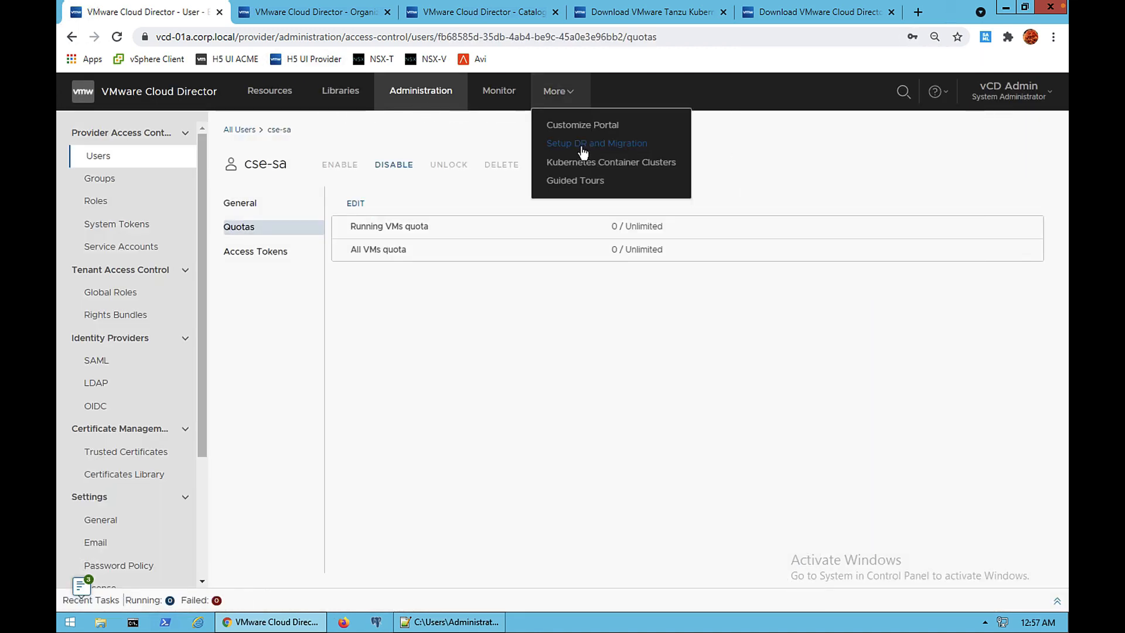
left_click(610, 161)
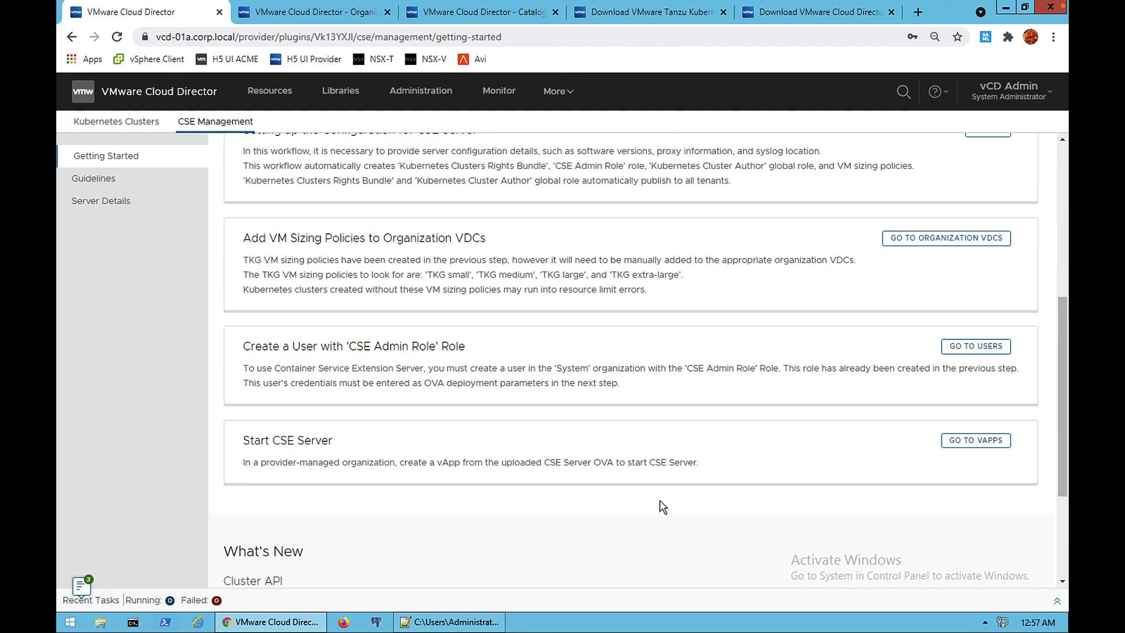
left_click(974, 440)
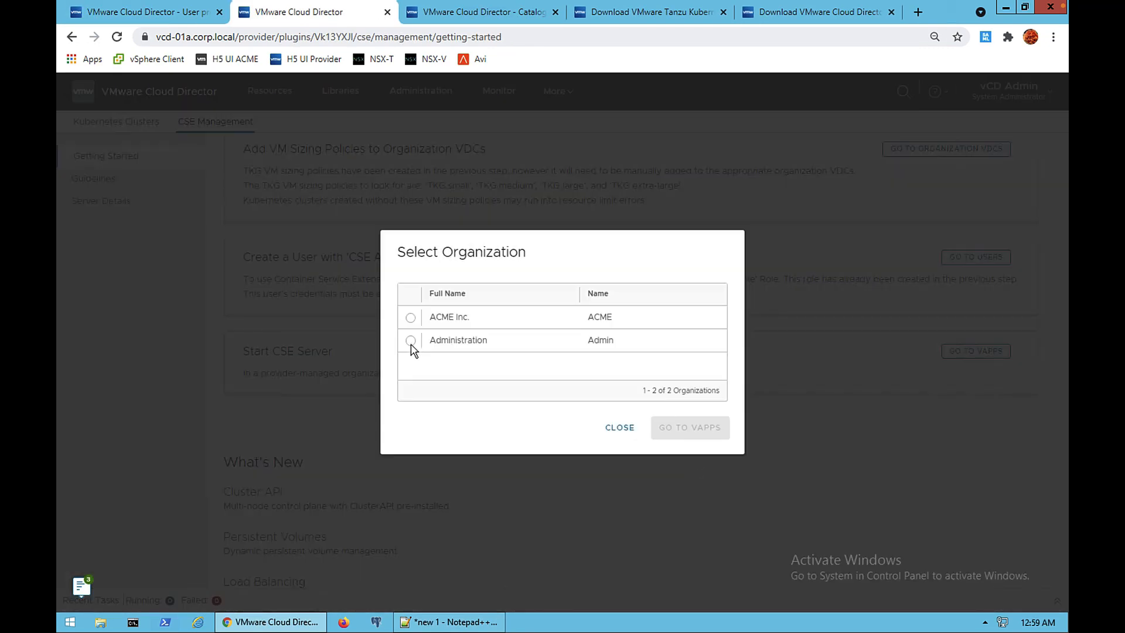
left_click(410, 340)
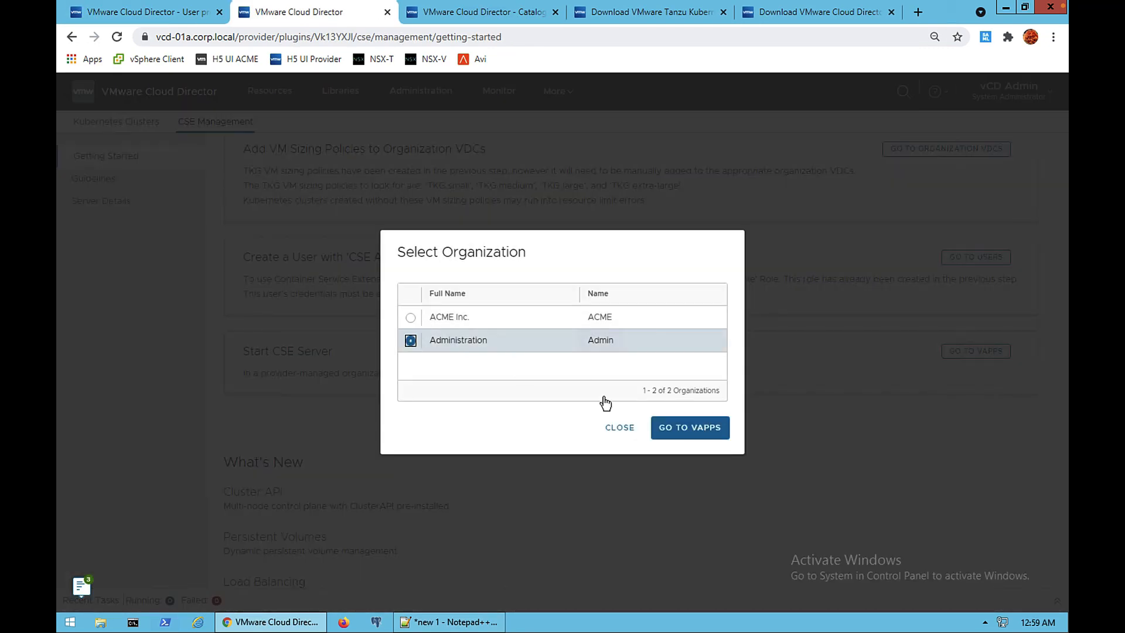
left_click(688, 427)
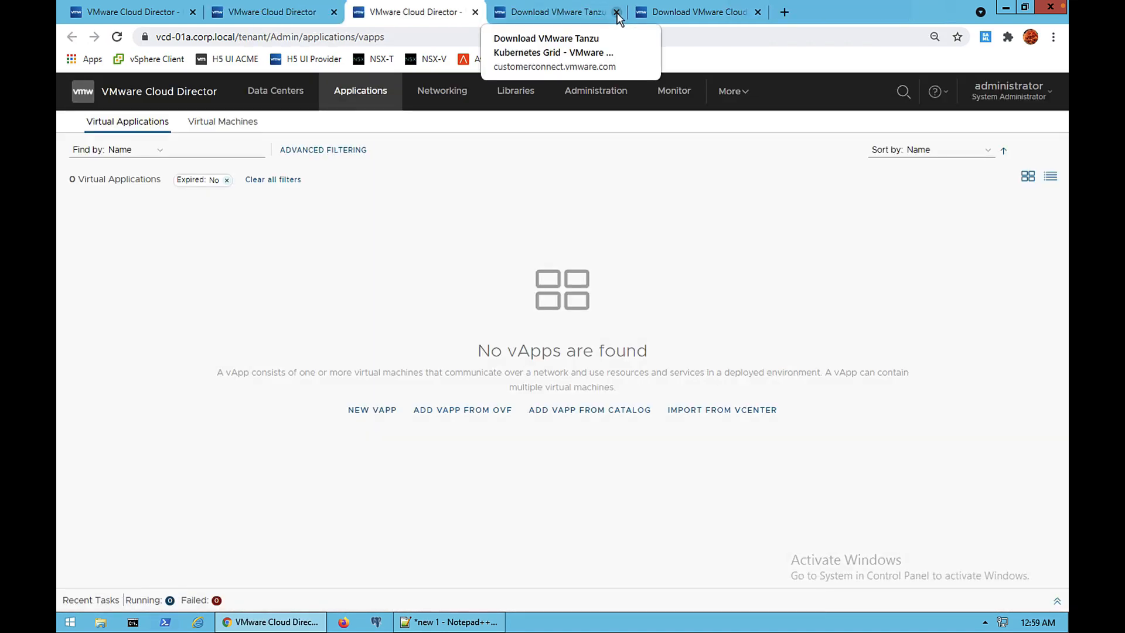
Pick the Container Service Extension 4.0.0 OVA file for a new vApp from OVF
left_click(462, 409)
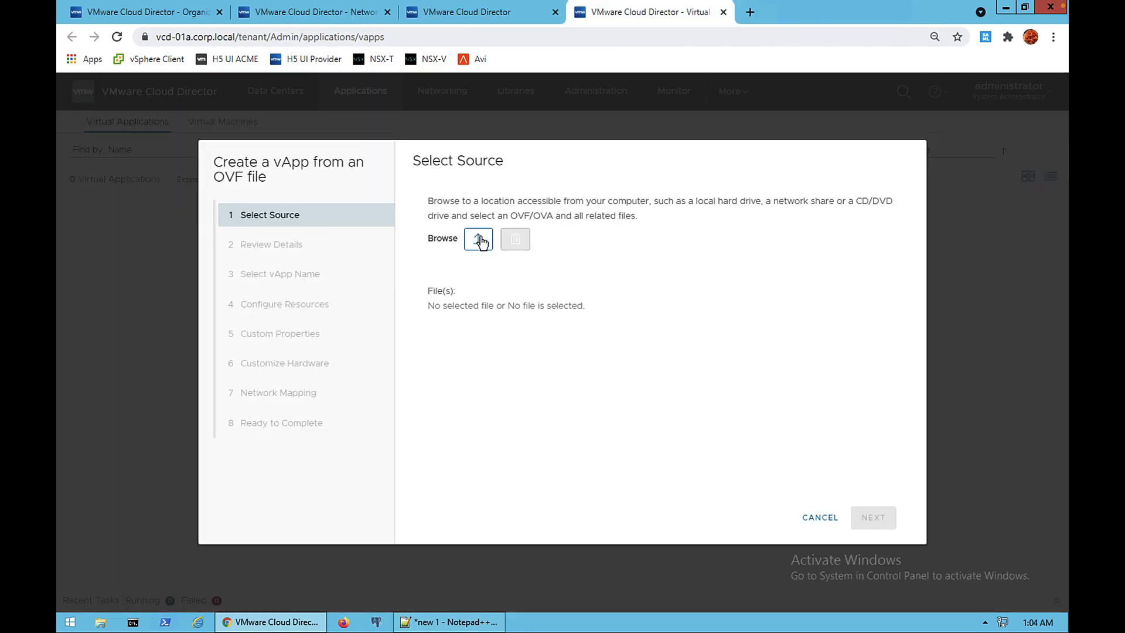
left_click(478, 239)
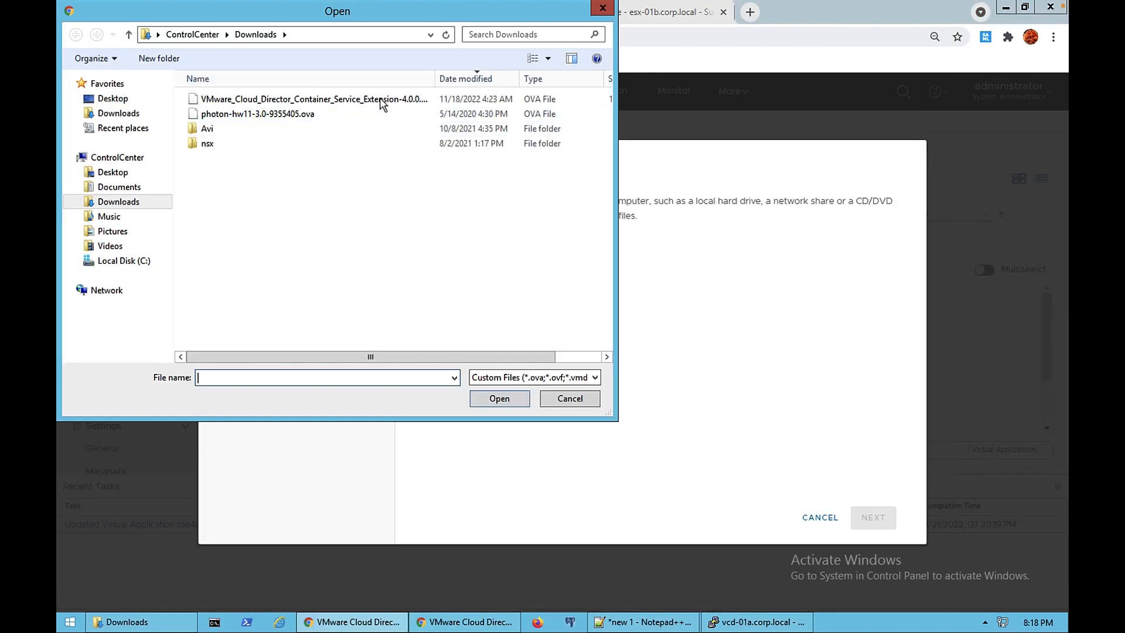
left_click(498, 398)
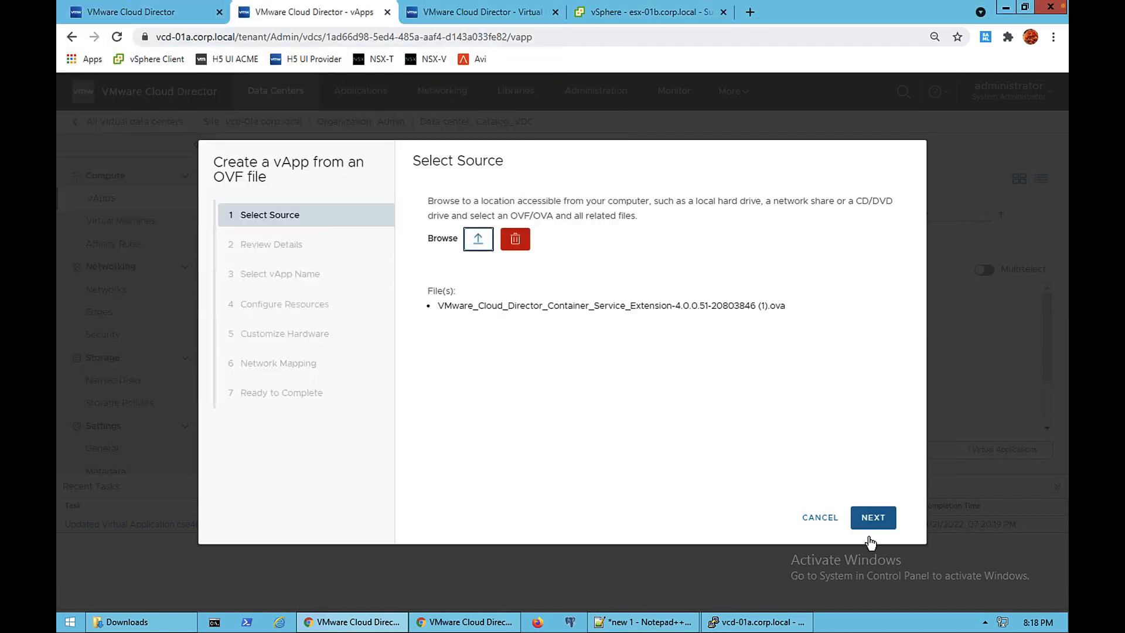
Review the CSE template details and agree to its license agreements
left_click(872, 518)
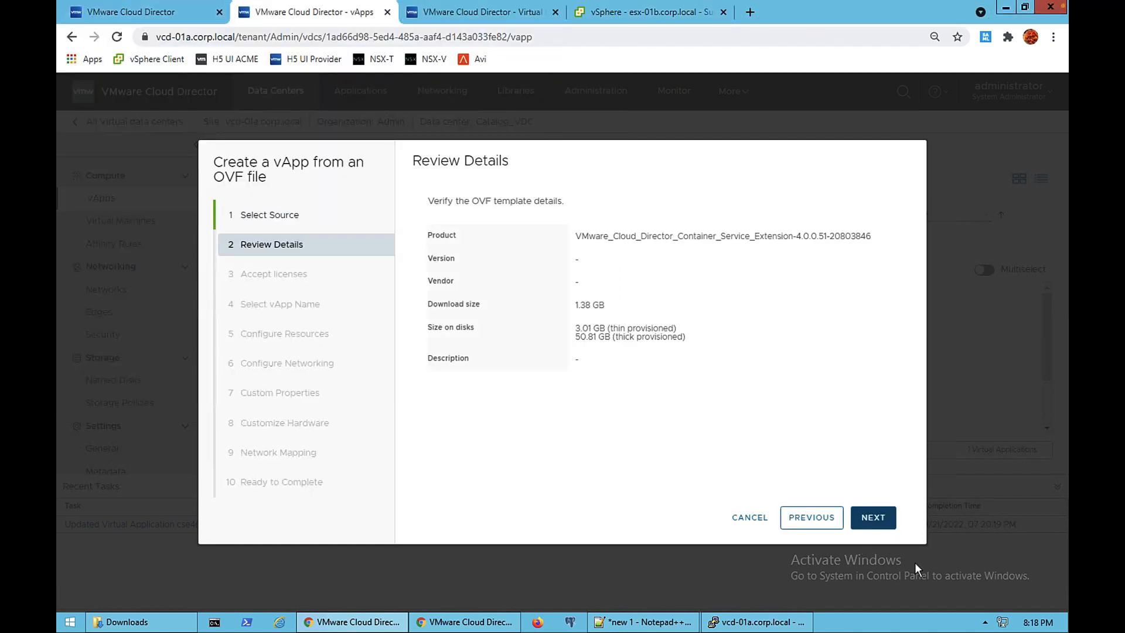
left_click(873, 517)
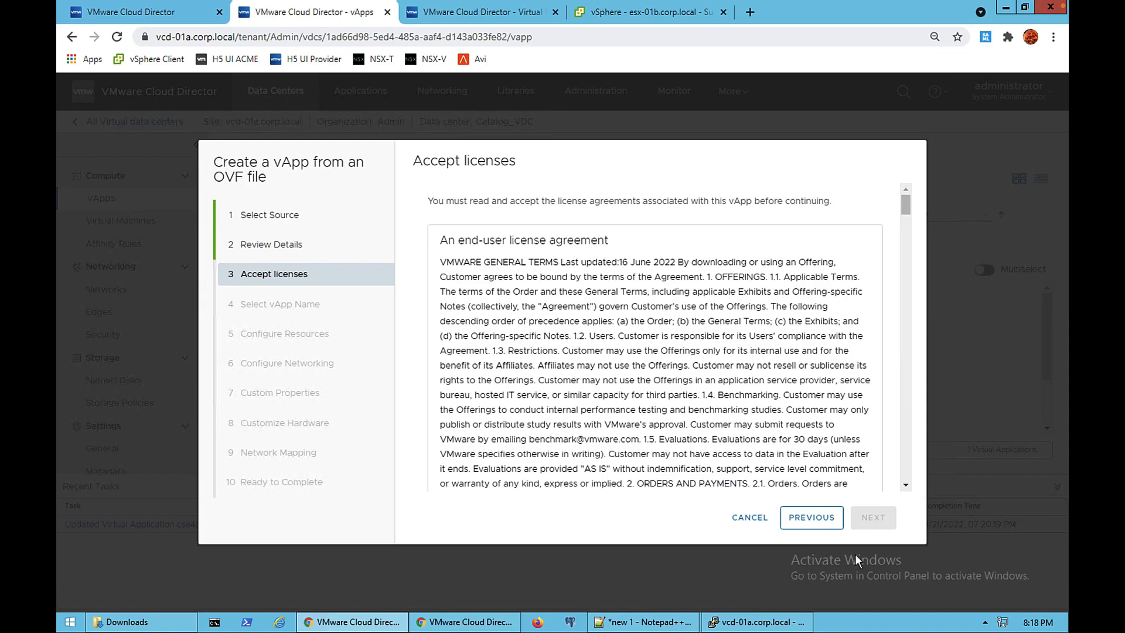
scroll("down", 3)
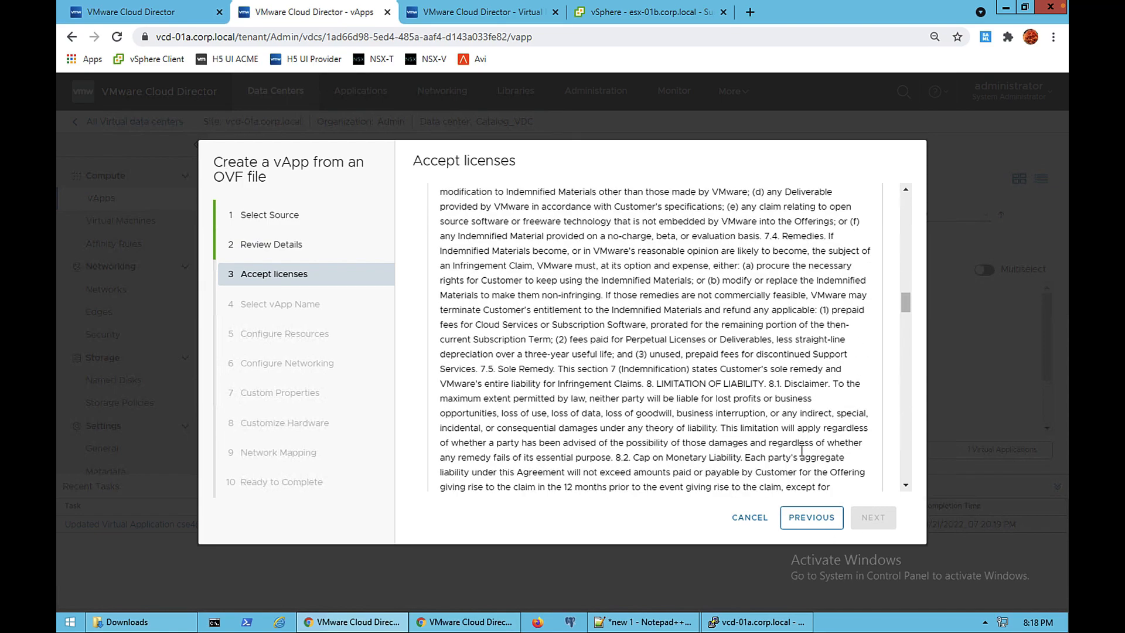
scroll("down", 3)
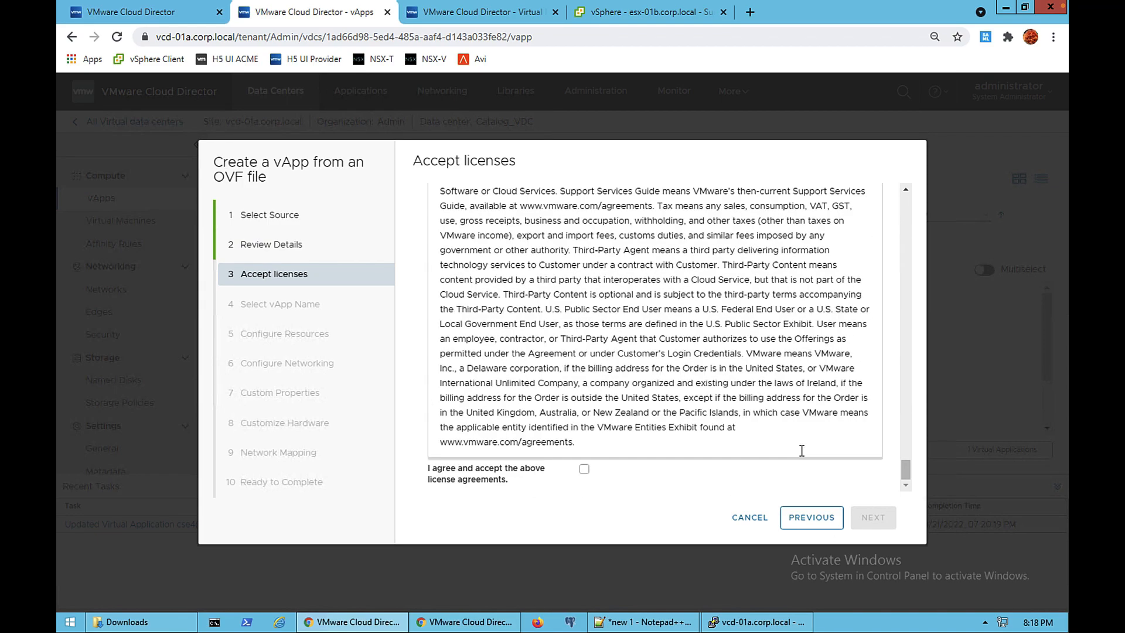
left_click(584, 468)
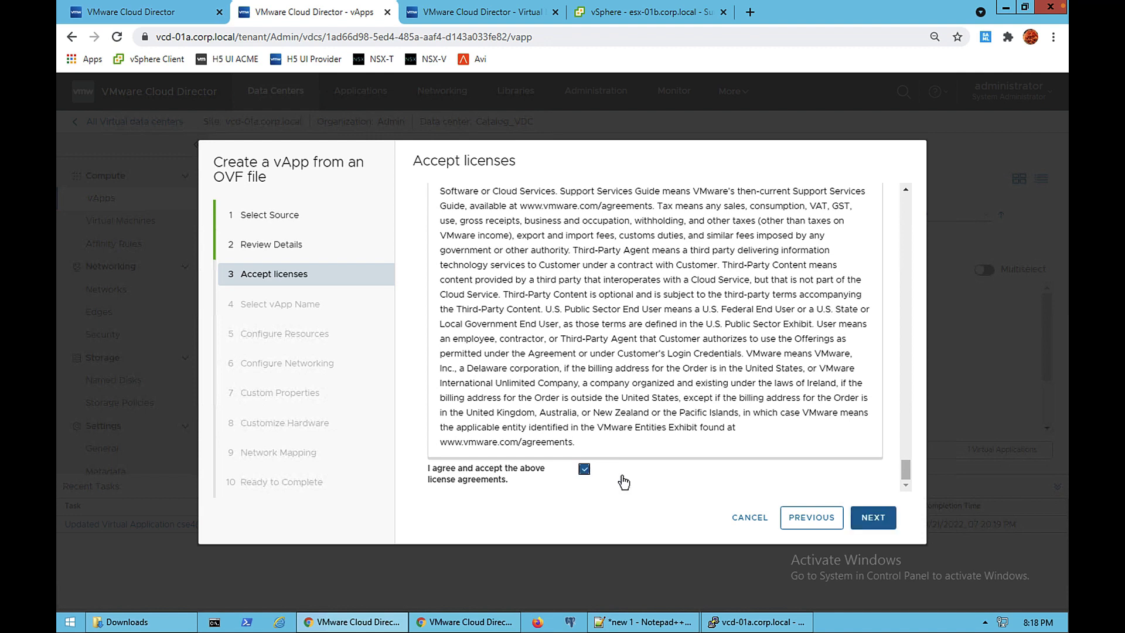
left_click(872, 518)
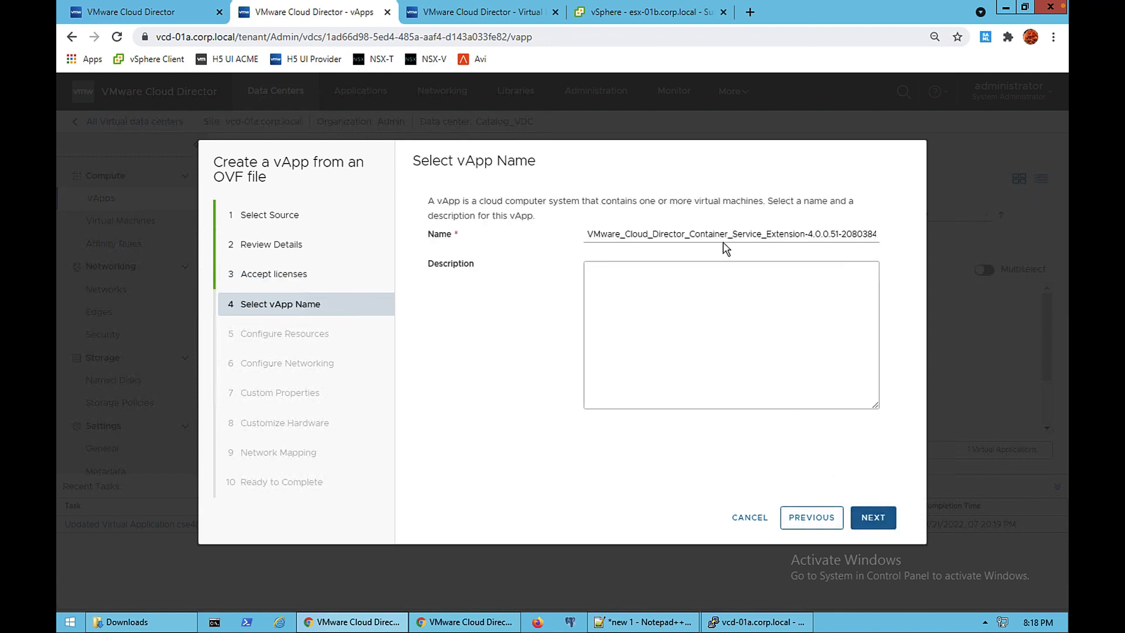
Keep the default vApp name and set the VM computer name to cse
triple_click(729, 234)
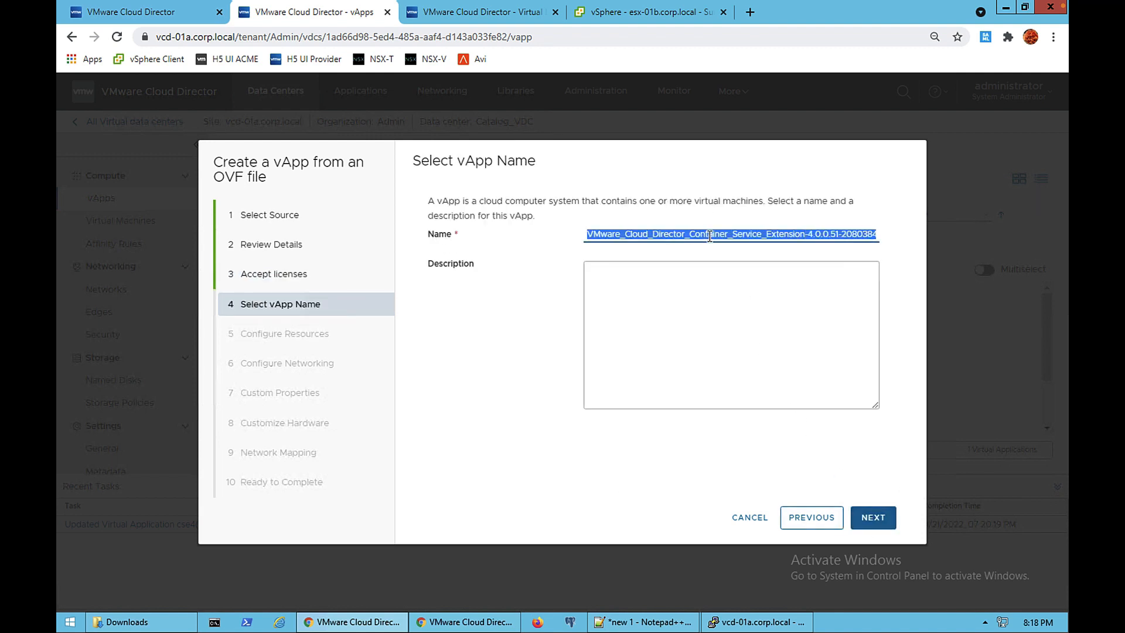
left_click(872, 517)
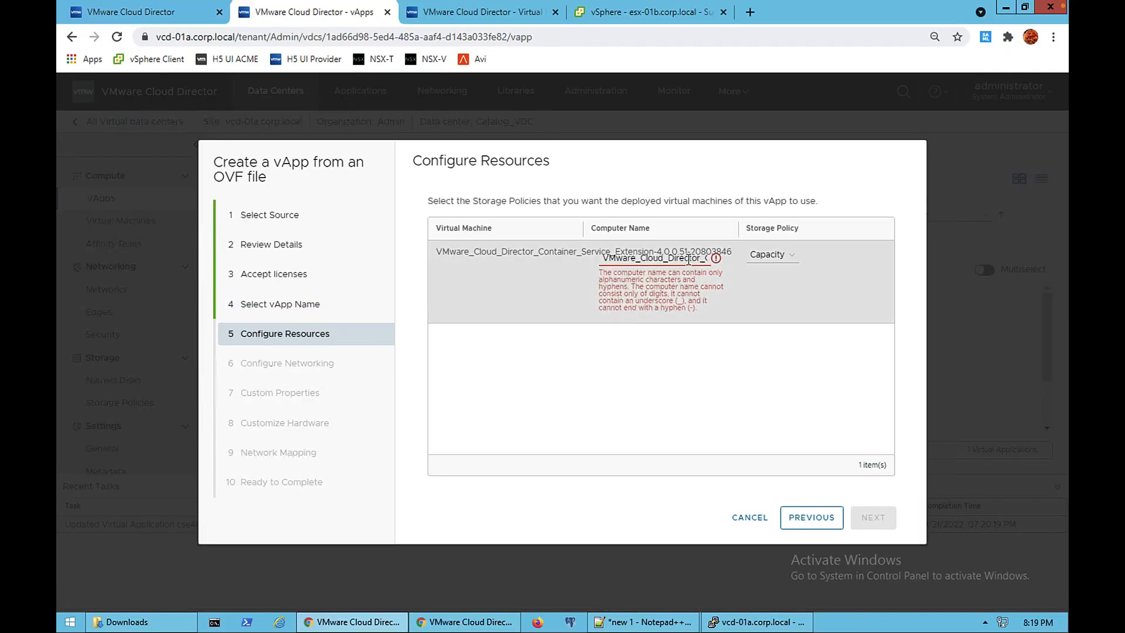
type("cse")
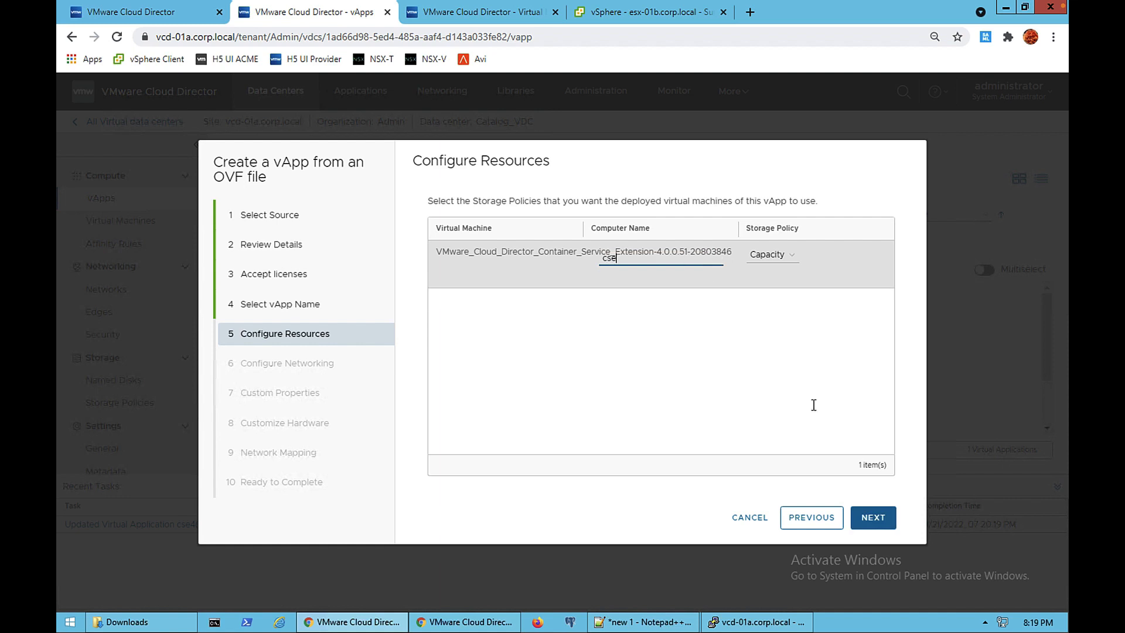
Enable advanced networking and switch the network adapter type to VMXNET3
left_click(872, 517)
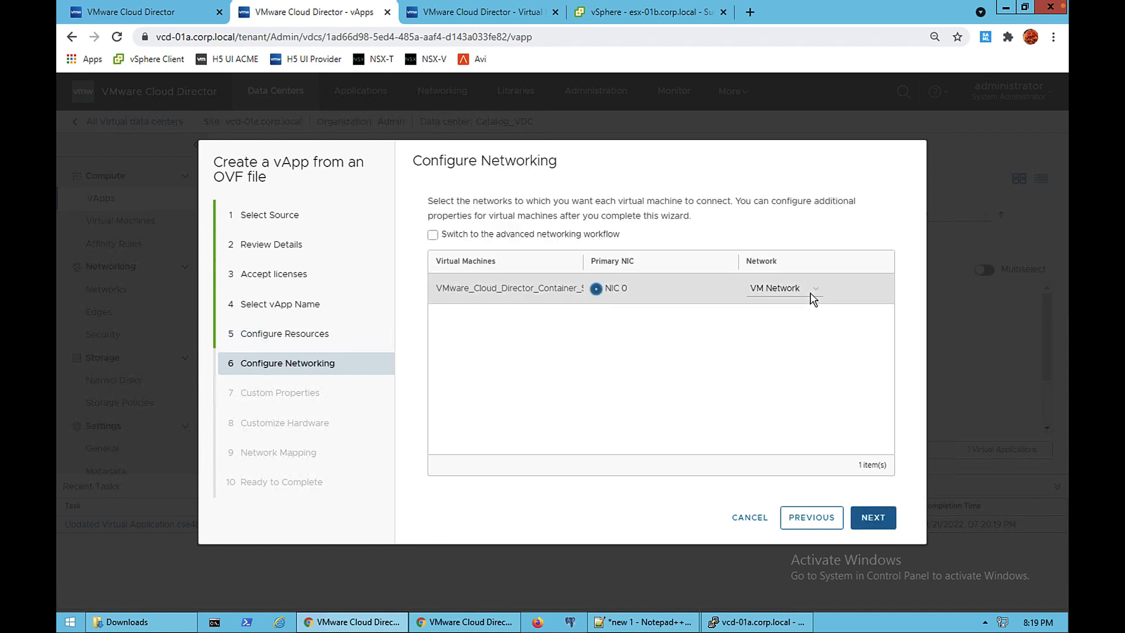
left_click(433, 234)
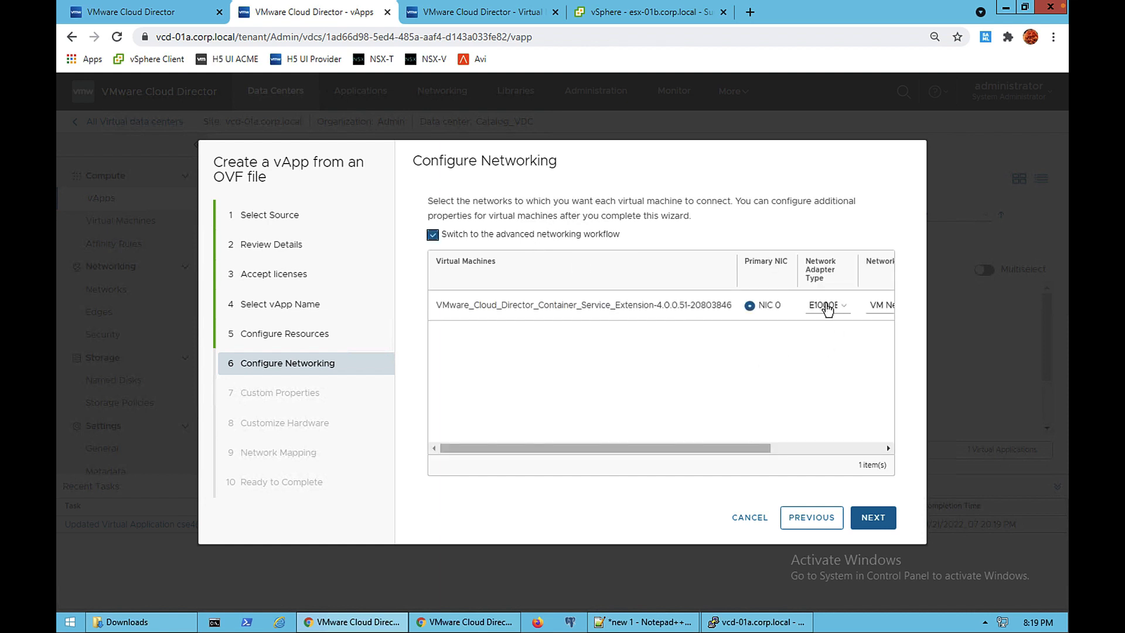
left_click(827, 305)
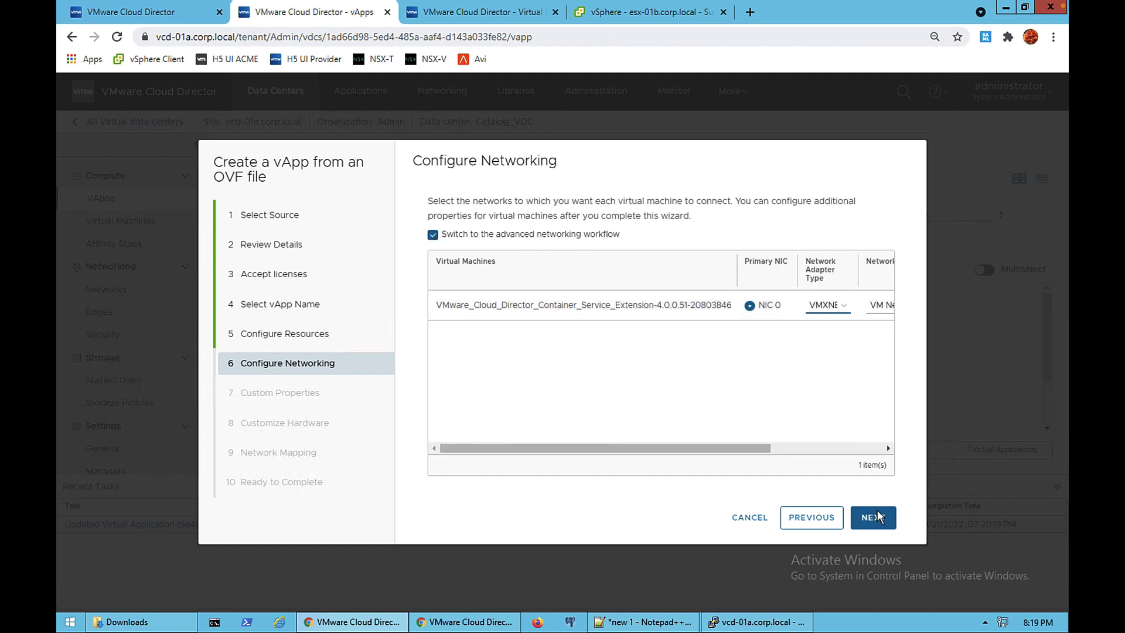
left_click(872, 517)
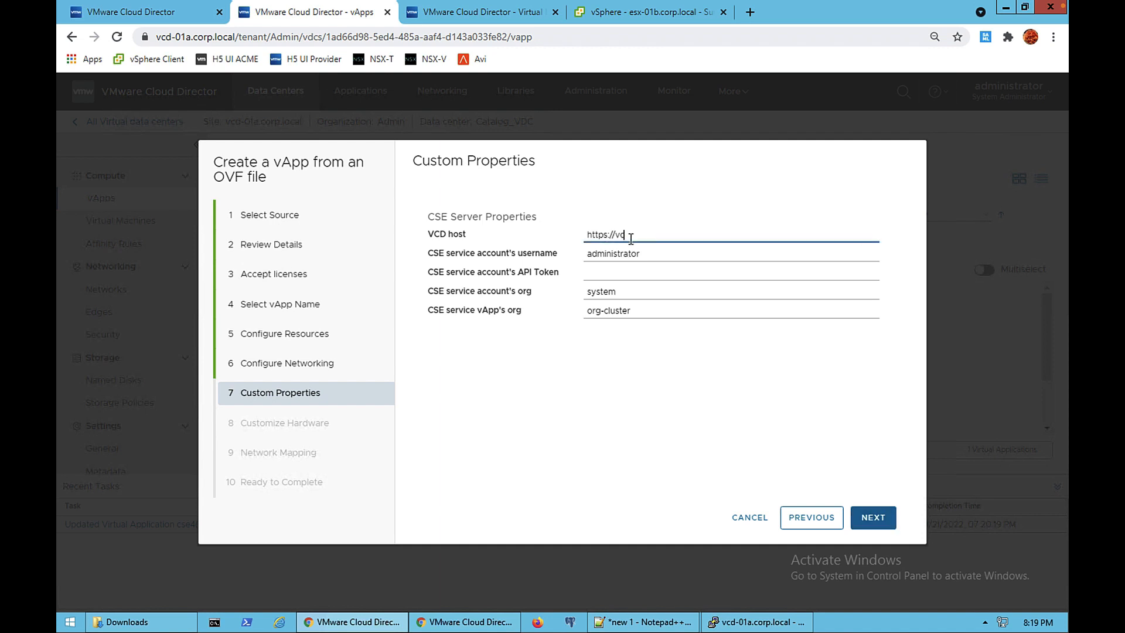
type("-01a")
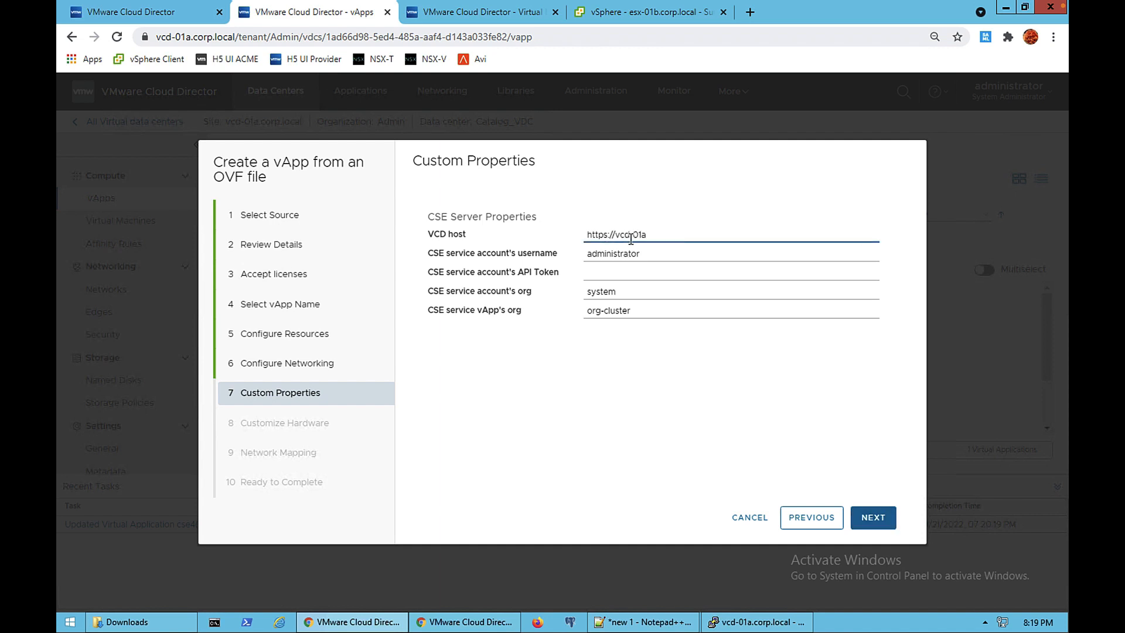
type(".corp.local")
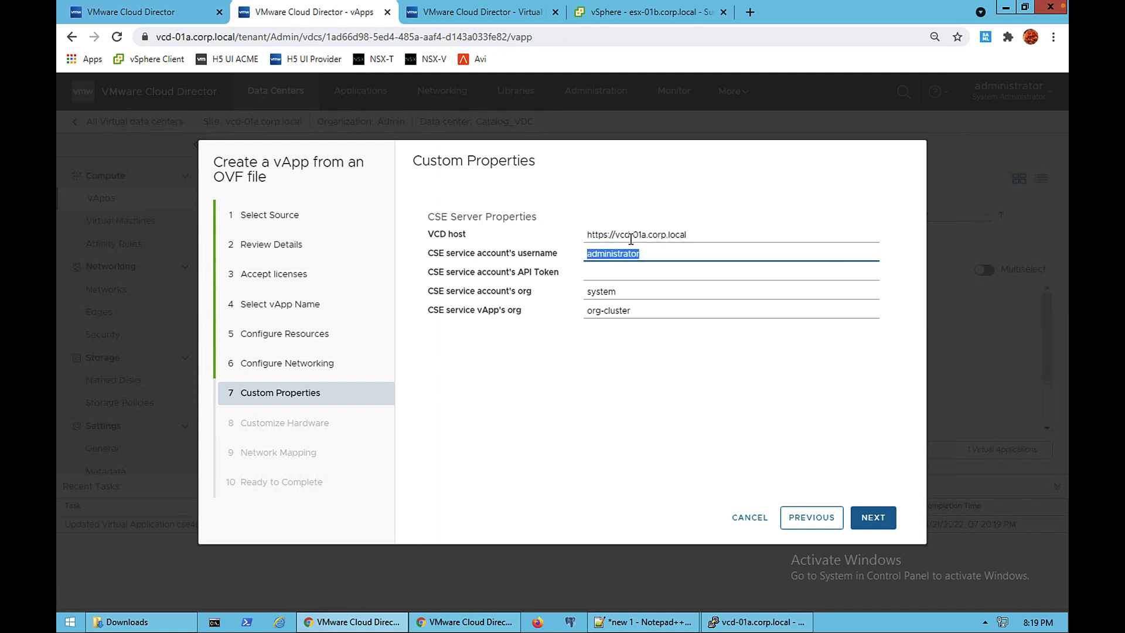
type("cse-s")
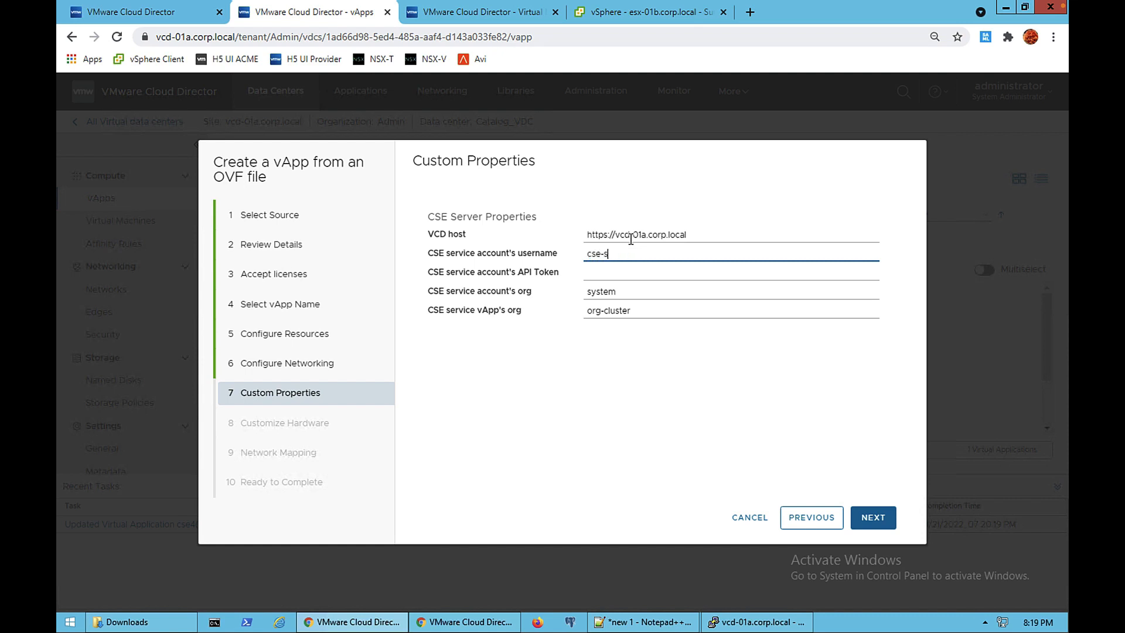
type("a")
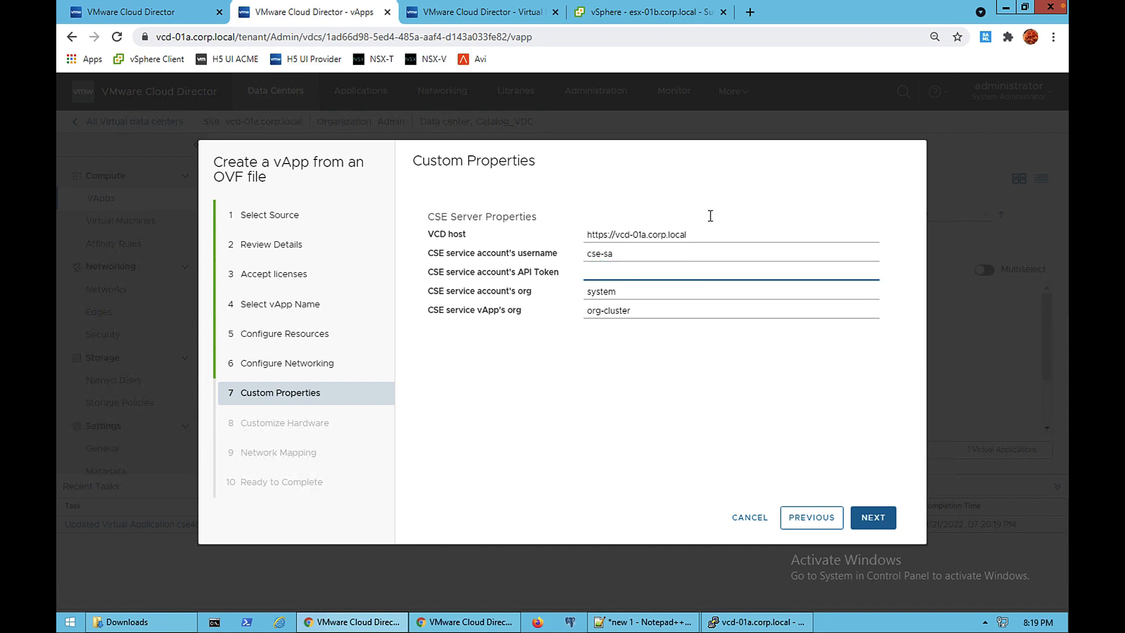
left_click(730, 272)
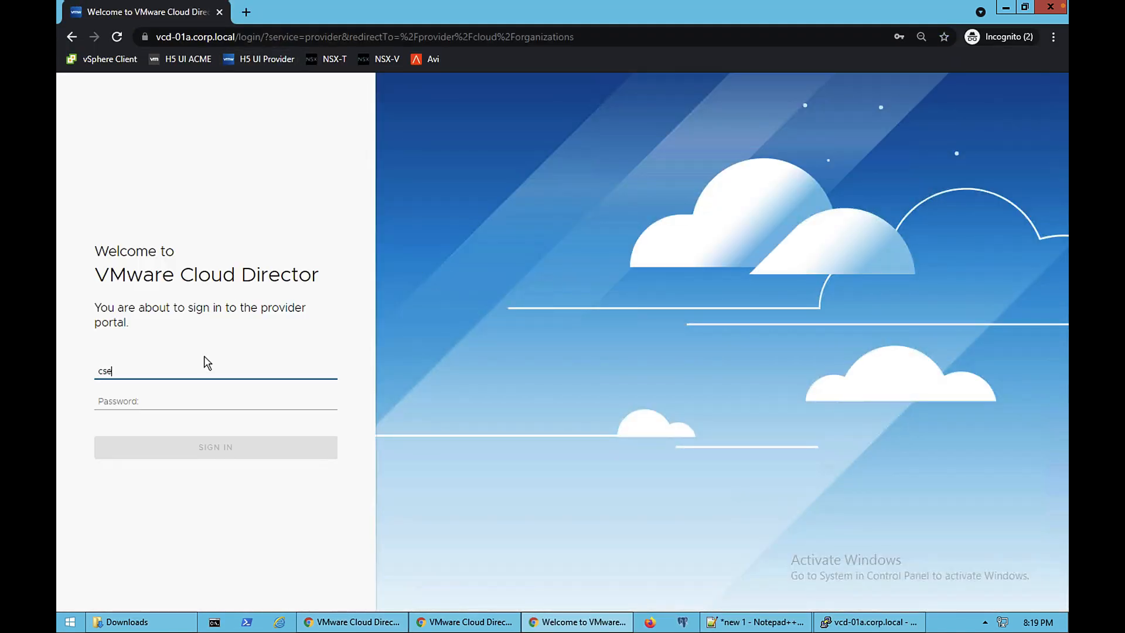
Sign in to the provider portal as cse-sa, reaching the Organizations list
type("-sa")
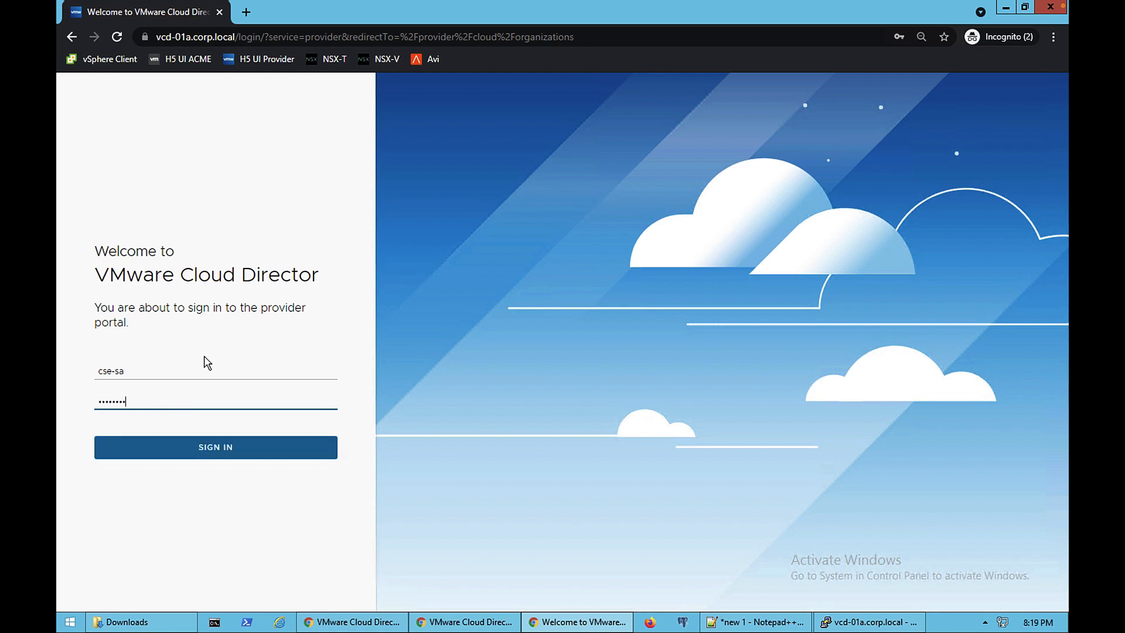
left_click(215, 447)
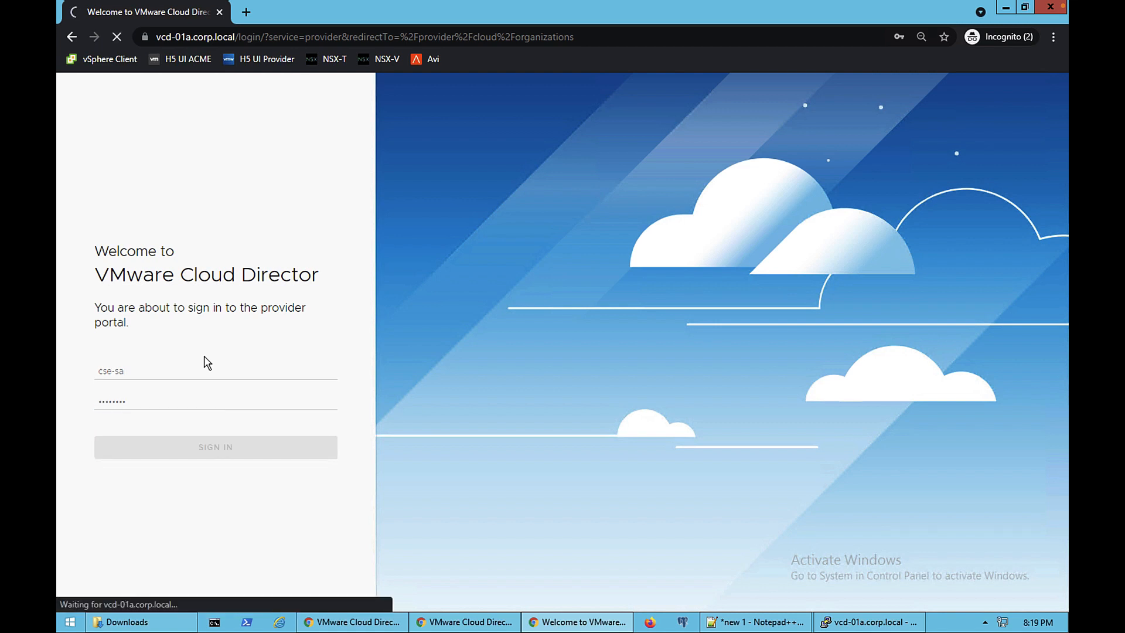
left_click(215, 446)
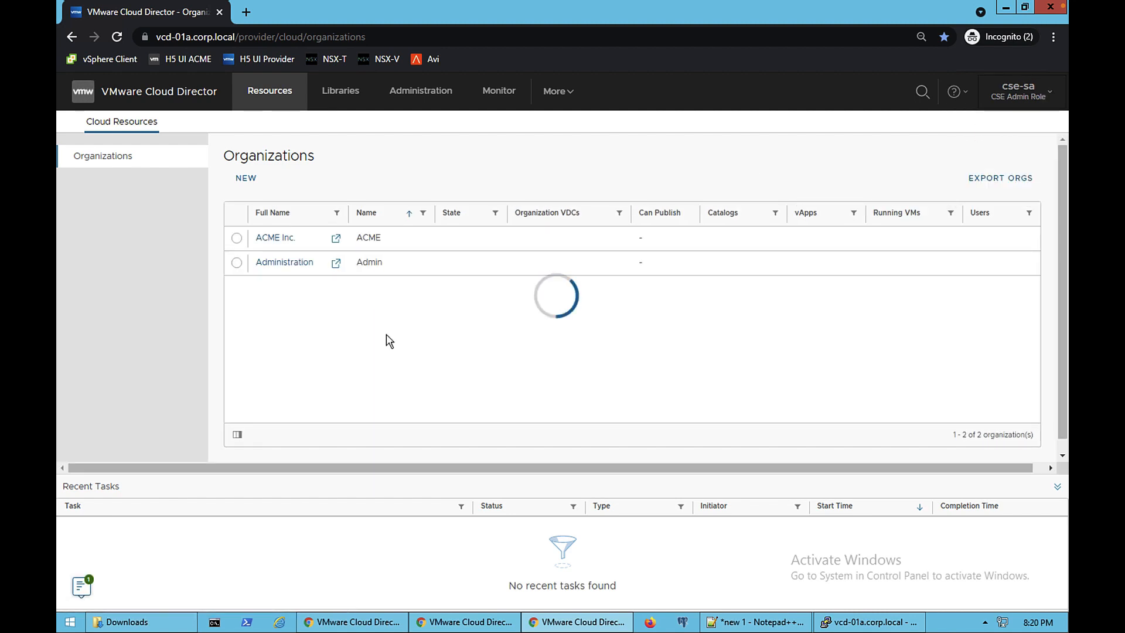
Create a general API access token with client name cse-se and copy its value
left_click(421, 90)
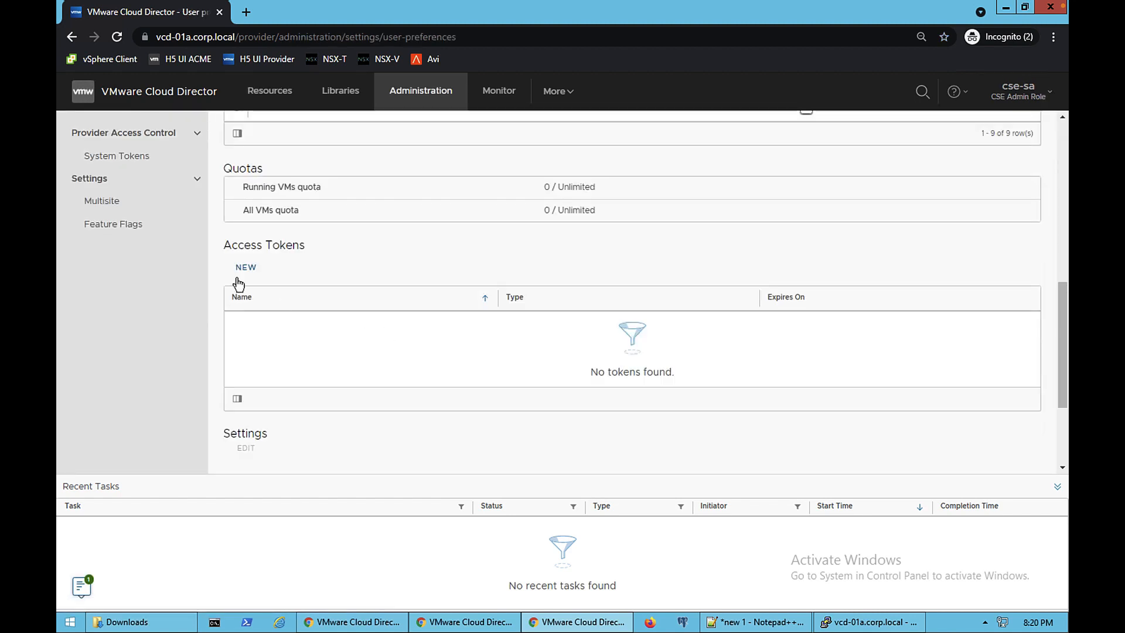
left_click(245, 267)
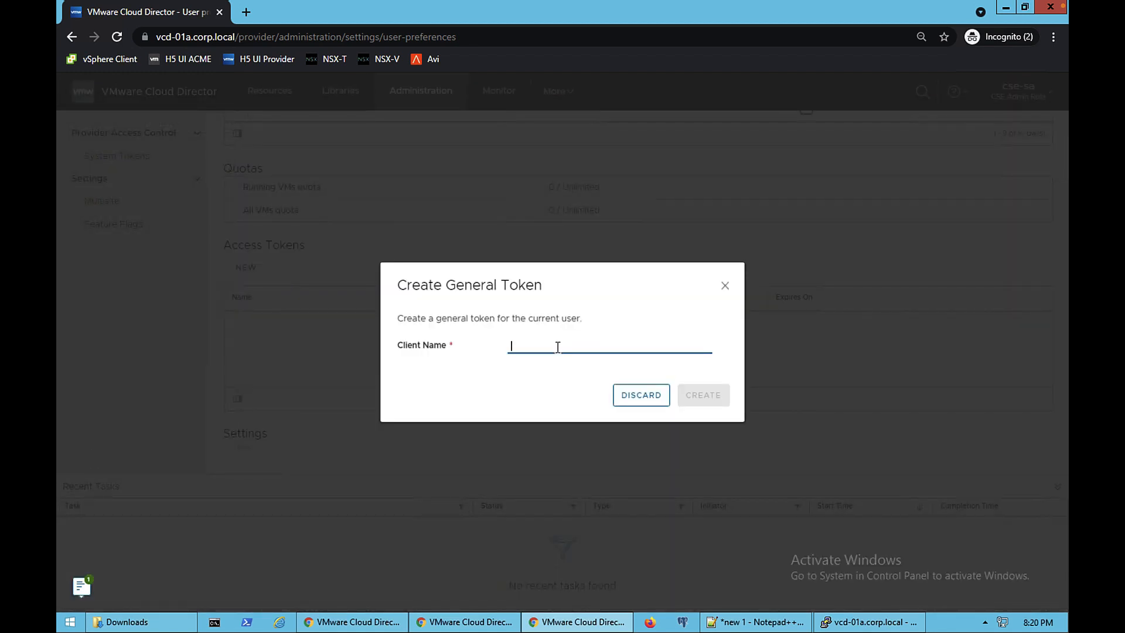
type("cse-se")
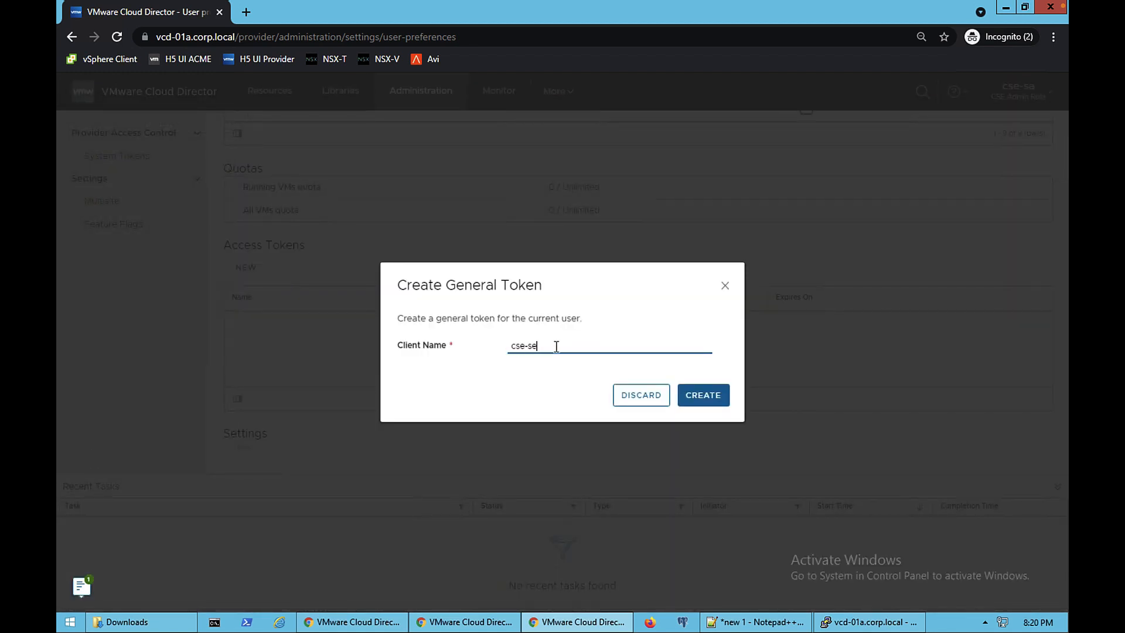
left_click(702, 394)
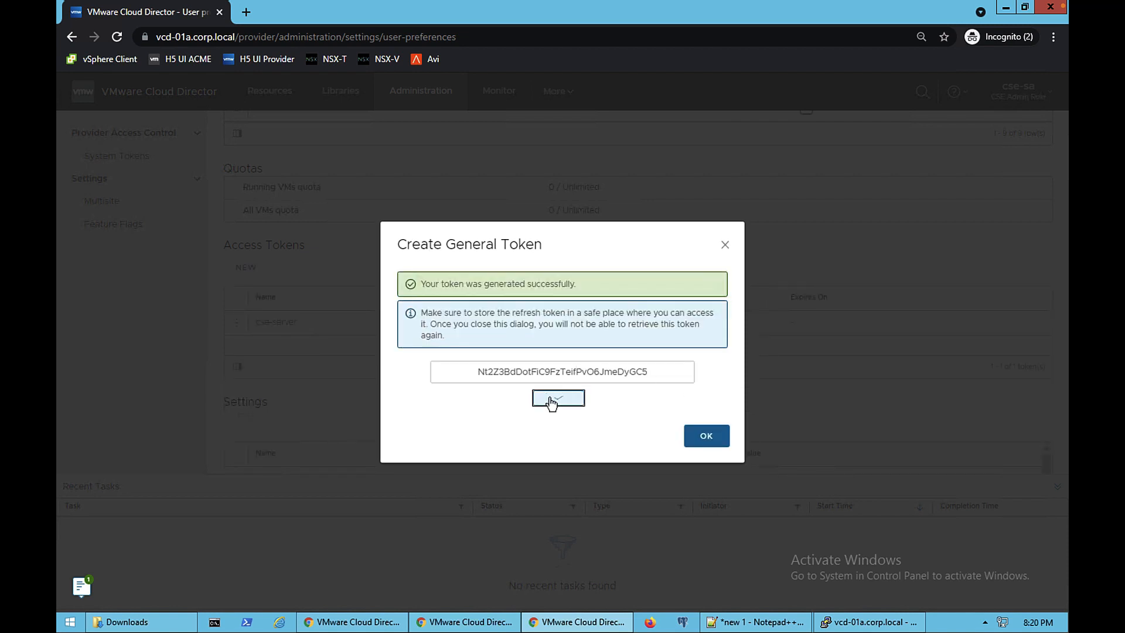
left_click(464, 622)
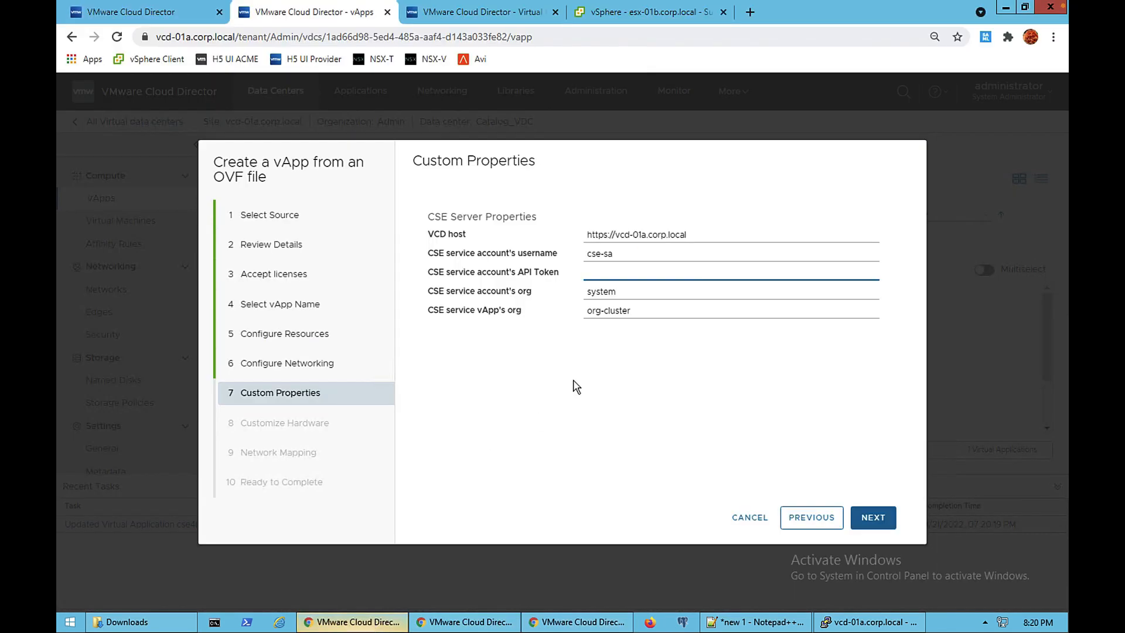
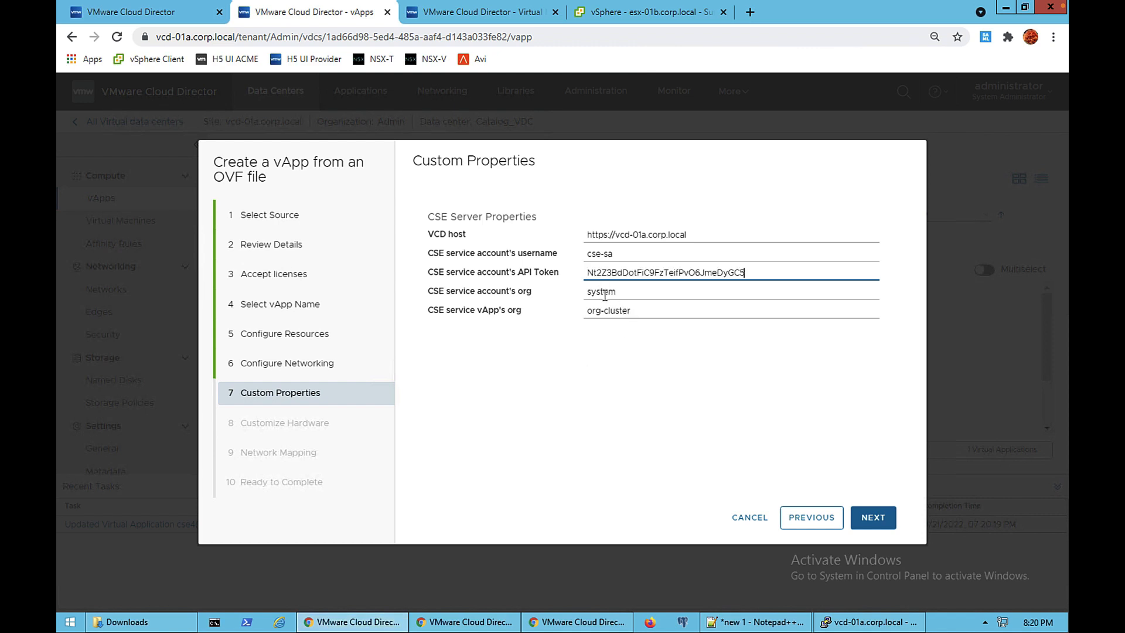
Paste the generated API token and change the vApp org to Admin
double_click(600, 291)
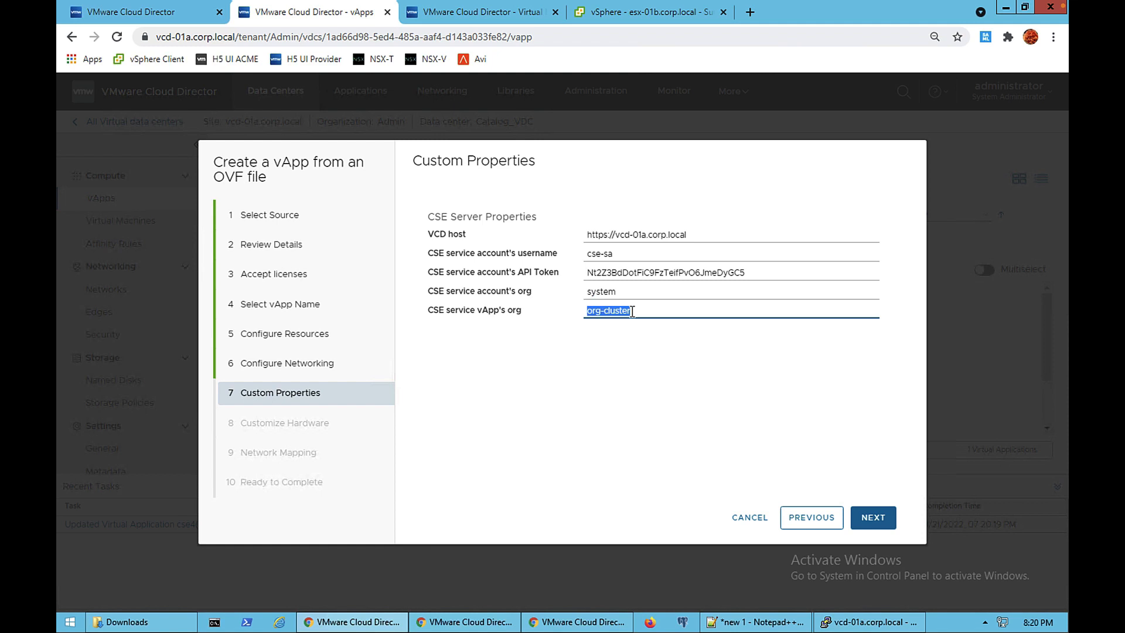
type("Admin")
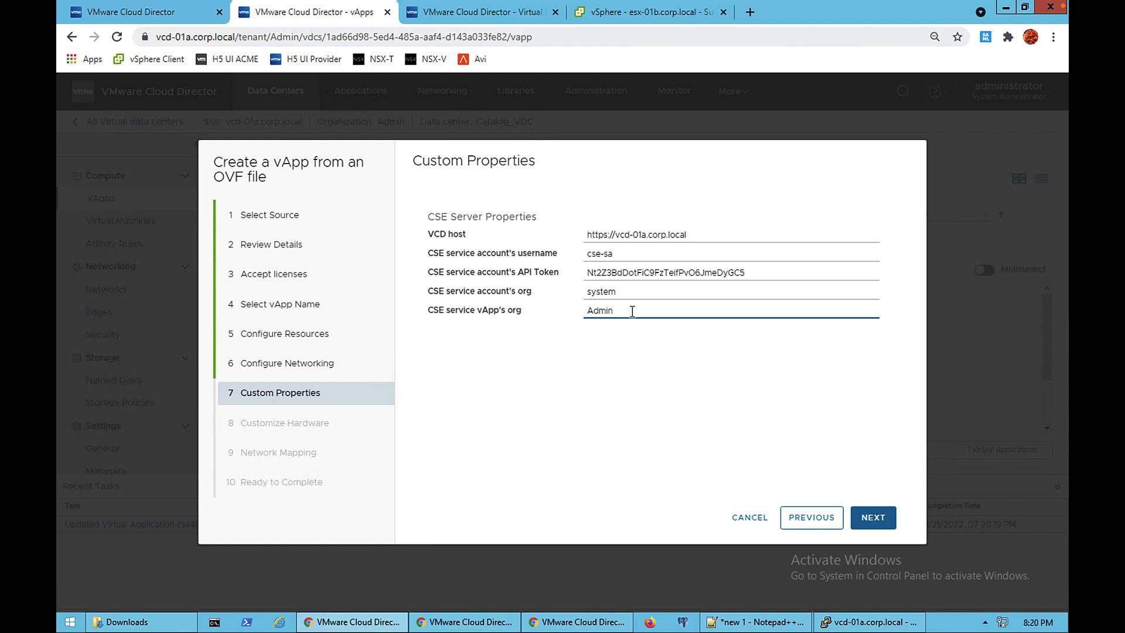
left_click(873, 517)
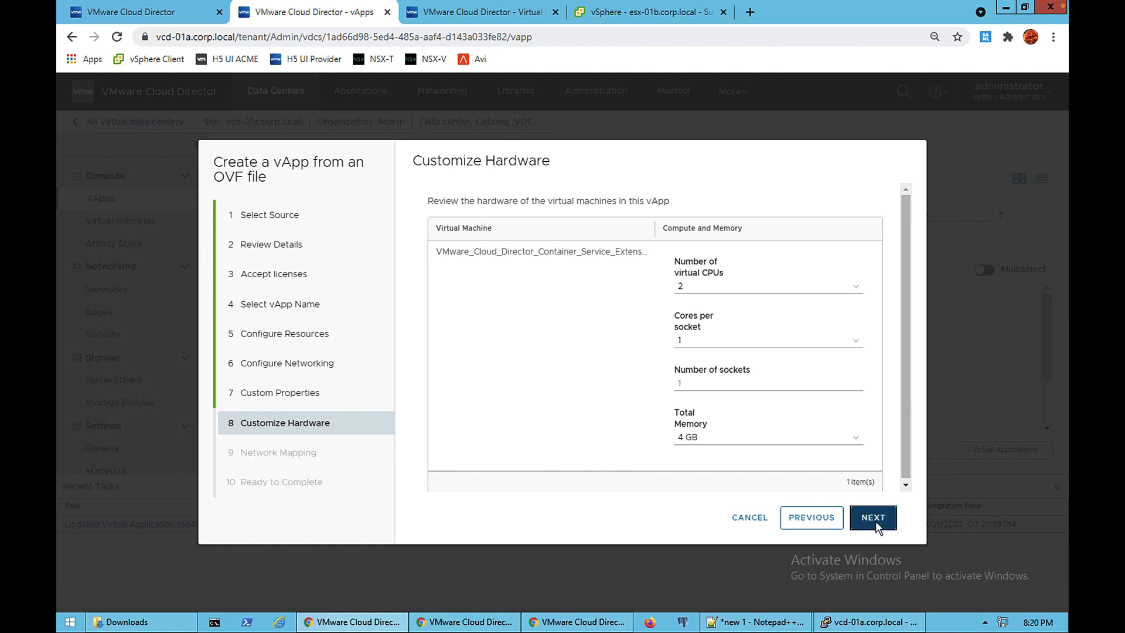
Keep default hardware, map VM Network to directnw, and finish the CSE vApp
left_click(872, 517)
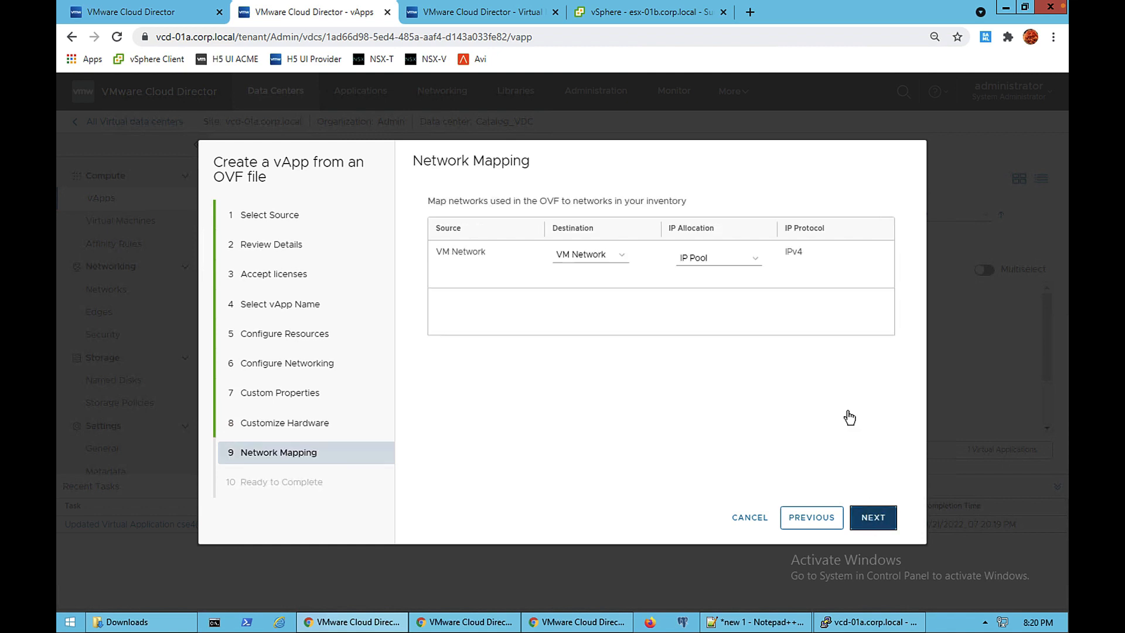
left_click(588, 254)
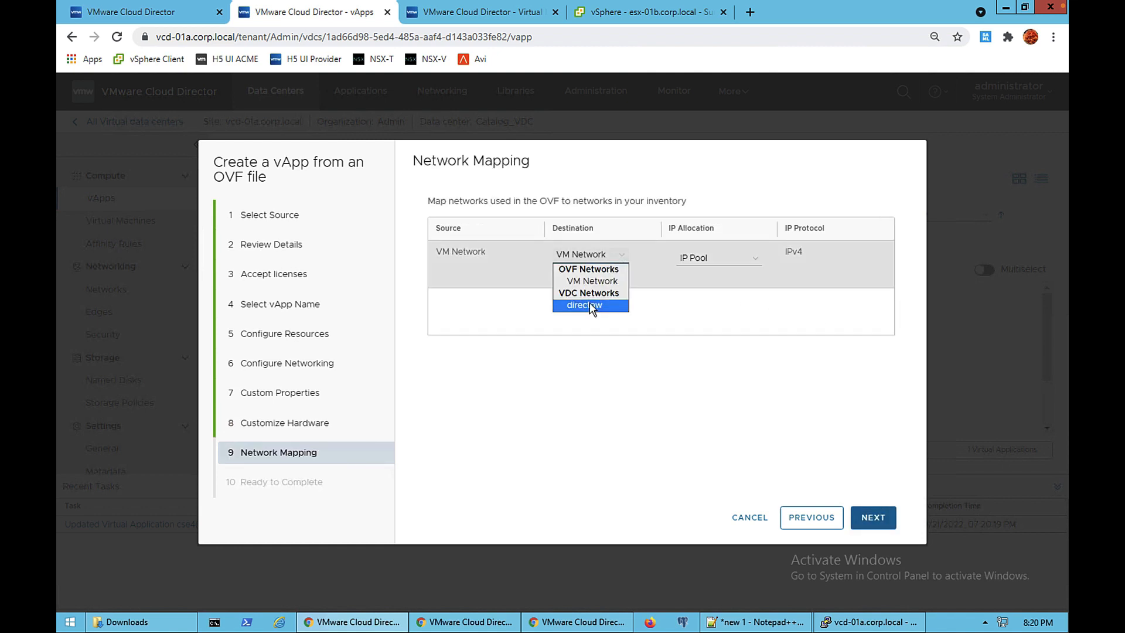
left_click(583, 304)
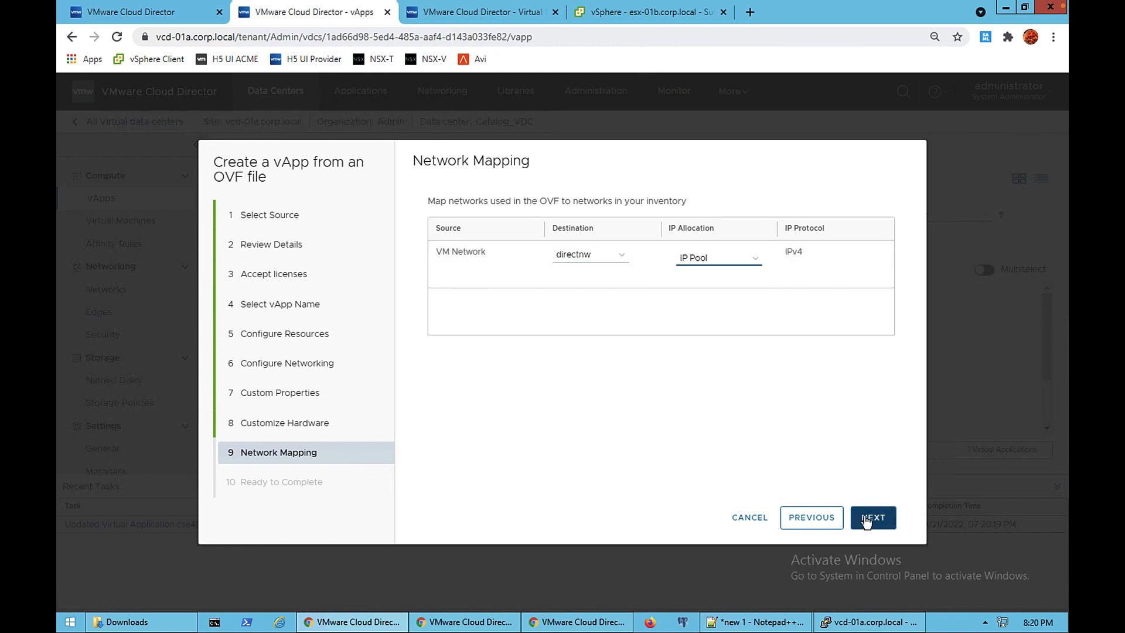
left_click(873, 517)
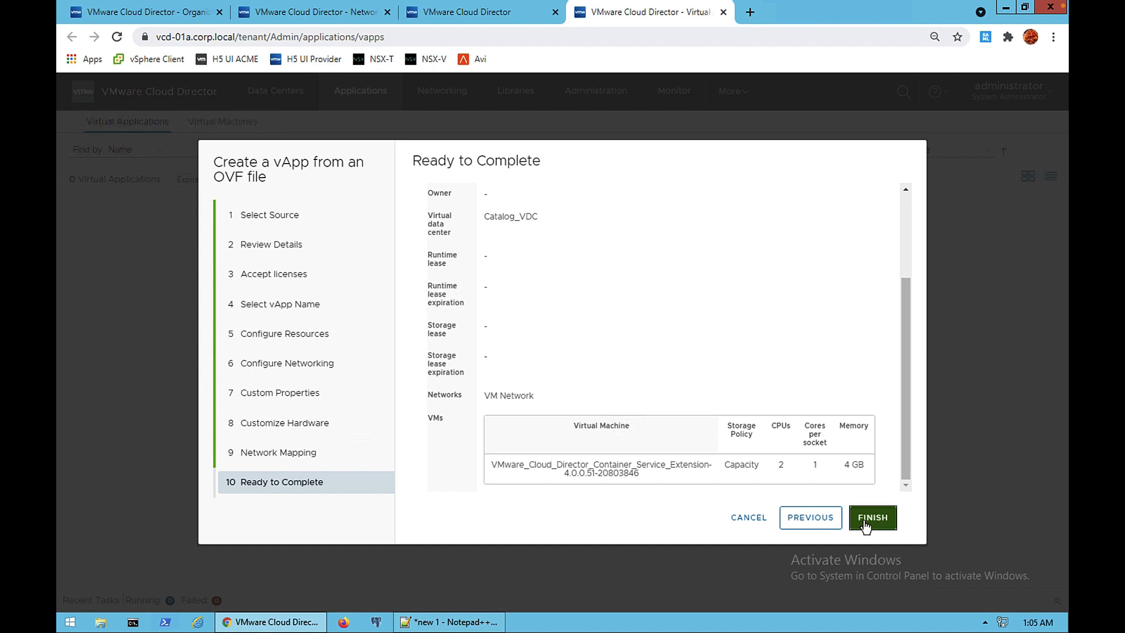
left_click(872, 518)
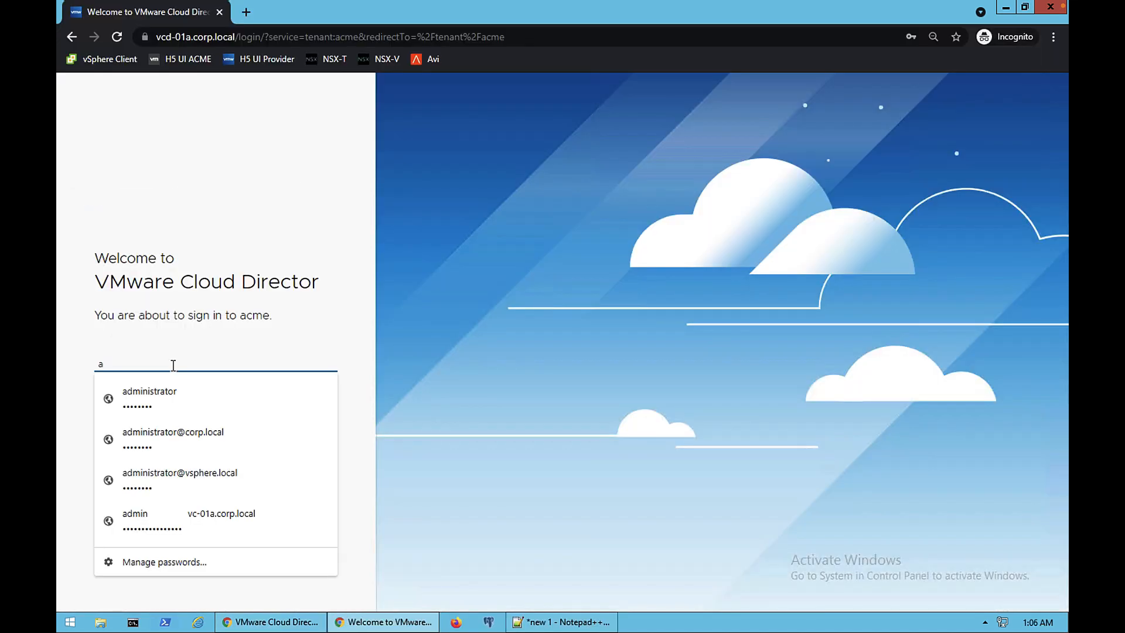
Sign in to the acme tenant portal as acmeadmin
type("cmeadmin")
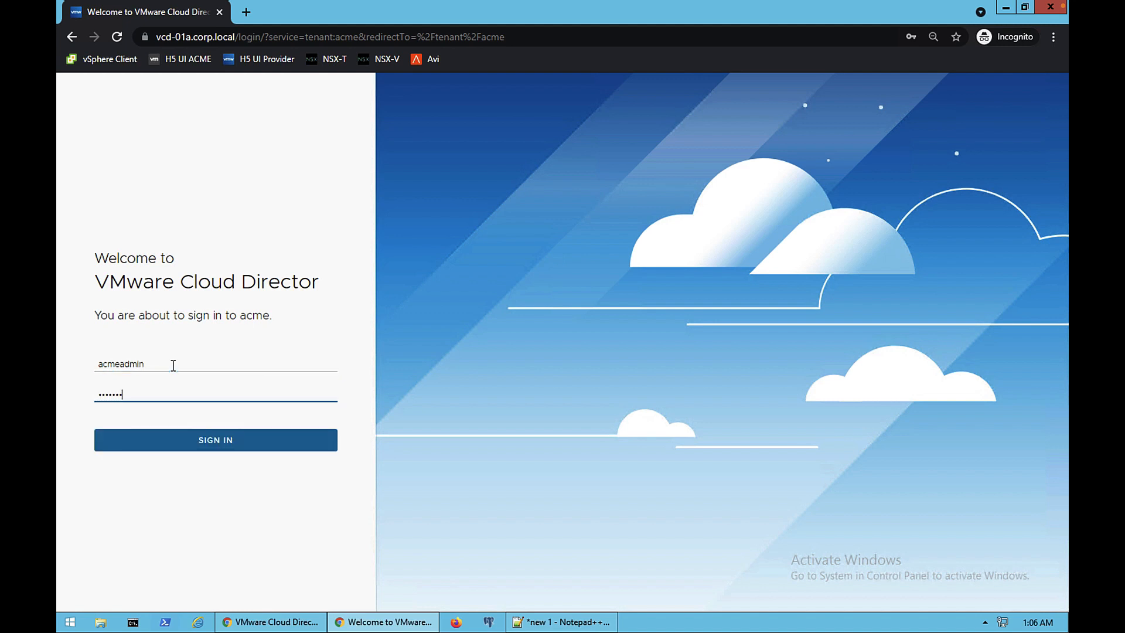
left_click(215, 440)
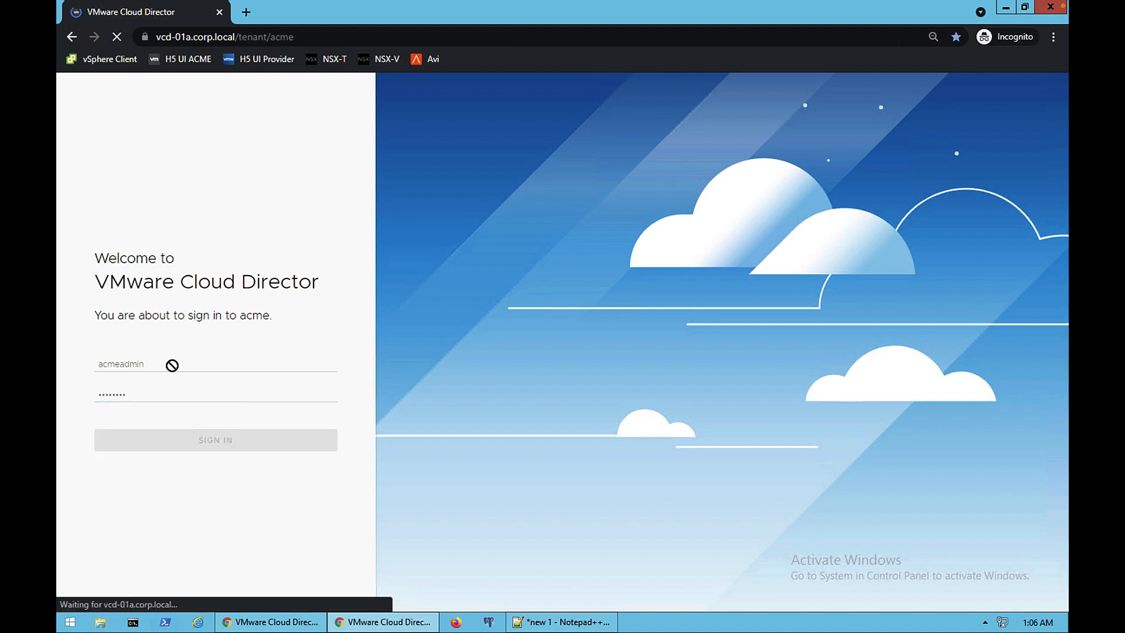
left_click(214, 440)
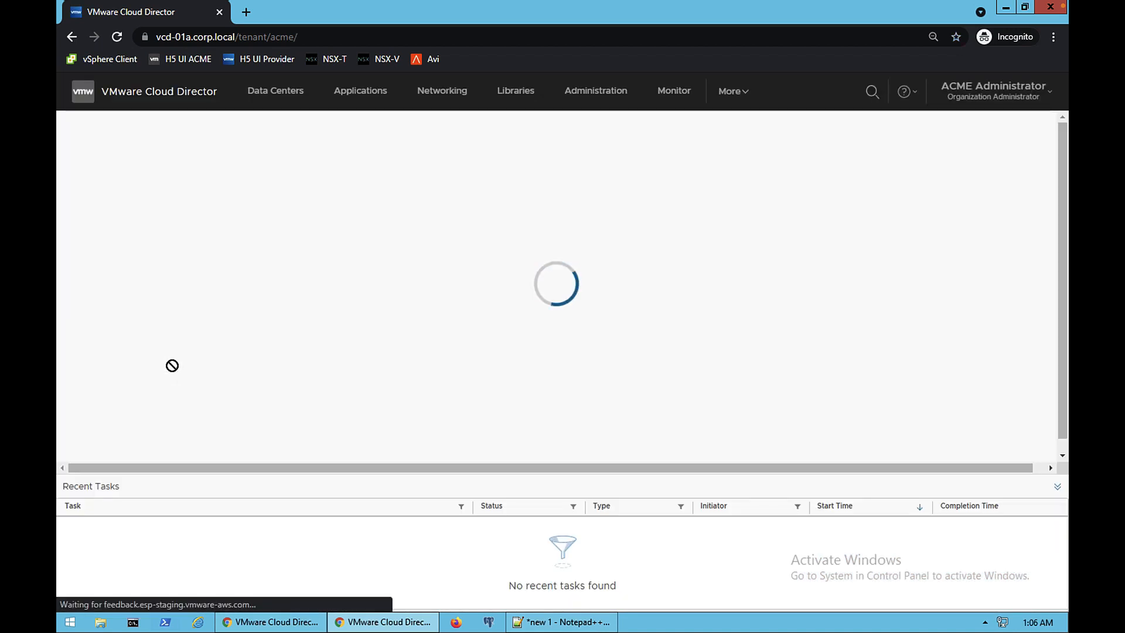
View the ACME roles list under Administration > Access Control > Roles
left_click(275, 90)
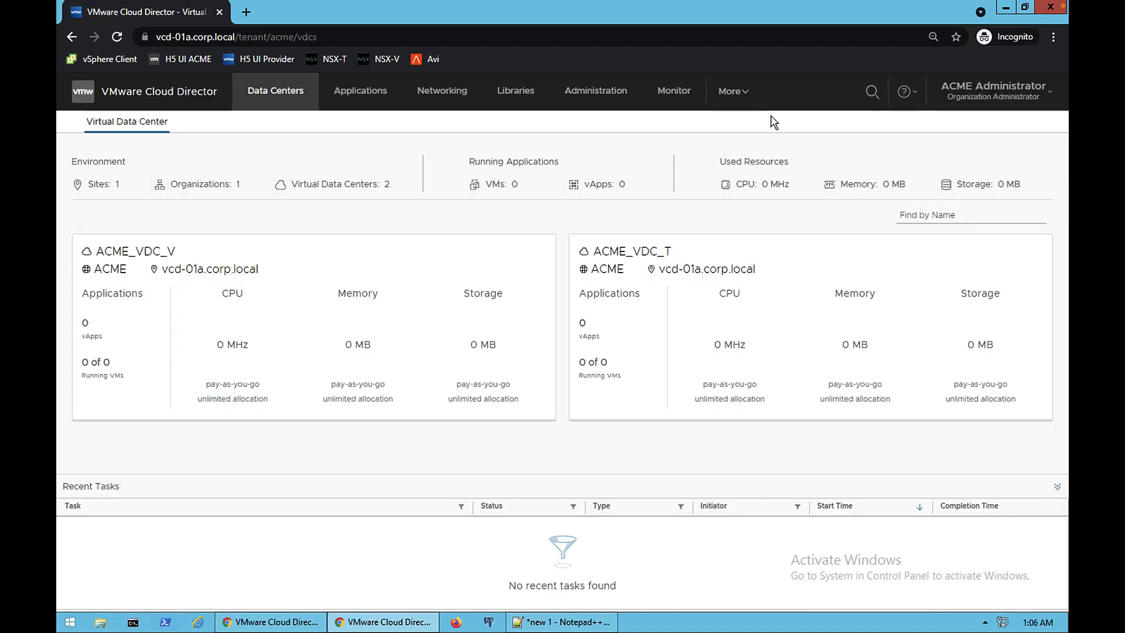
left_click(595, 90)
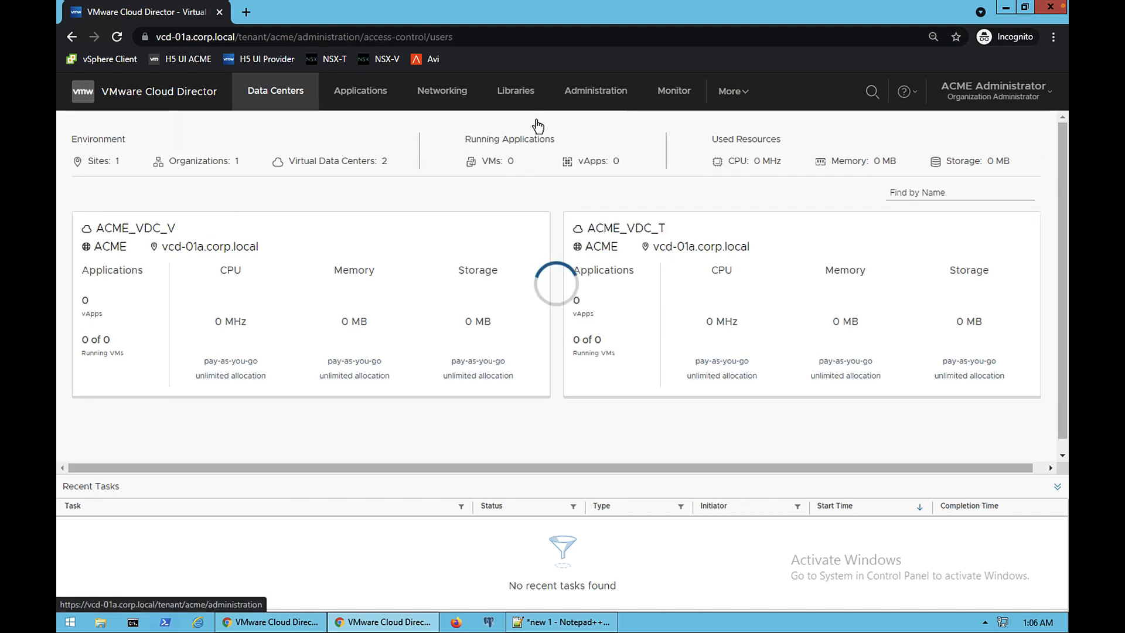
left_click(595, 91)
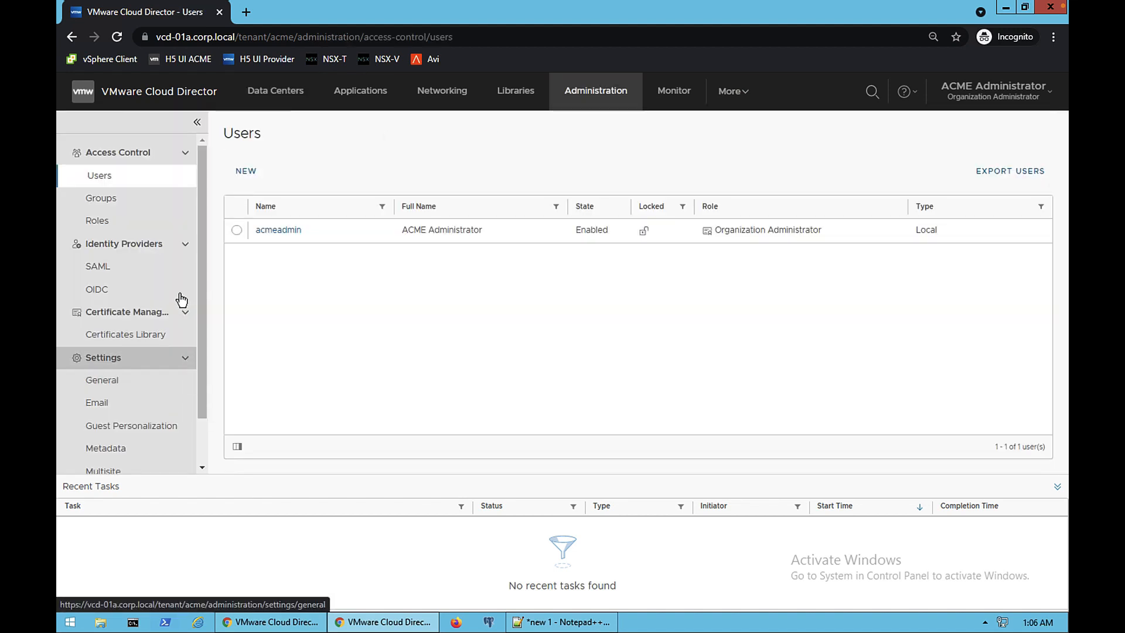
left_click(96, 220)
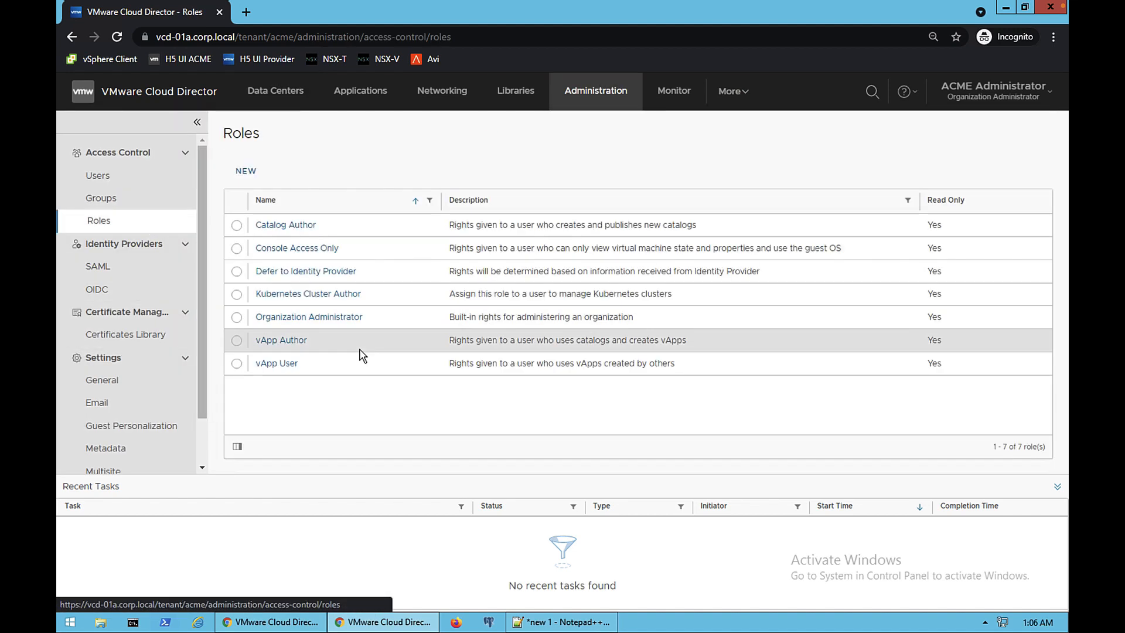
mouse_move(173, 210)
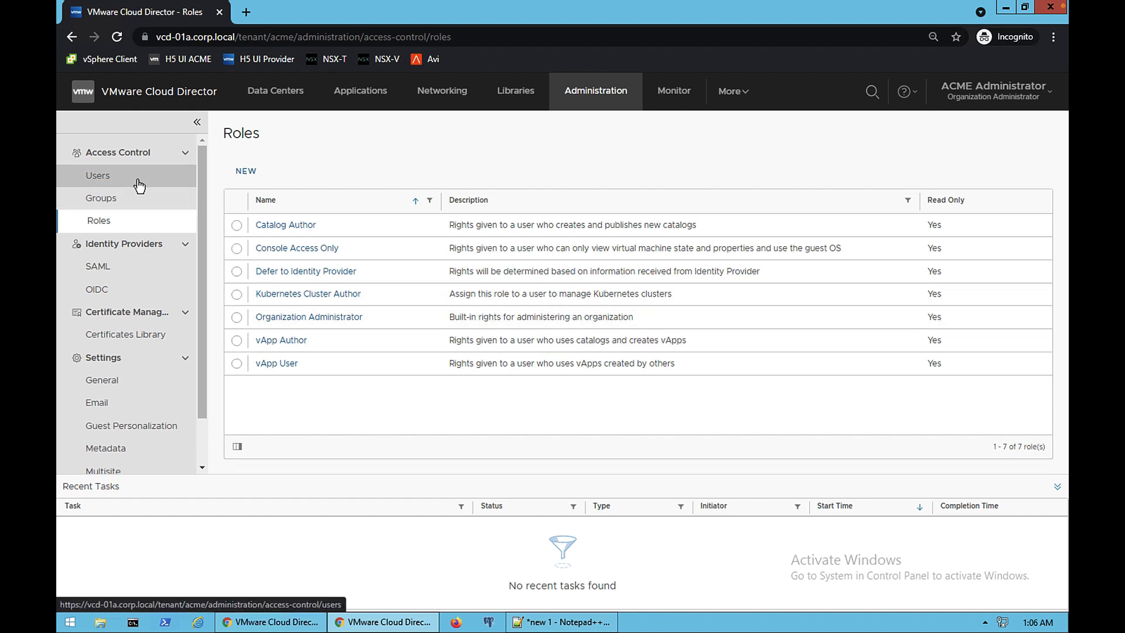
Add tenant user acmekco with the Kubernetes Cluster Author role and view its quotas
left_click(98, 175)
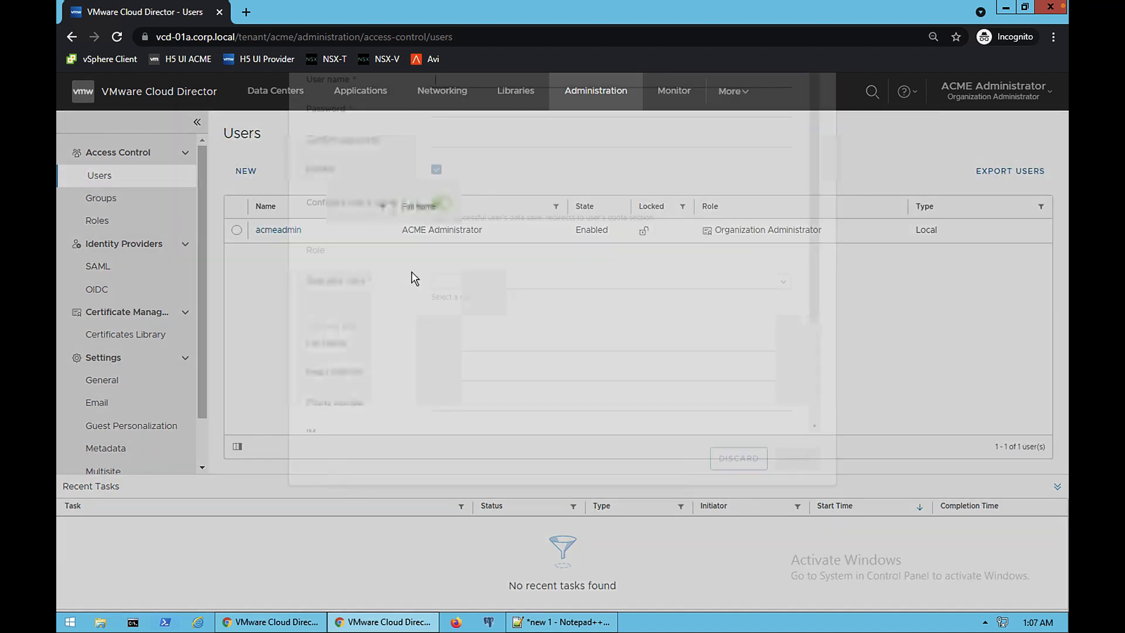
type("a")
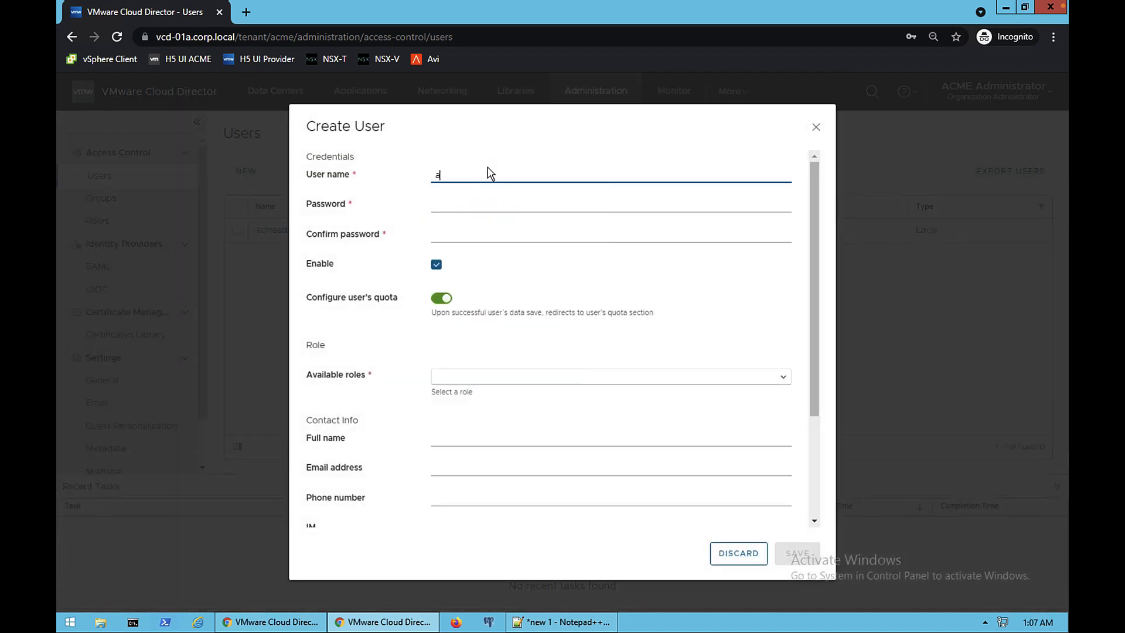
type("cmekd")
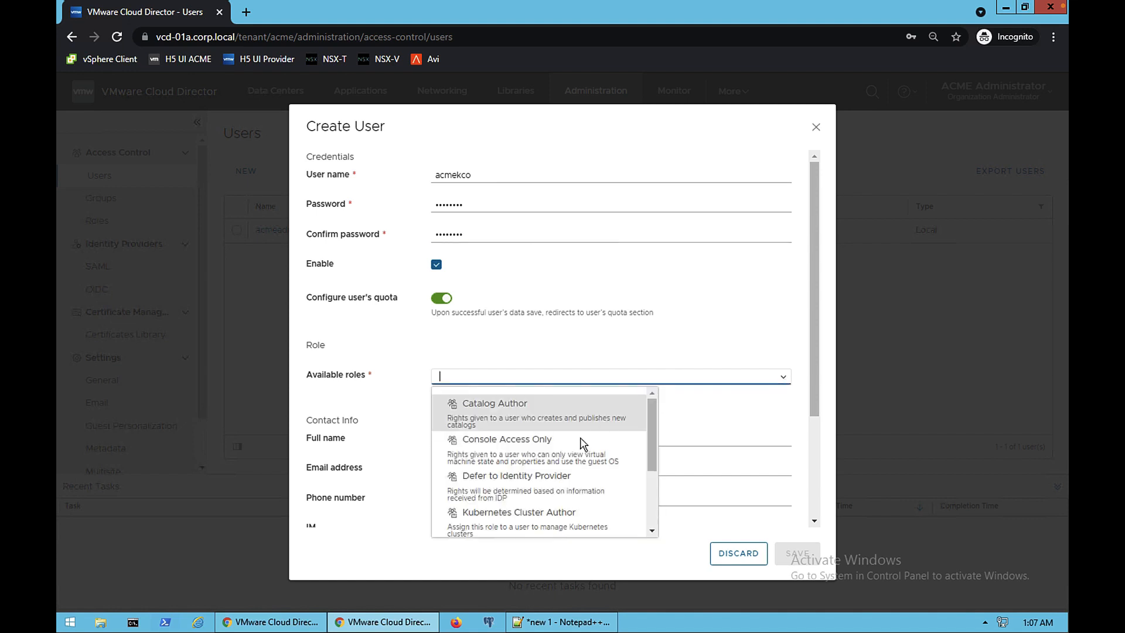
mouse_move(567, 521)
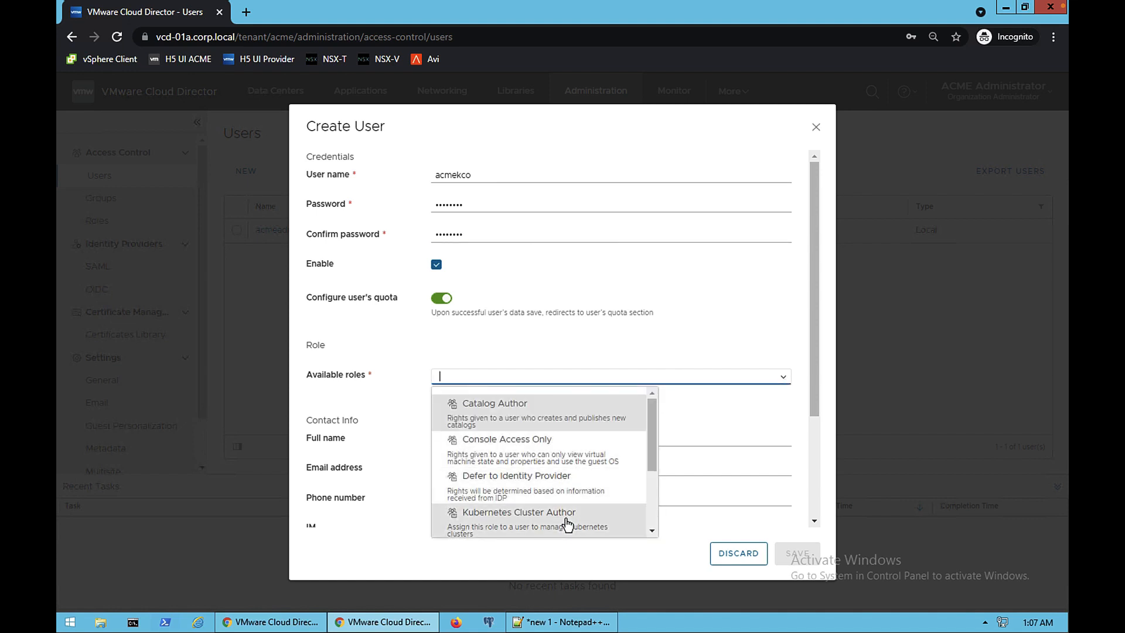
left_click(517, 517)
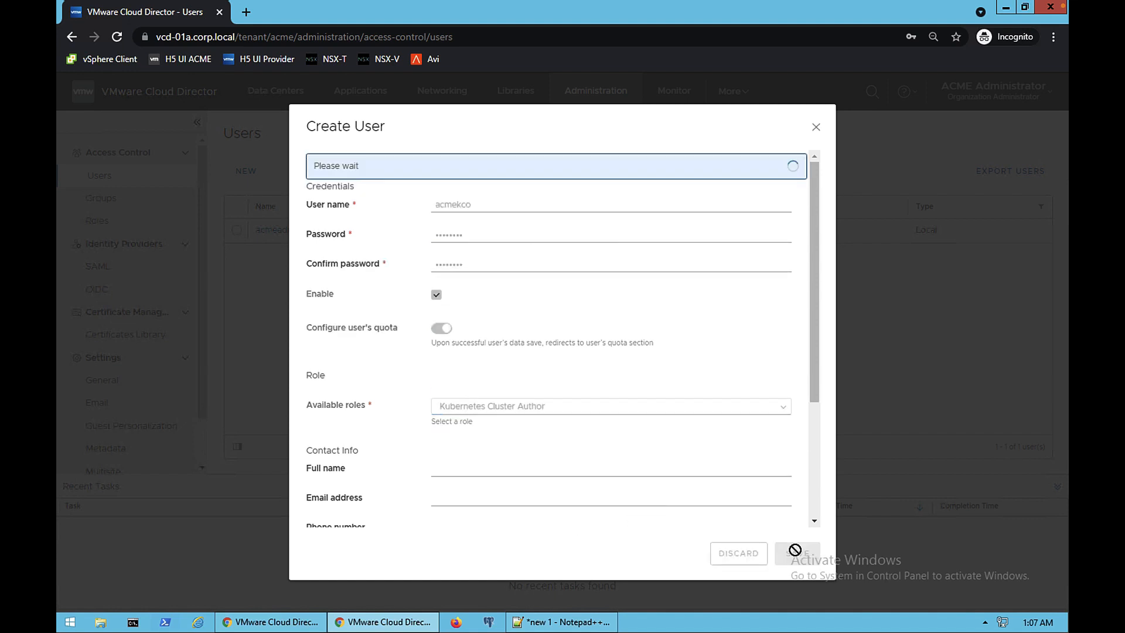
left_click(796, 552)
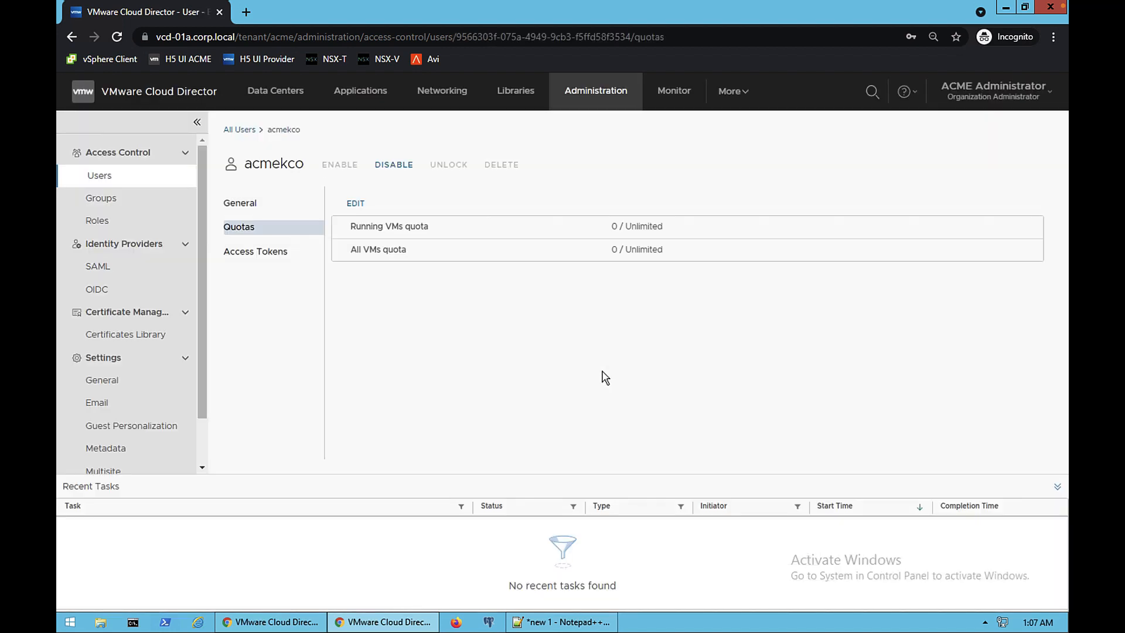
Open the empty Kubernetes Container Clusters page and launch the NEW cluster wizard
left_click(310, 12)
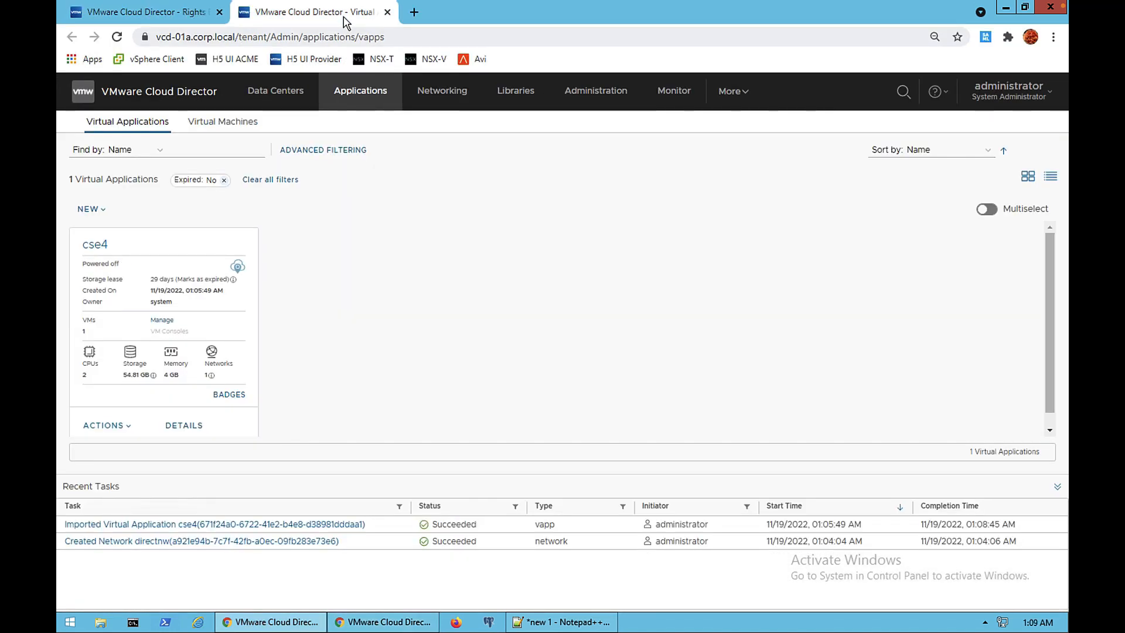
mouse_move(98, 437)
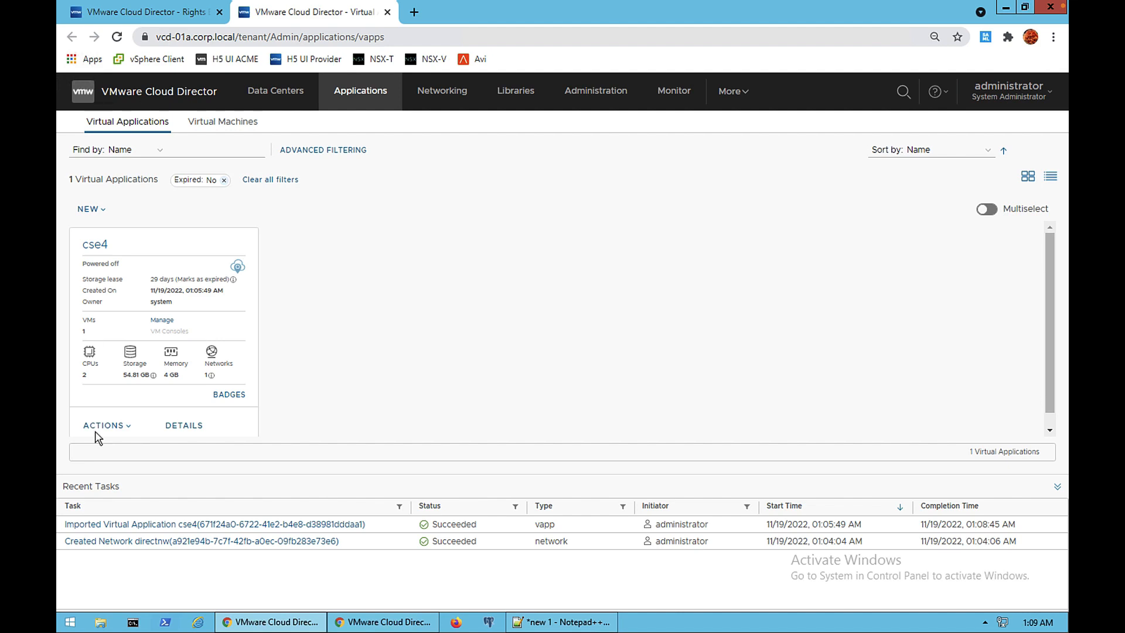
left_click(103, 425)
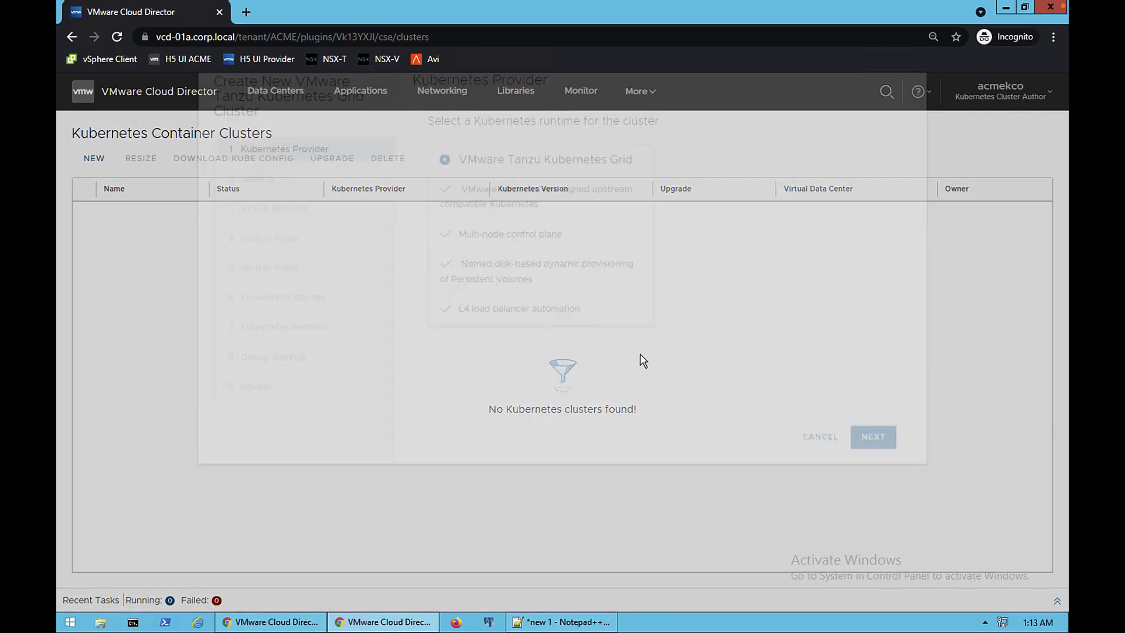
Use Tanzu Kubernetes Grid, name the cluster tkg1, pick a Kubernetes version, and select ACME_VDC_T
left_click(872, 436)
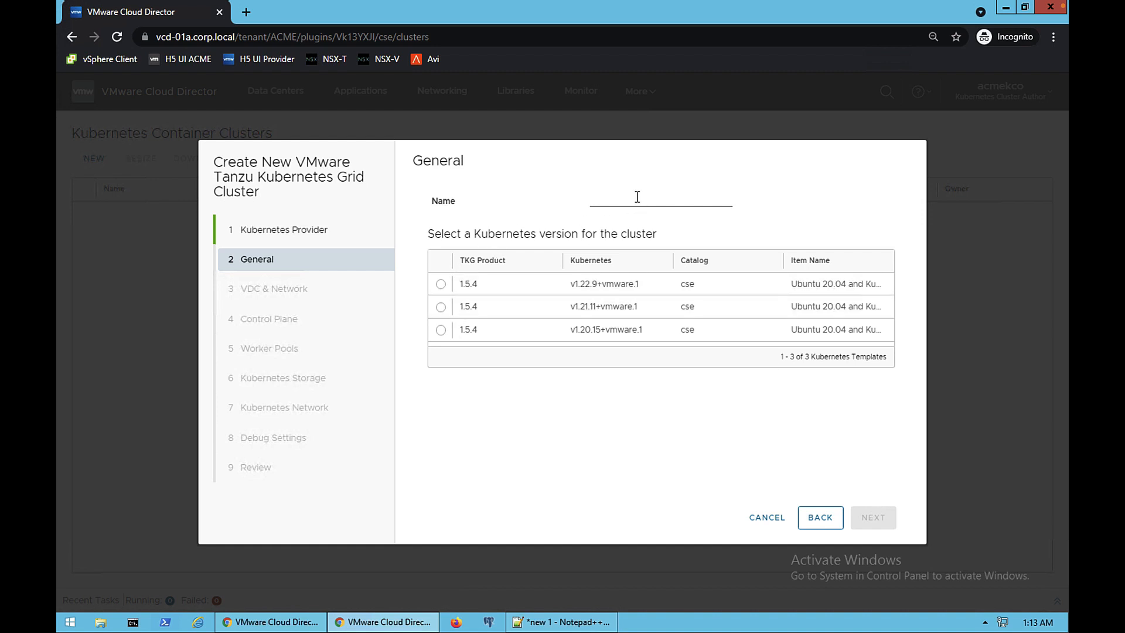
type("tkg")
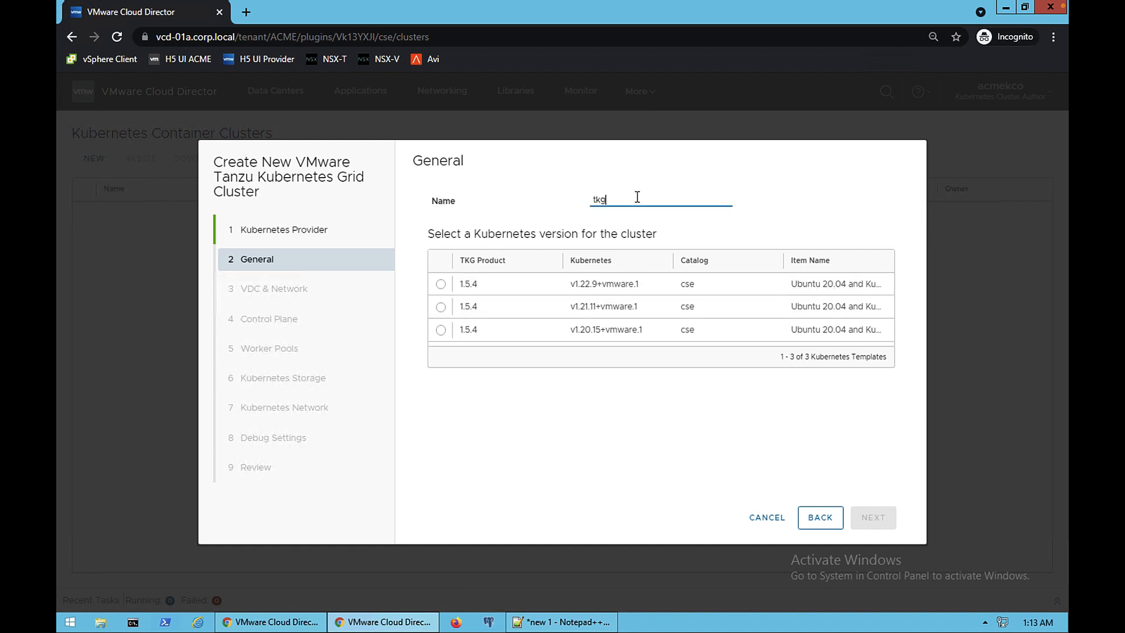
type("1")
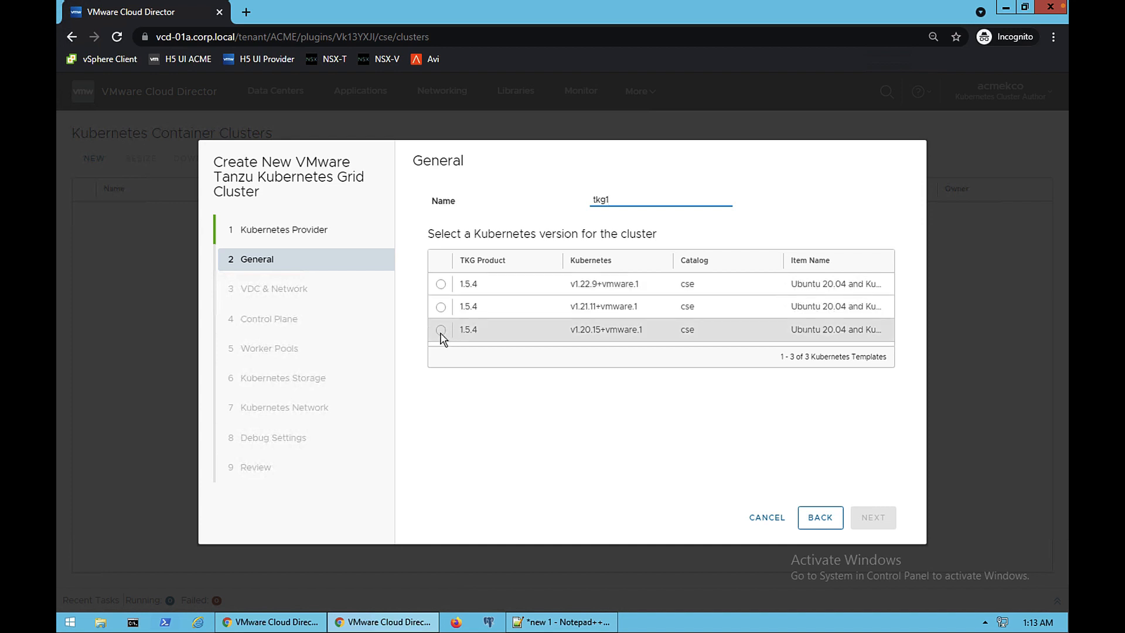
left_click(873, 517)
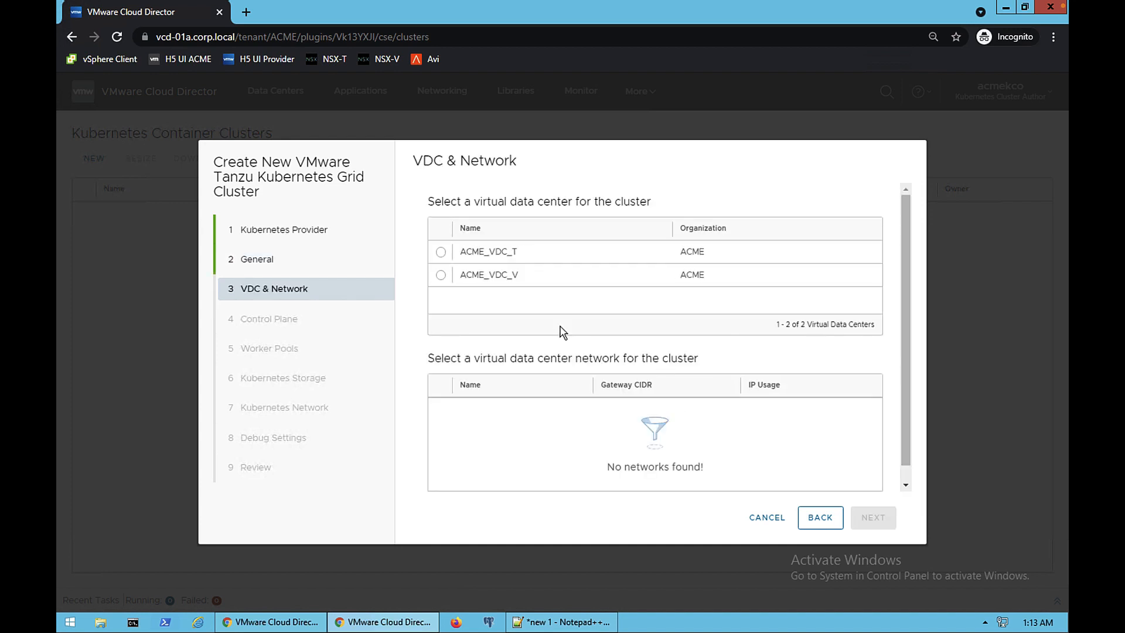
left_click(440, 251)
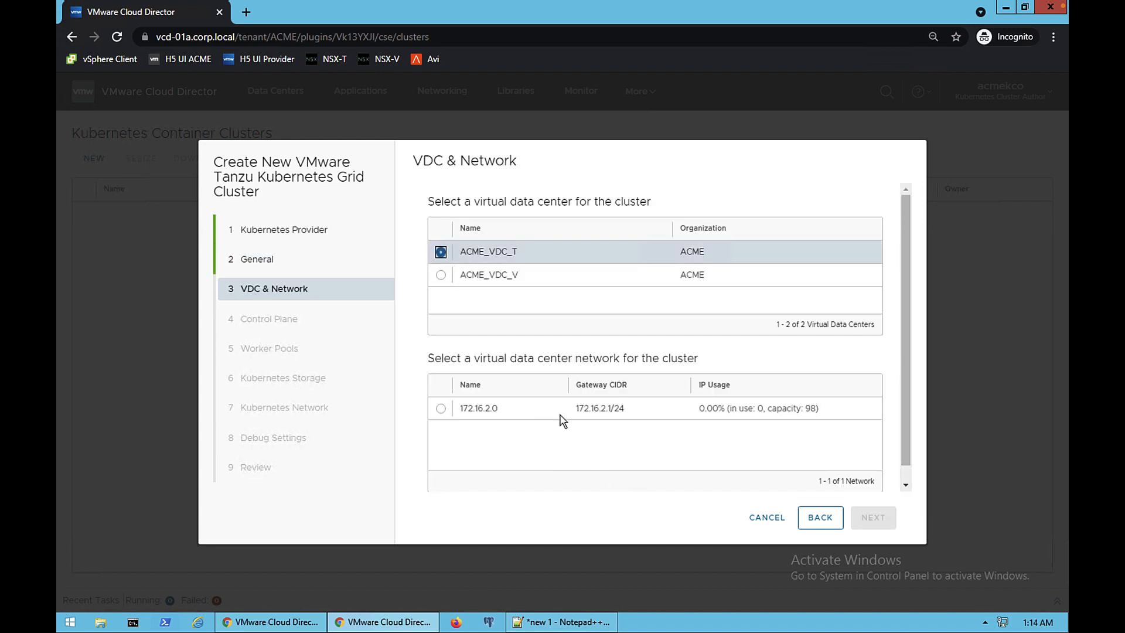
Select the network and give the control plane TKG small sizing on Capacity storage
left_click(872, 517)
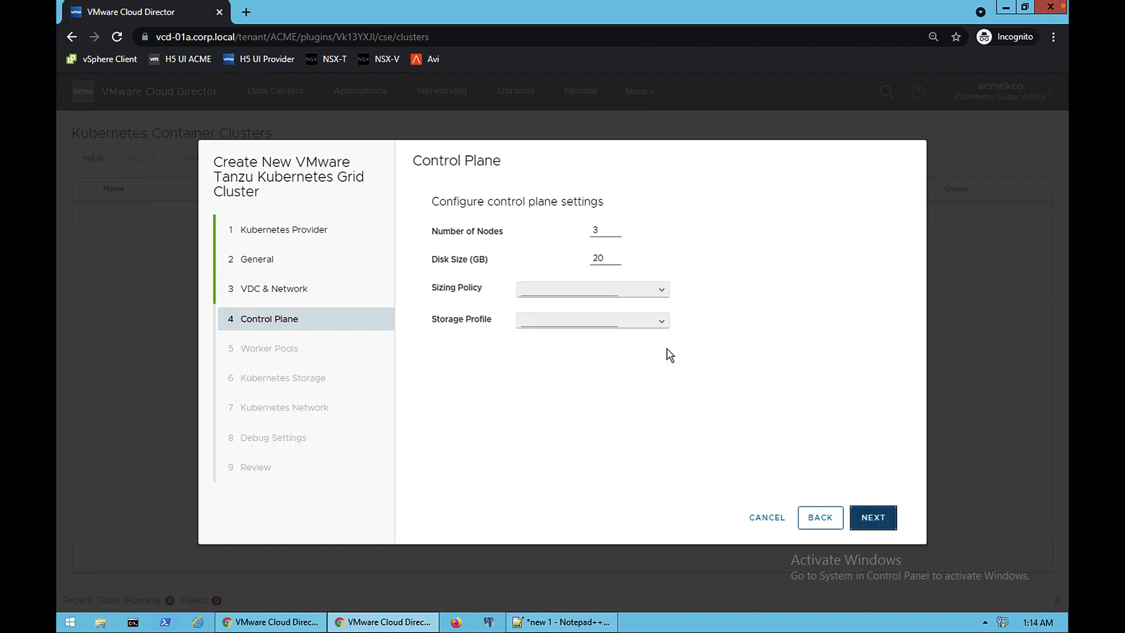
mouse_move(660, 290)
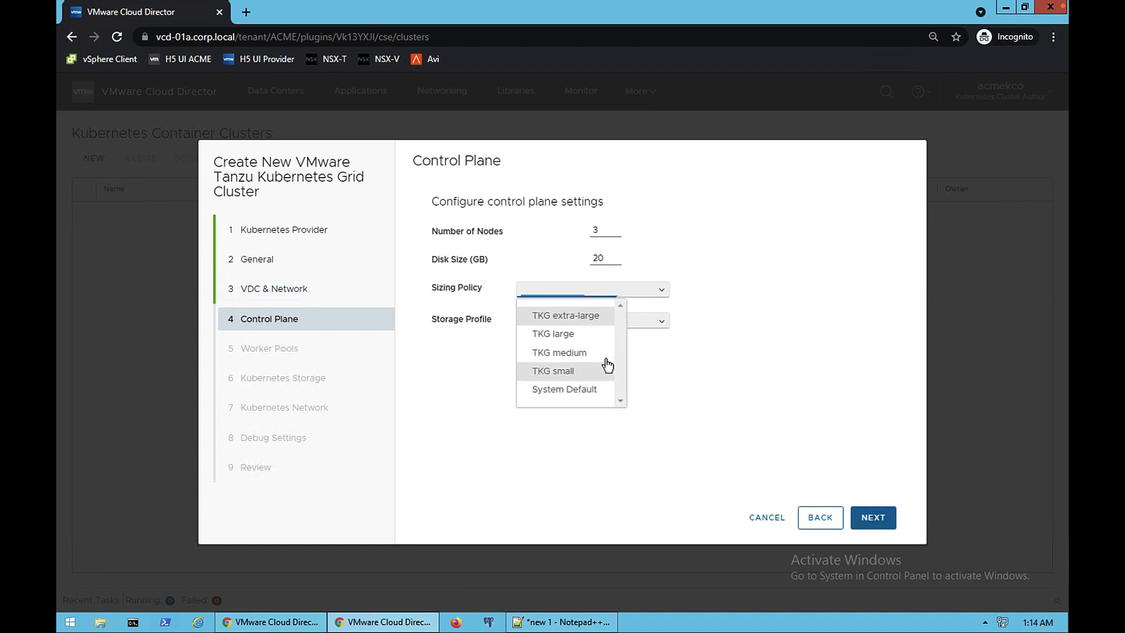
left_click(552, 371)
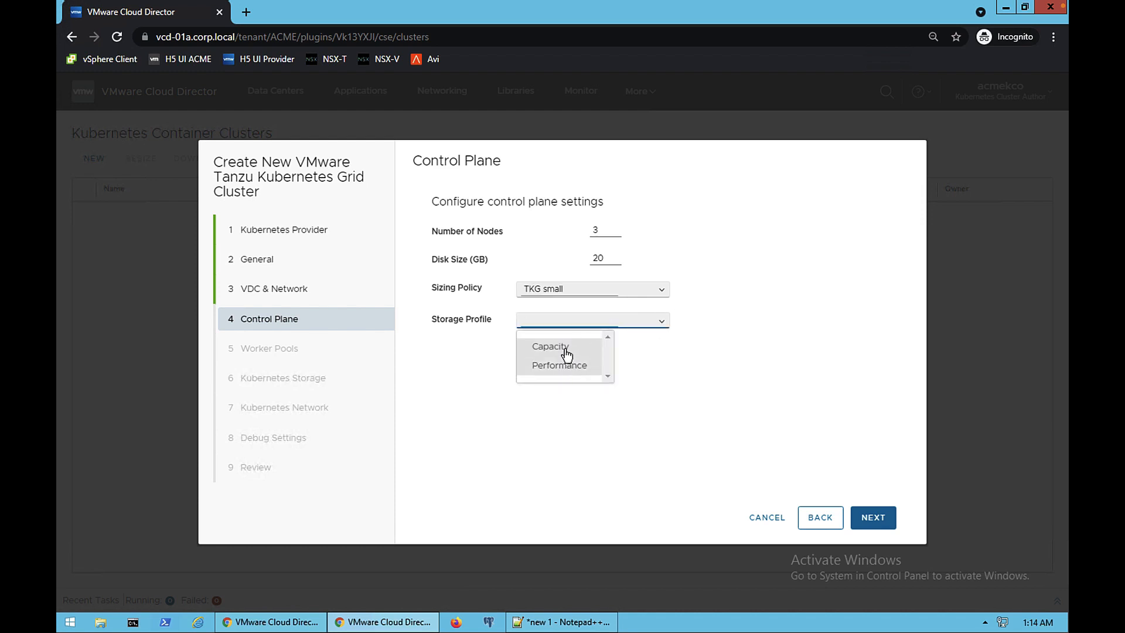
left_click(873, 517)
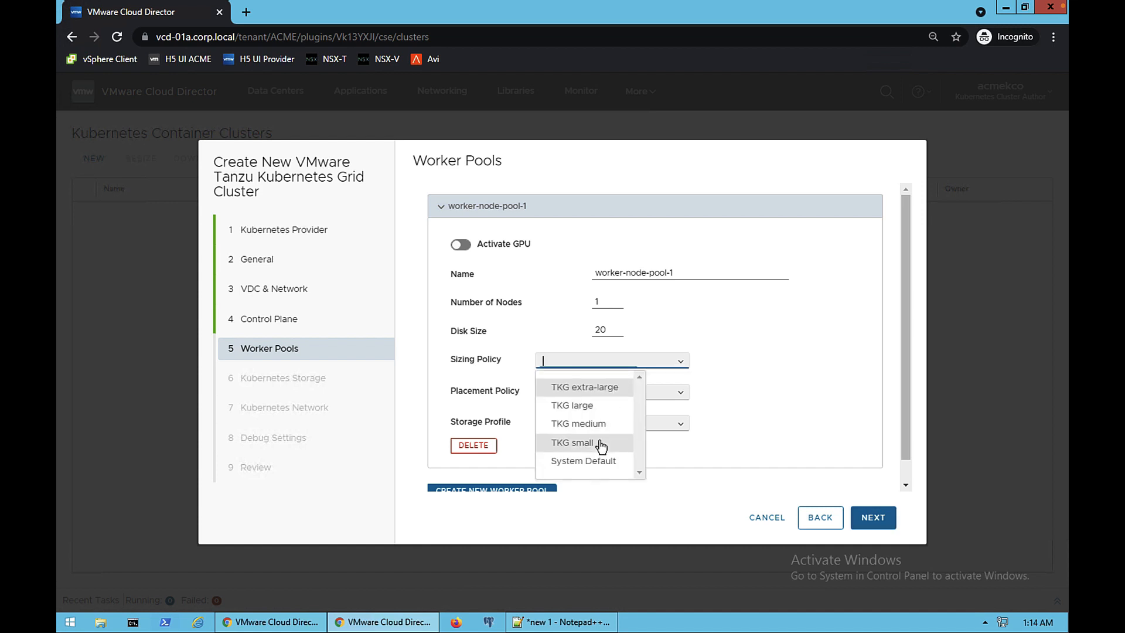
Set worker pool 1 to TKG small, then add a second TKG medium pool on Capacity storage
left_click(572, 443)
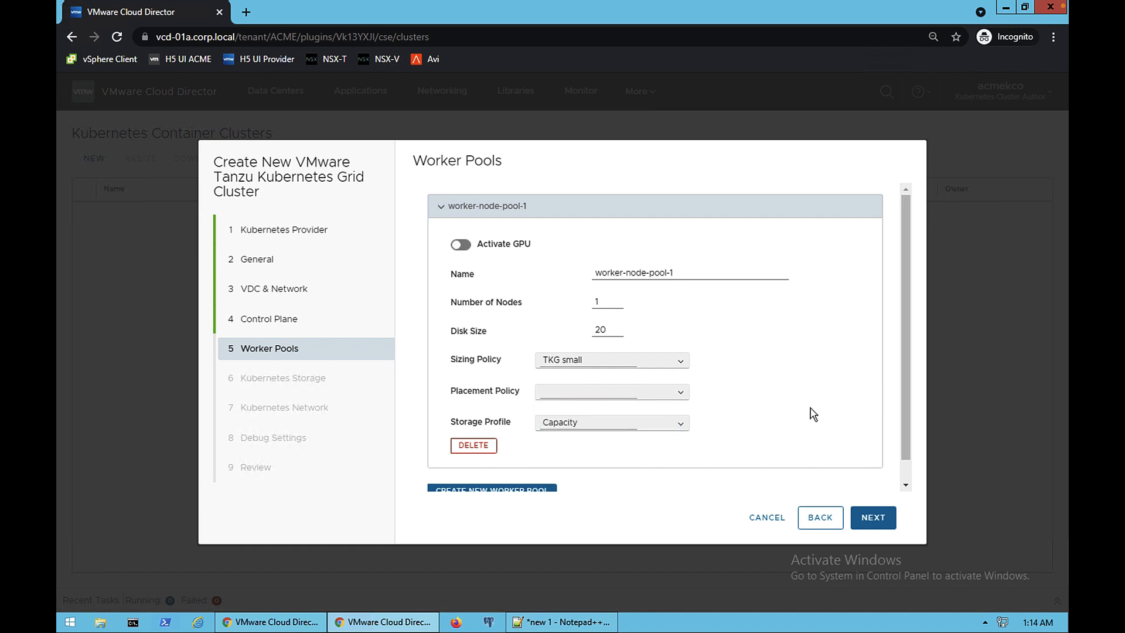
left_click(491, 491)
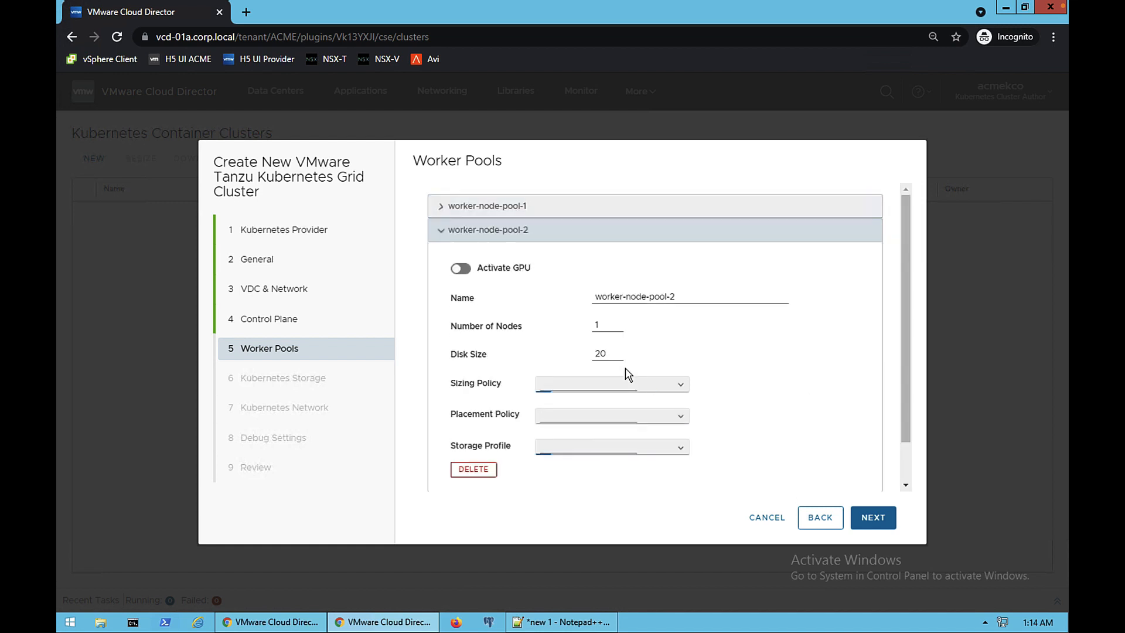
left_click(610, 383)
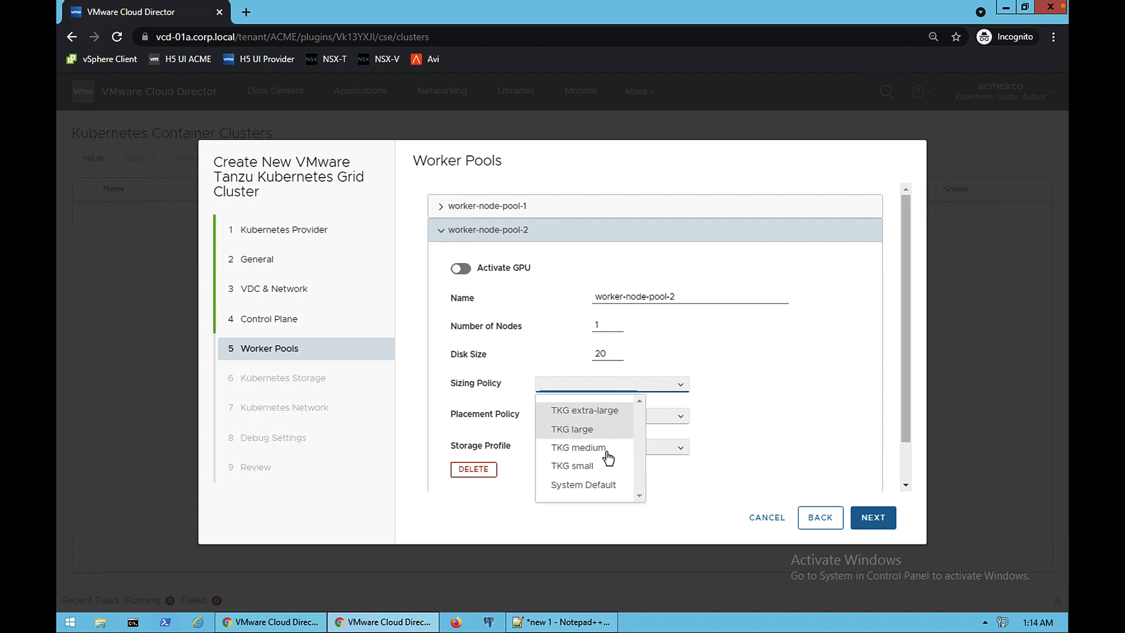
left_click(579, 447)
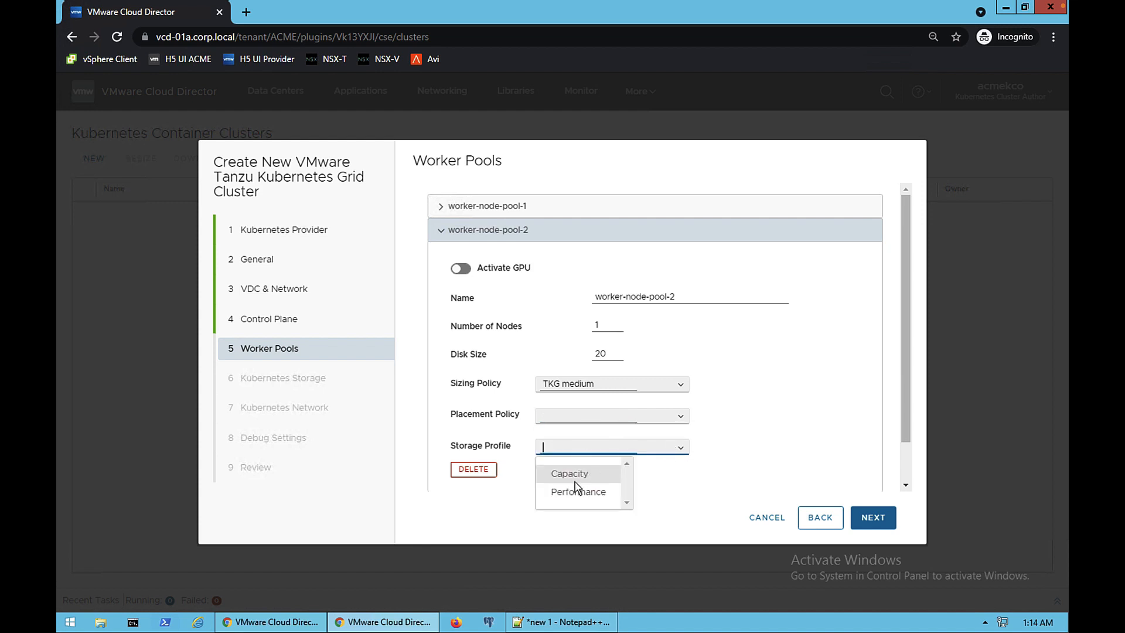
left_click(872, 517)
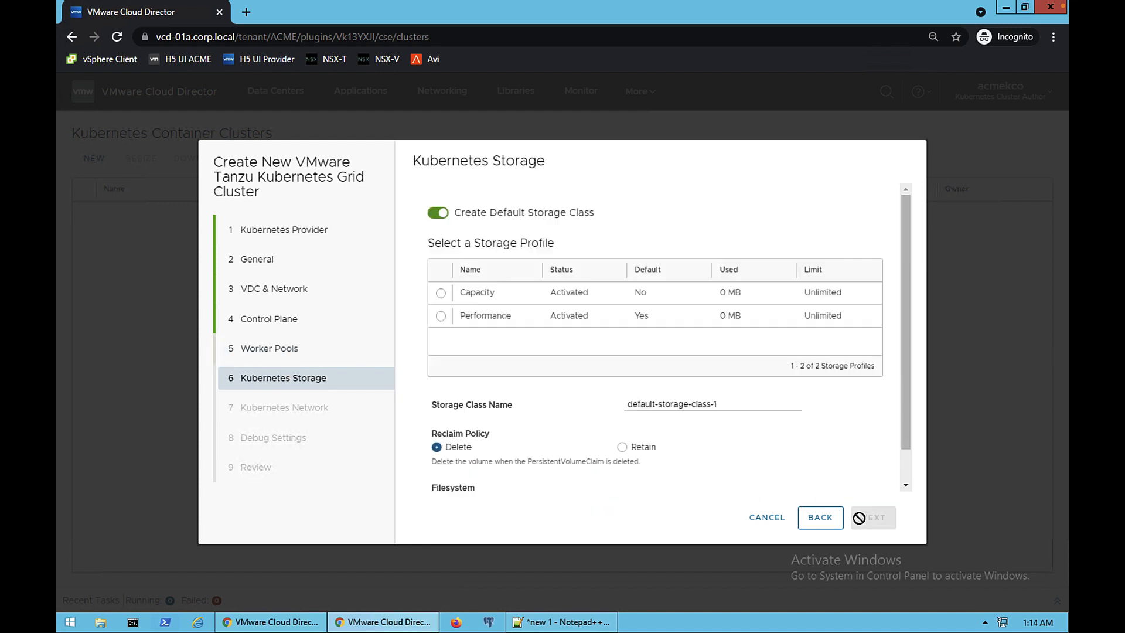
Choose the Capacity storage profile, accept default network and debug settings, and reach Review
left_click(441, 292)
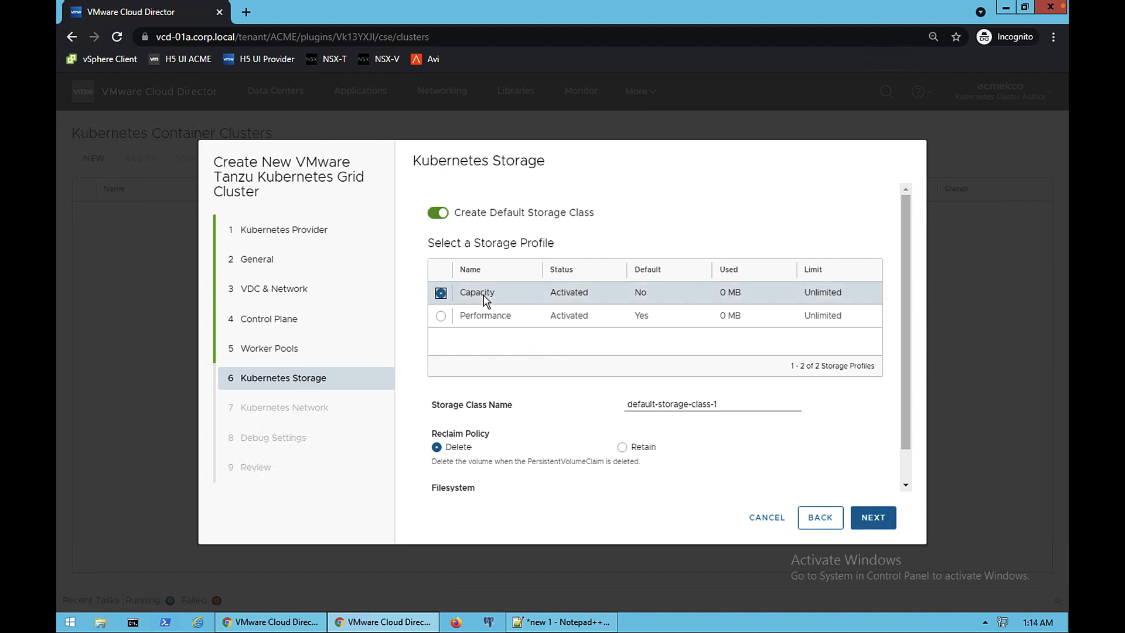
mouse_move(735, 470)
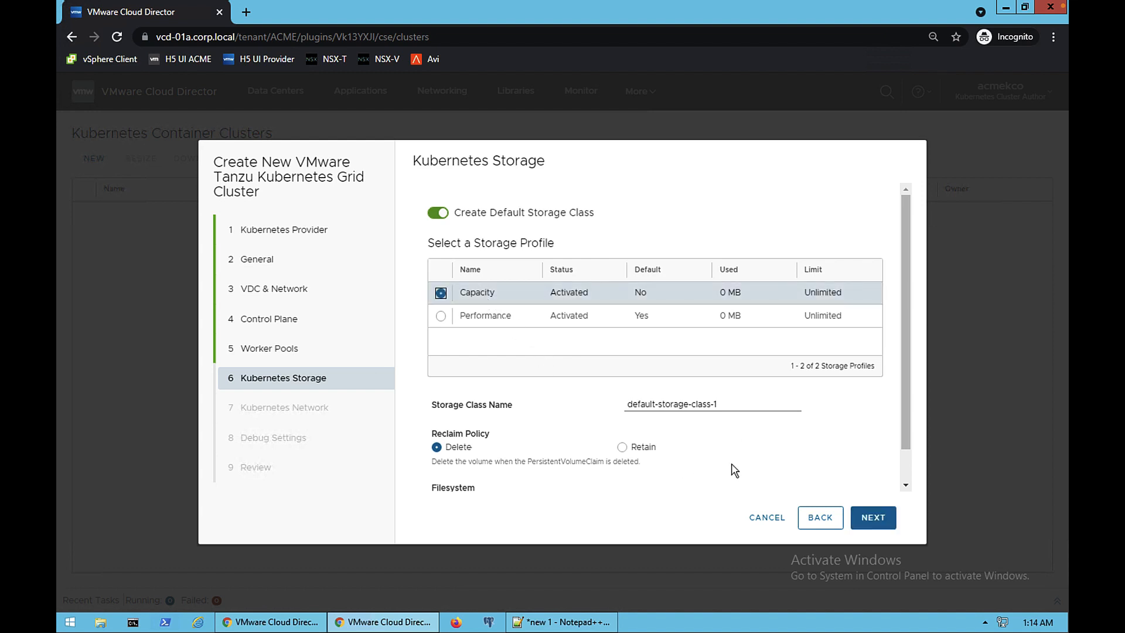
scroll("down", 3)
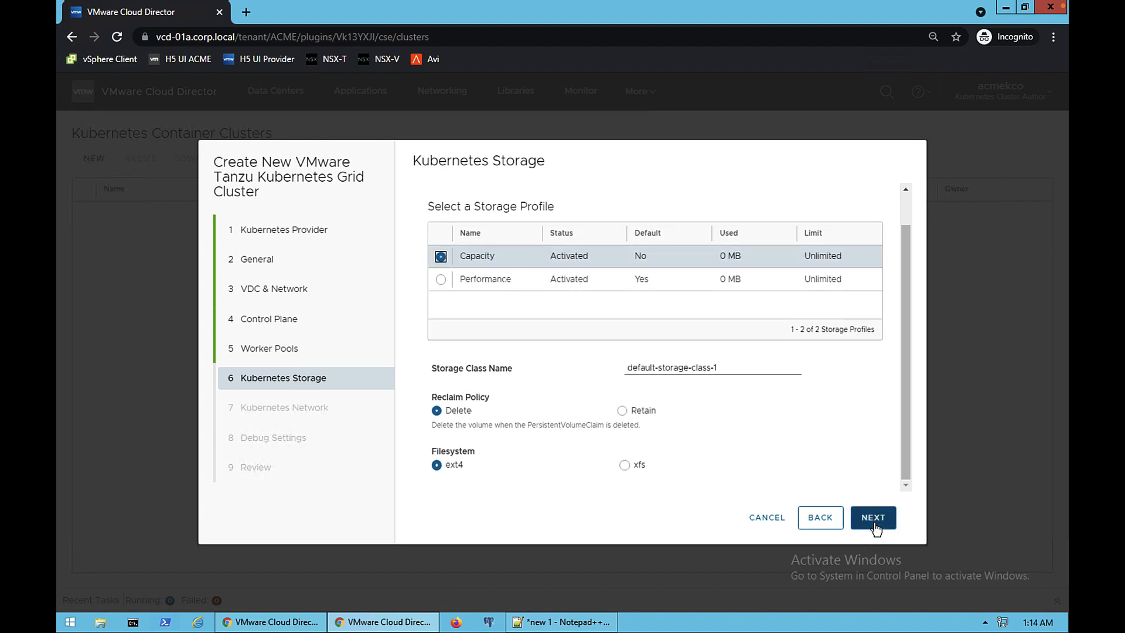
left_click(873, 517)
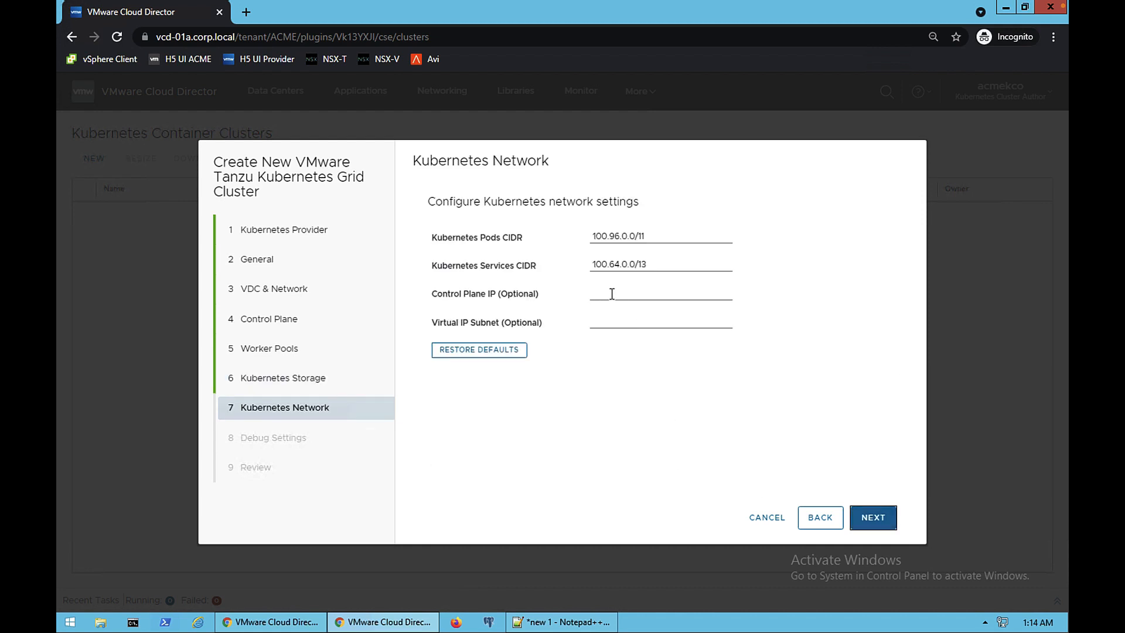
mouse_move(598, 327)
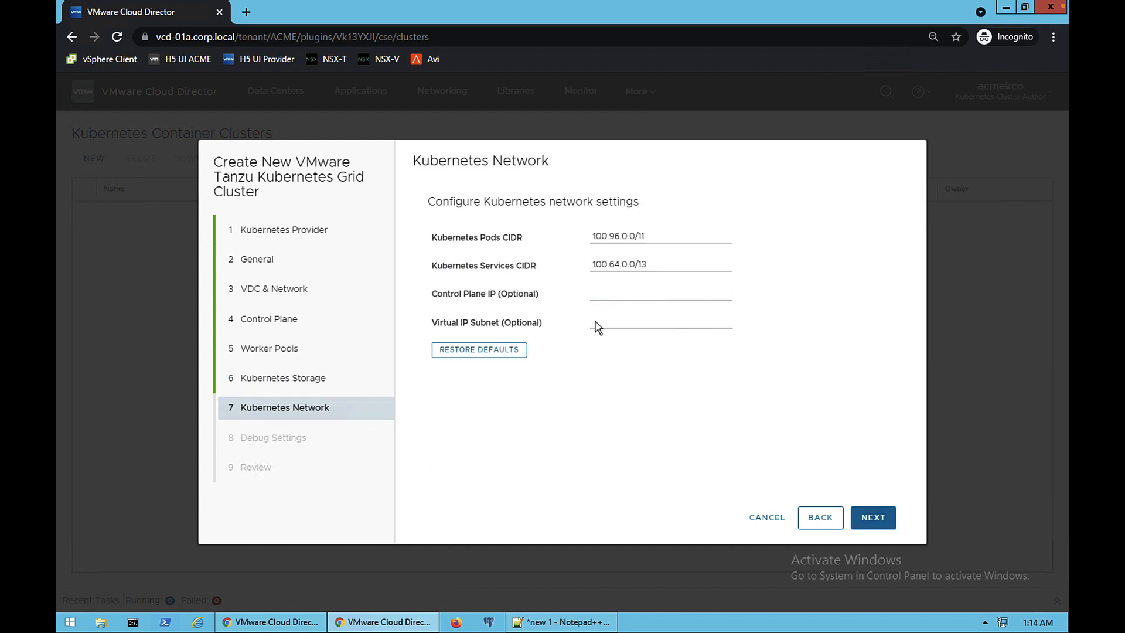
left_click(872, 517)
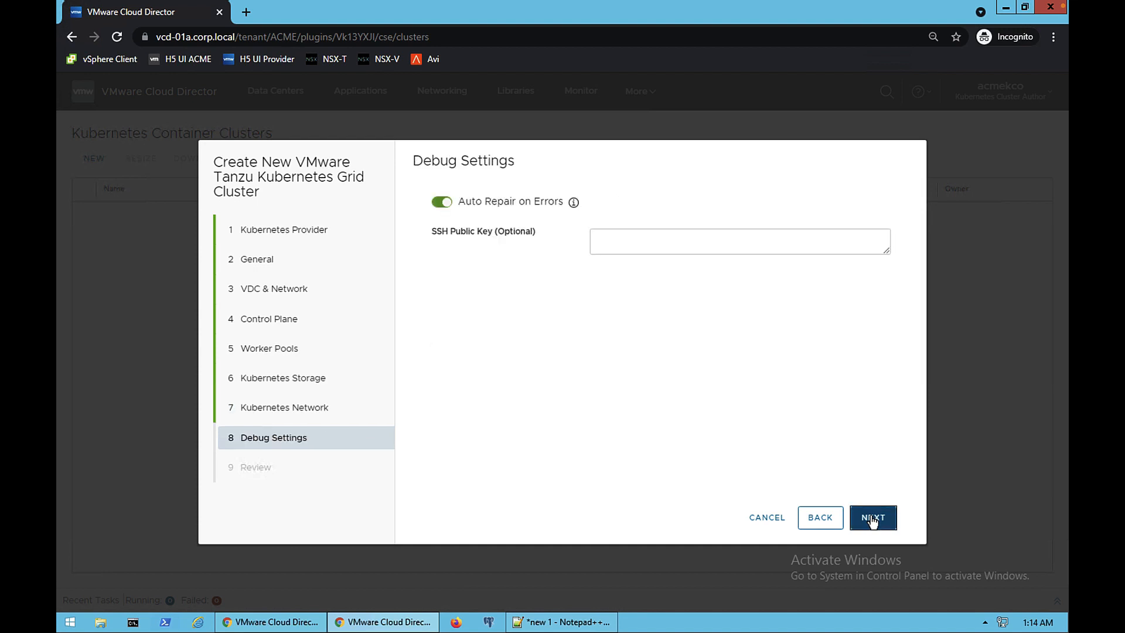
left_click(872, 517)
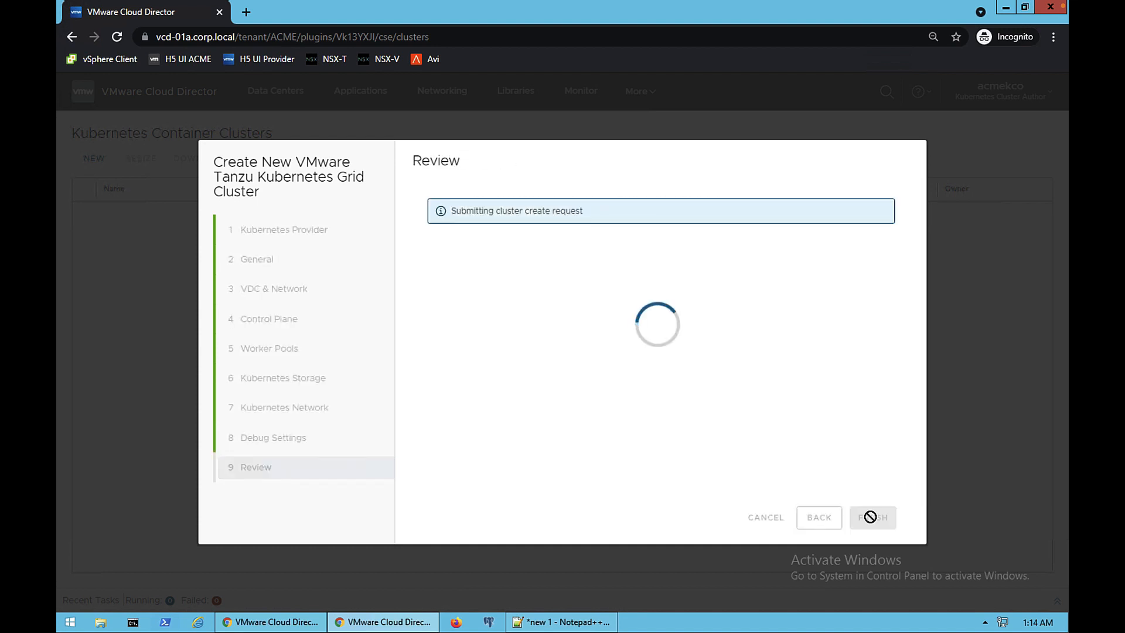
Confirm the request so tkg1 shows as Pending in ACME_VDC_T
left_click(872, 517)
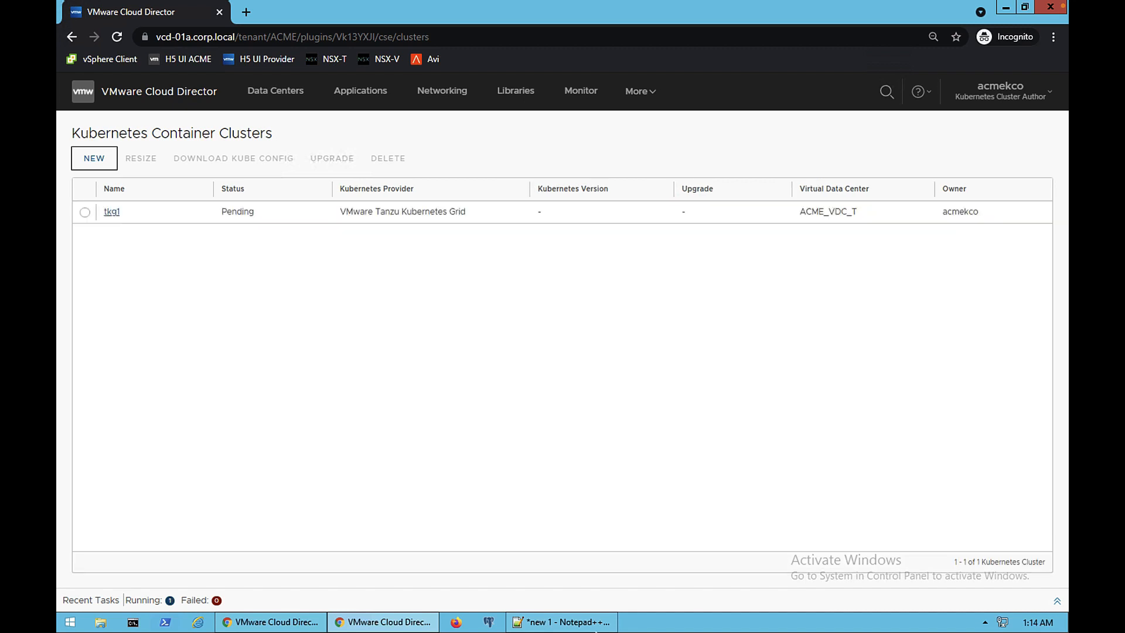
mouse_move(147, 610)
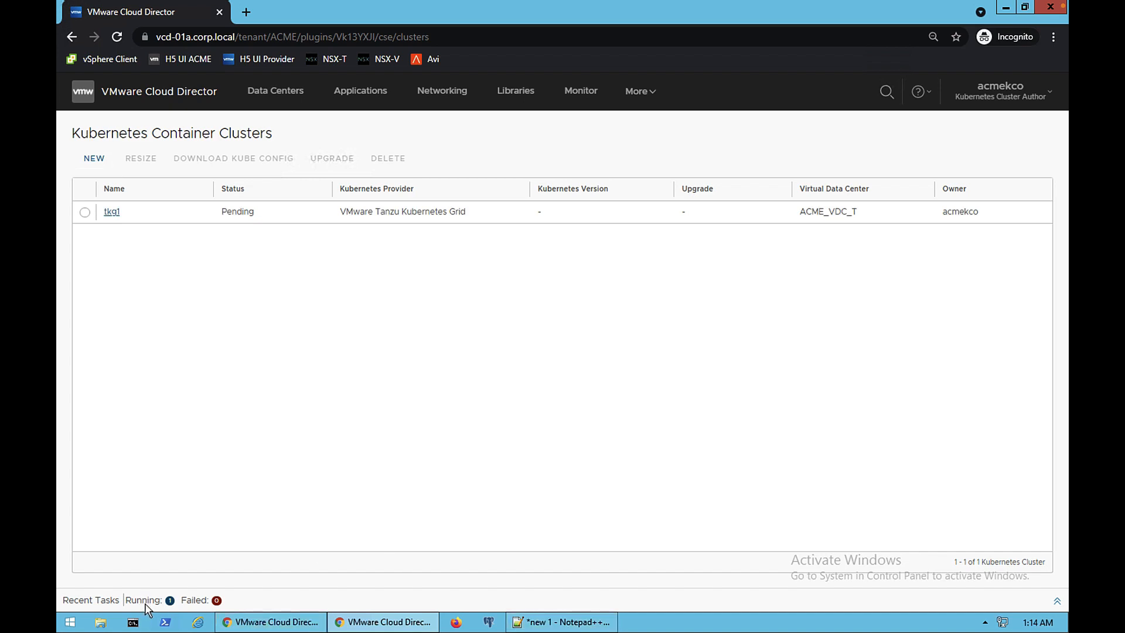